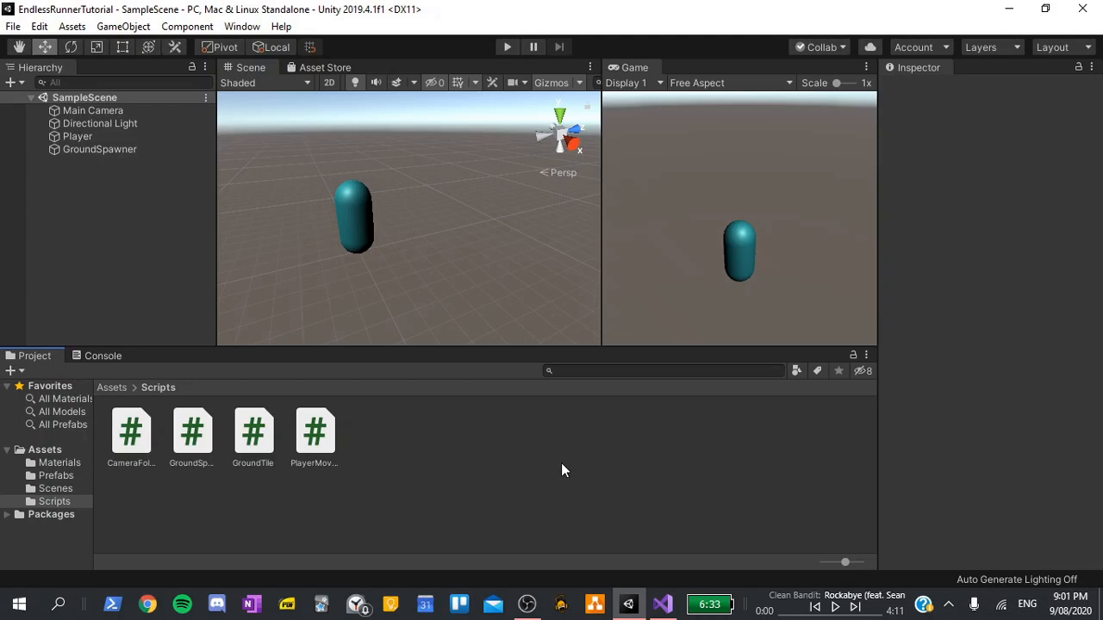
{"action": "mouse_move", "coordinate": [360, 250]}
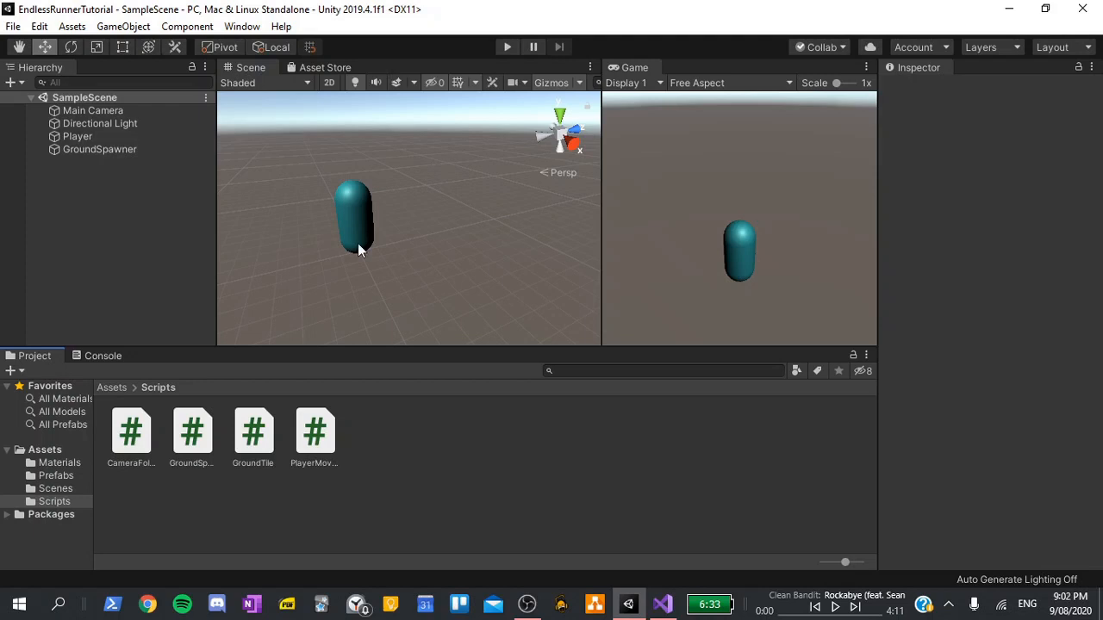
Open the Prefabs folder and select the GroundTile prefab
{"action": "left_click", "coordinate": [56, 476]}
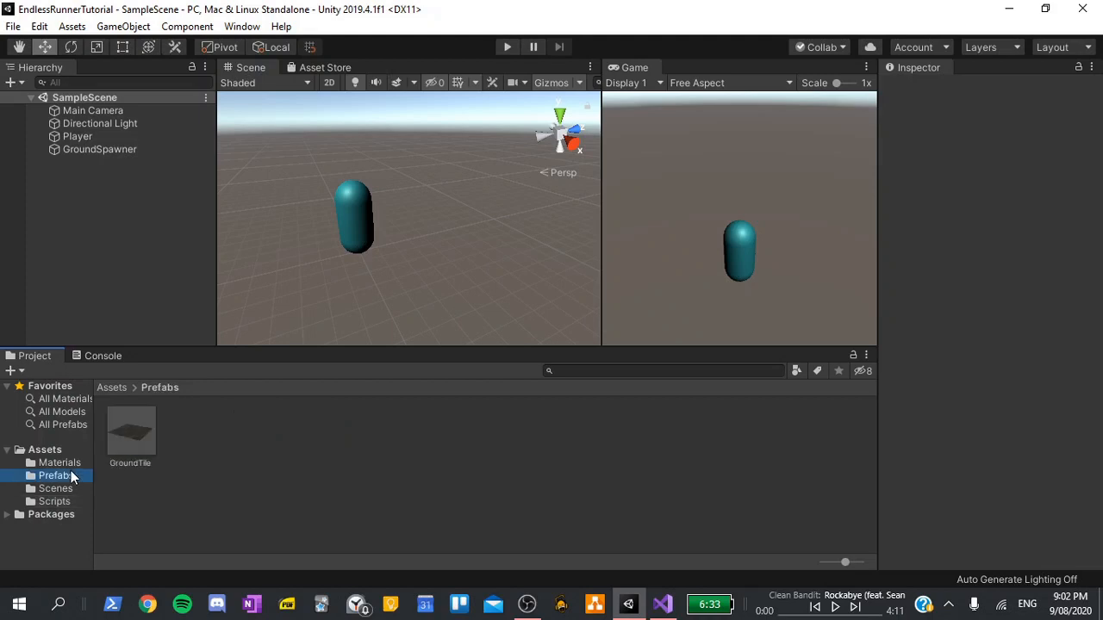
{"action": "left_click", "coordinate": [130, 431]}
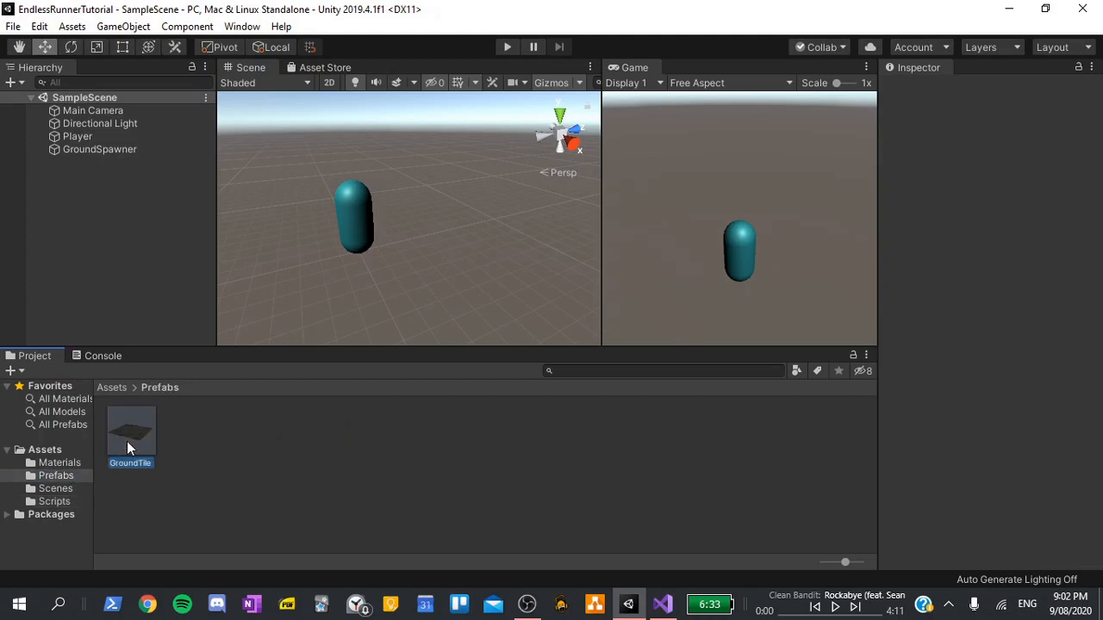
In GroundTile prefab mode, create empty ObstacleSpawnLeft at position -3.3, 0.5, 10
{"action": "double_click", "coordinate": [130, 431]}
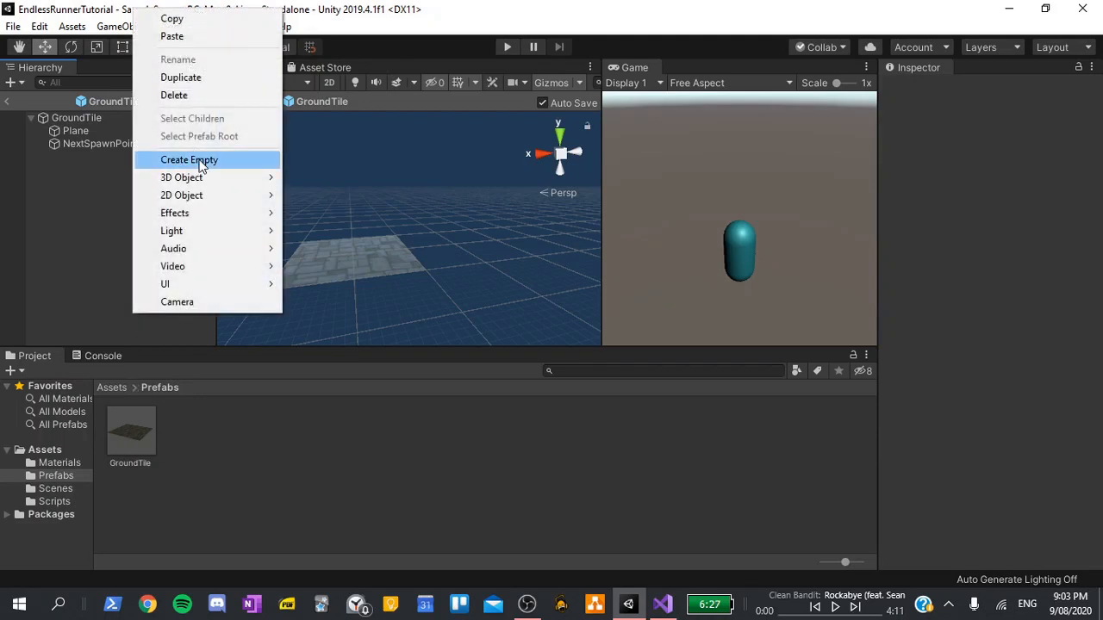
{"action": "left_click", "coordinate": [189, 159]}
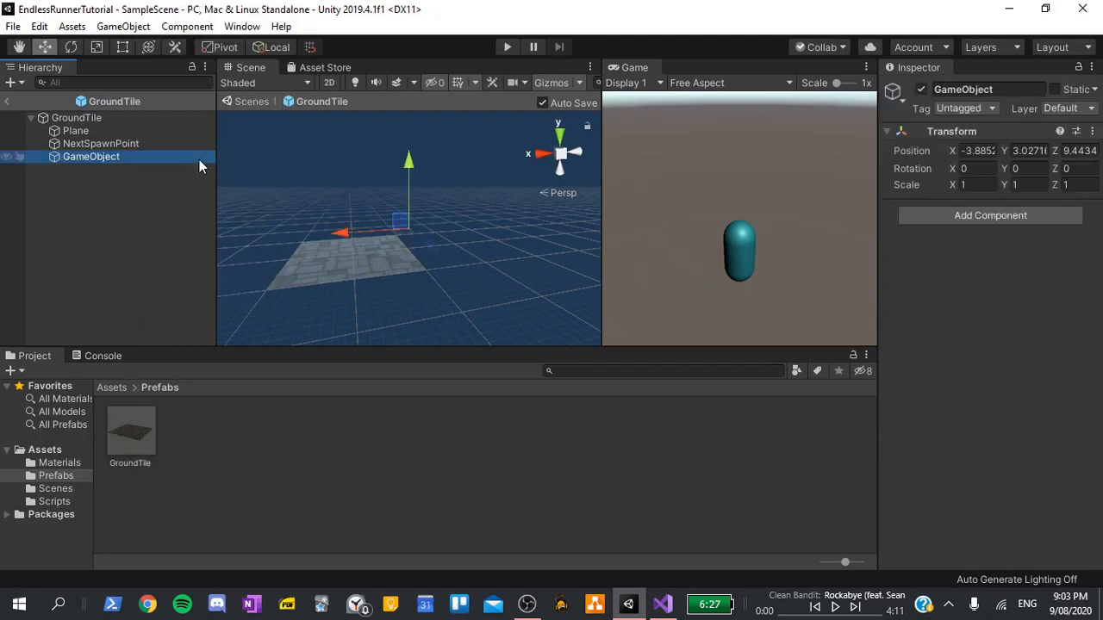
{"action": "double_click", "coordinate": [90, 156]}
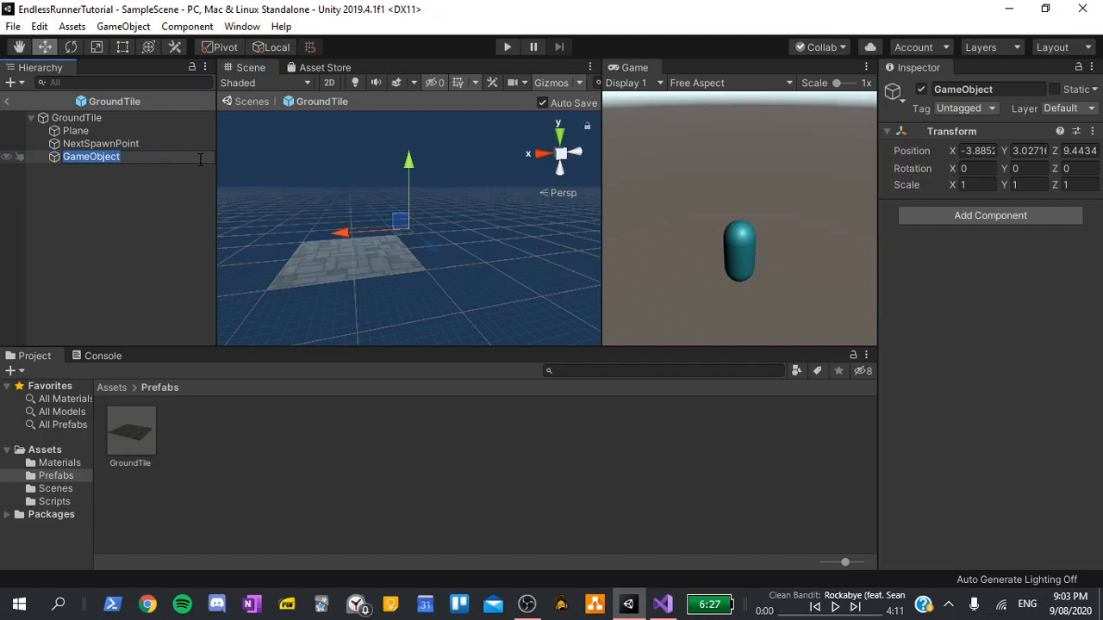
{"action": "type", "text": "ObstacleSpawnLeft"}
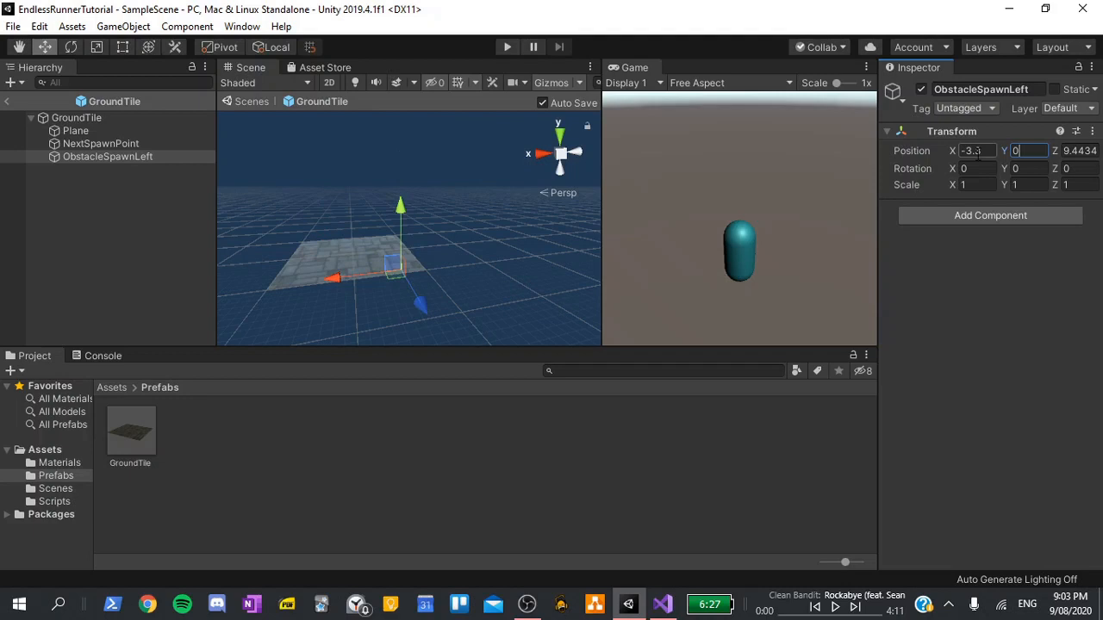
{"action": "type", "text": "0.5"}
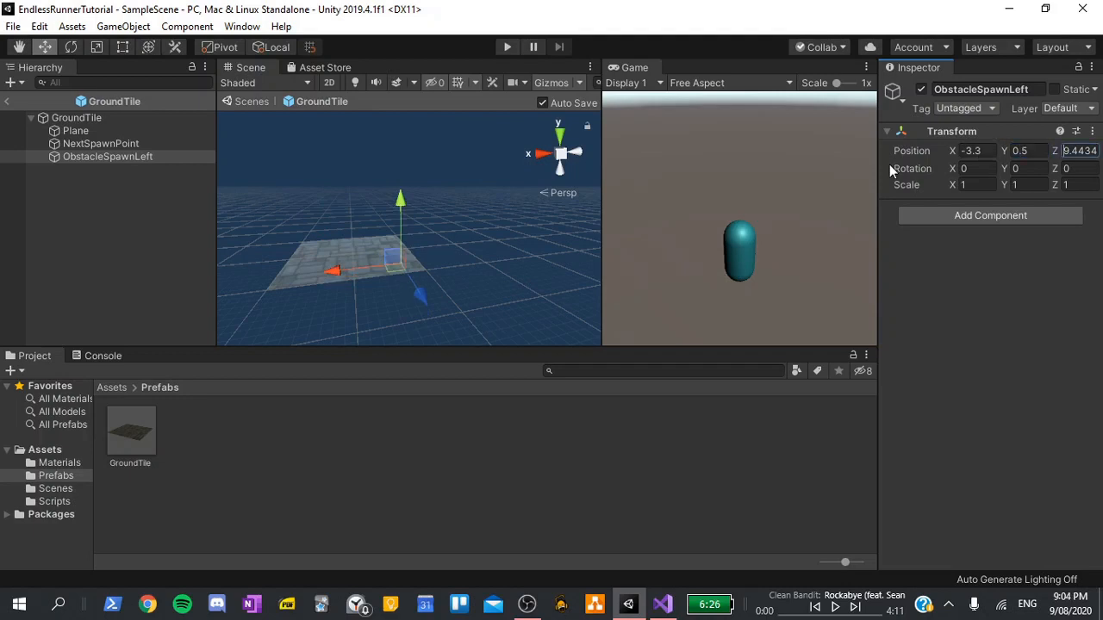
{"action": "type", "text": "10"}
{"action": "type", "text": "ObstacleSpawnMiddle"}
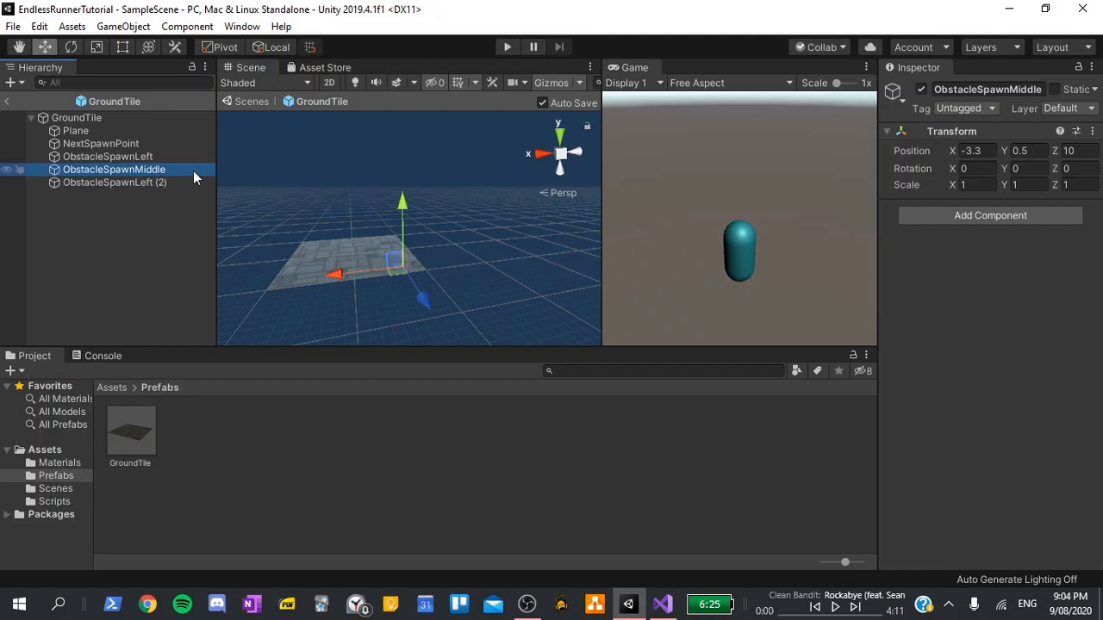
Rename the duplicates; set ObstacleSpawnMiddle X to 0 and ObstacleSpawnRight X to 3.3
{"action": "left_click", "coordinate": [114, 182]}
{"action": "type", "text": "Righ"}
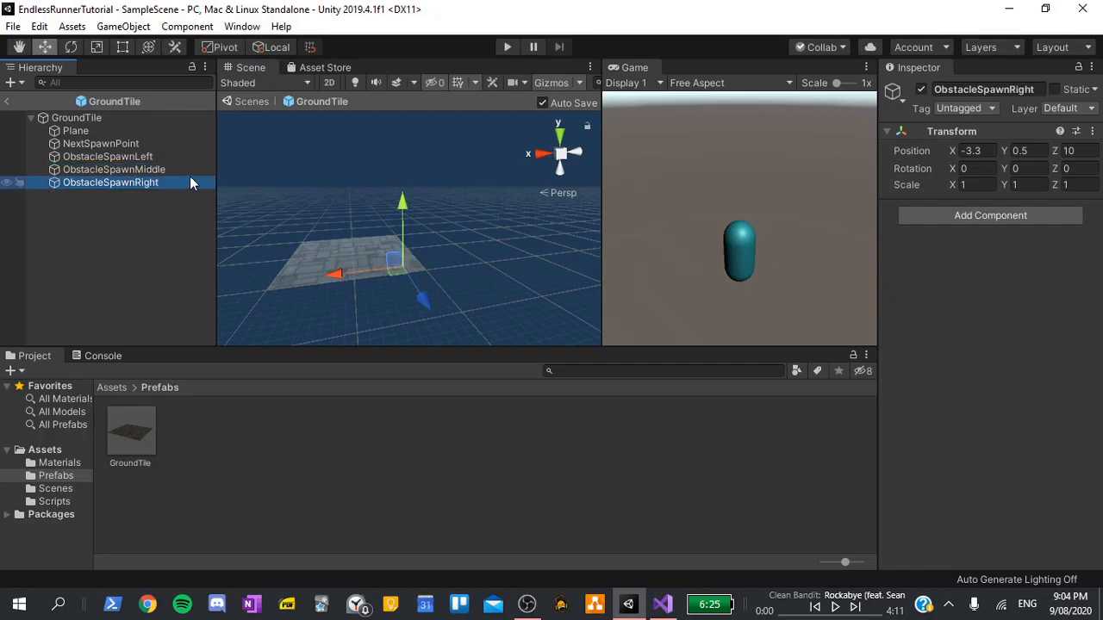
{"action": "left_click", "coordinate": [113, 169]}
{"action": "type", "text": "0"}
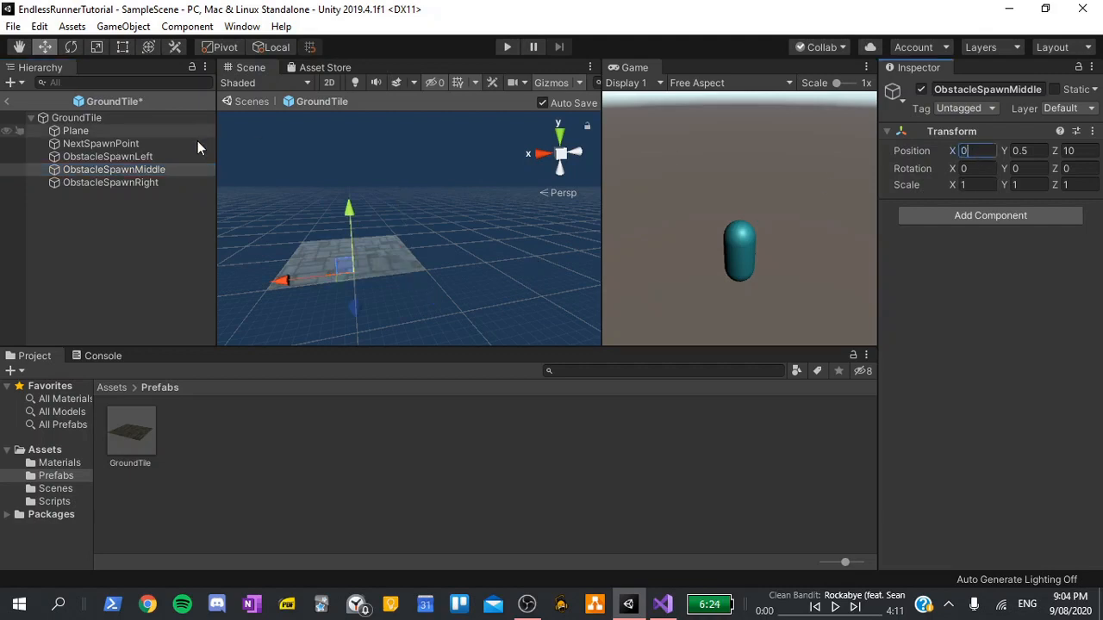
{"action": "left_click", "coordinate": [110, 182]}
{"action": "type", "text": "3.3"}
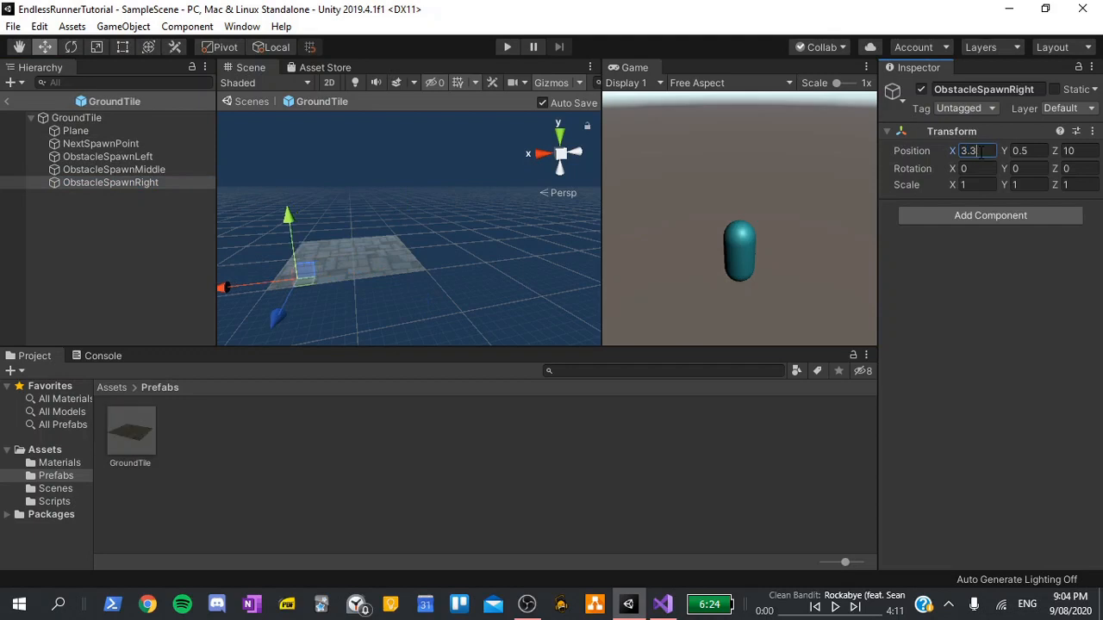
{"action": "mouse_move", "coordinate": [754, 89]}
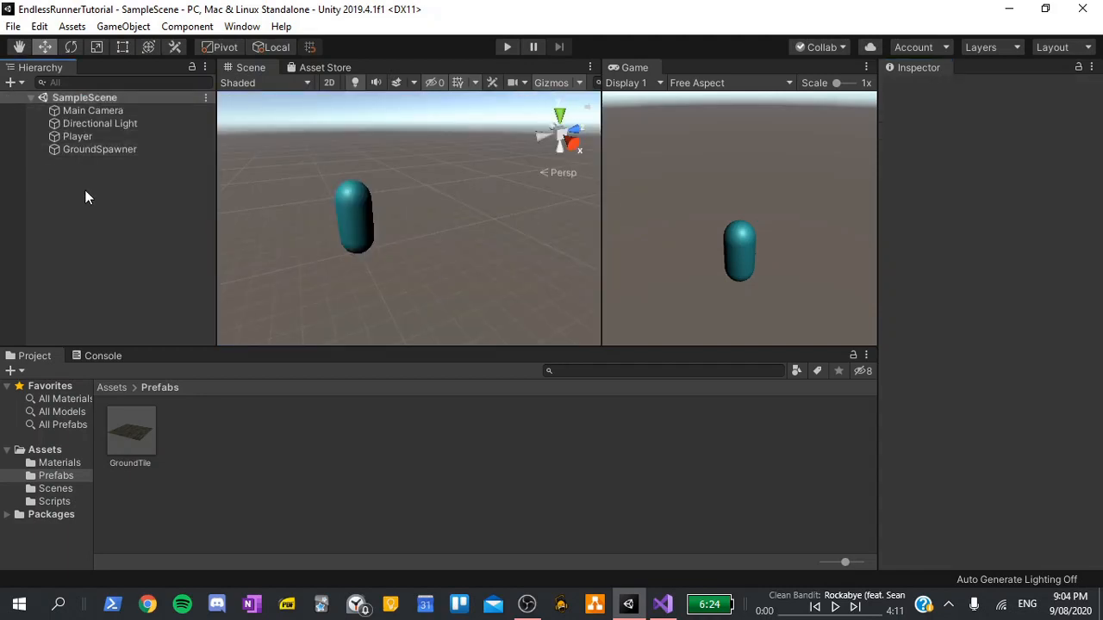
Create a 3D Object > Cube from the SampleScene Hierarchy context menu
{"action": "right_click", "coordinate": [87, 196]}
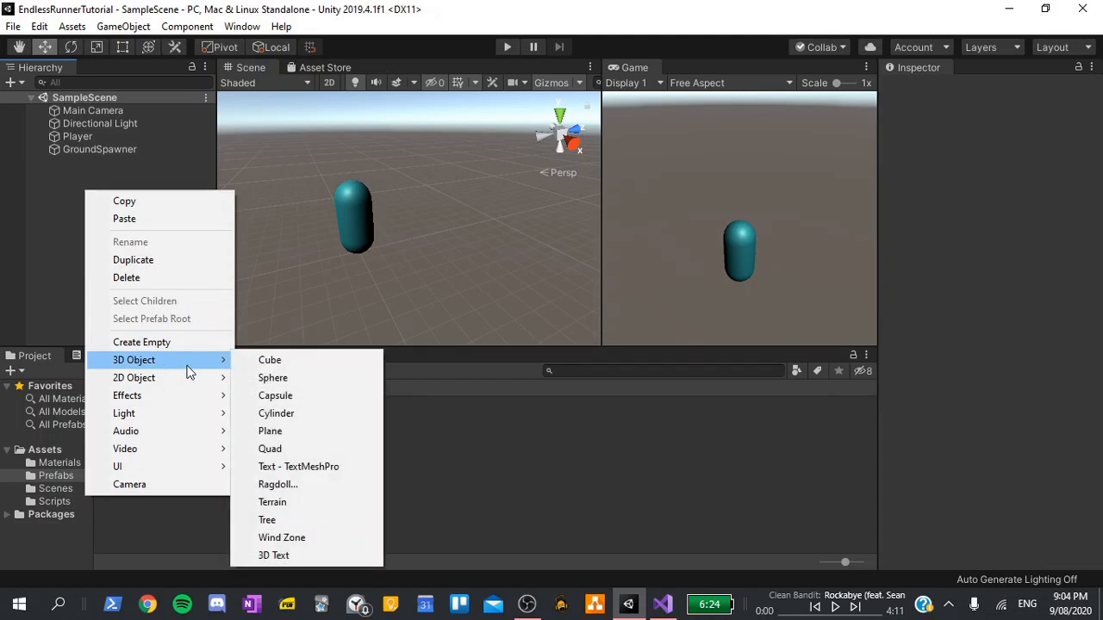
{"action": "left_click", "coordinate": [270, 360]}
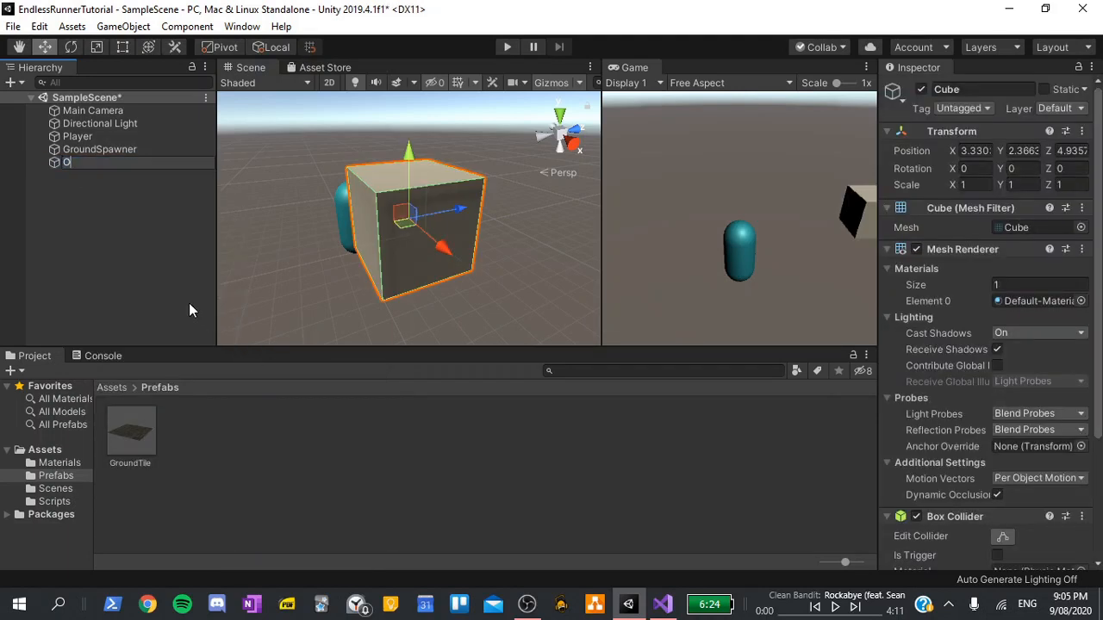
Rename the cube Obstacle, reset its Transform, and set Position Y 0.5, Scale X 10/3
{"action": "type", "text": "Obstacle"}
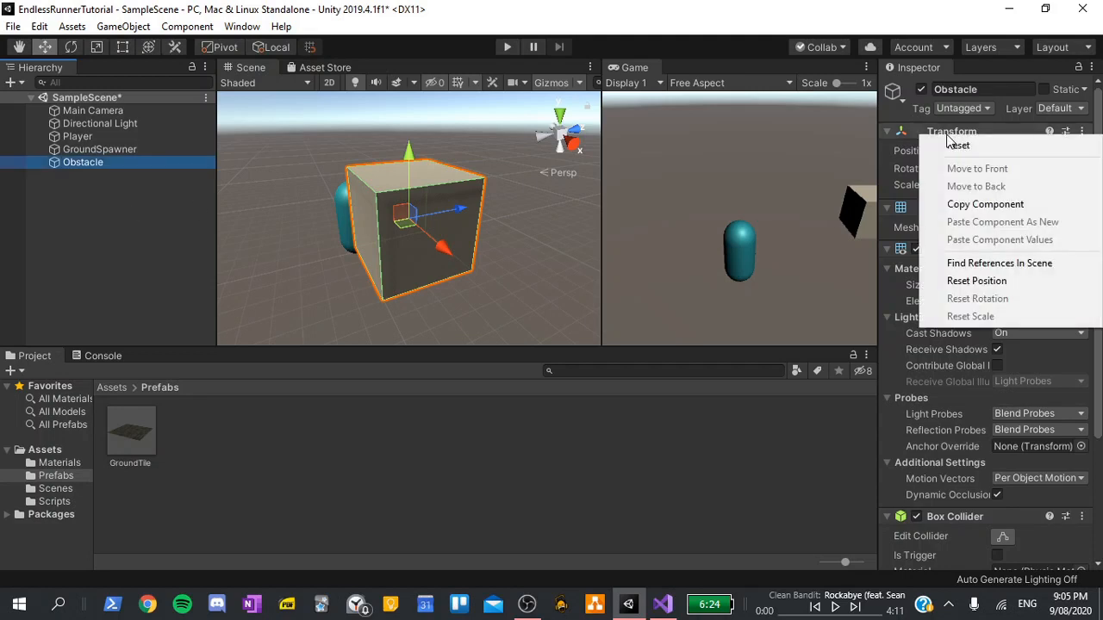
{"action": "left_click", "coordinate": [958, 144]}
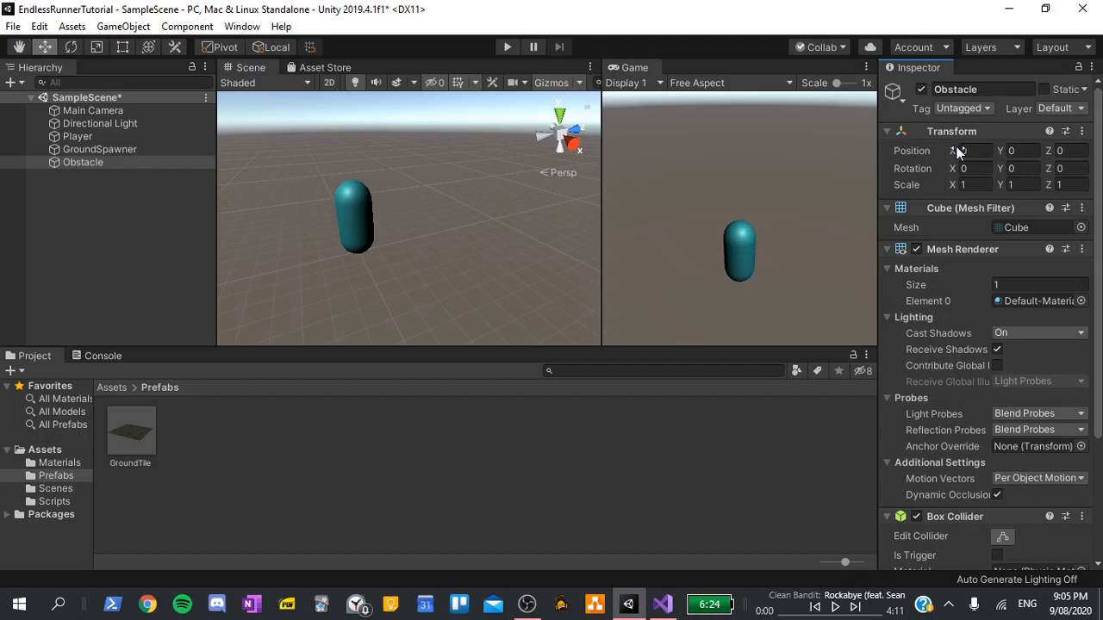
{"action": "left_click", "coordinate": [1019, 151]}
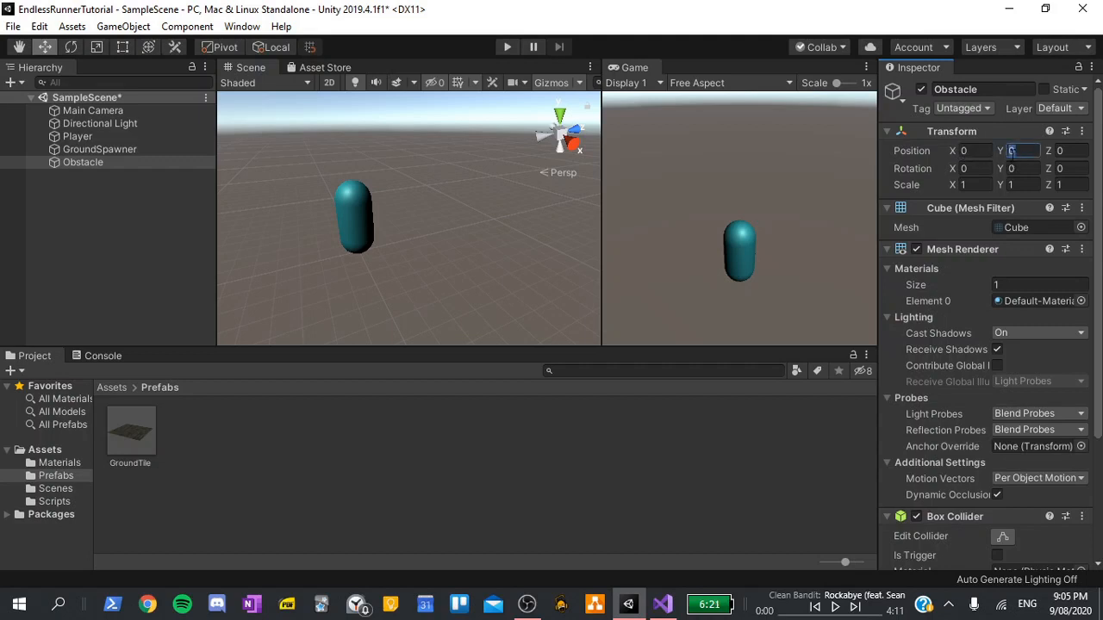
{"action": "type", "text": "0.5"}
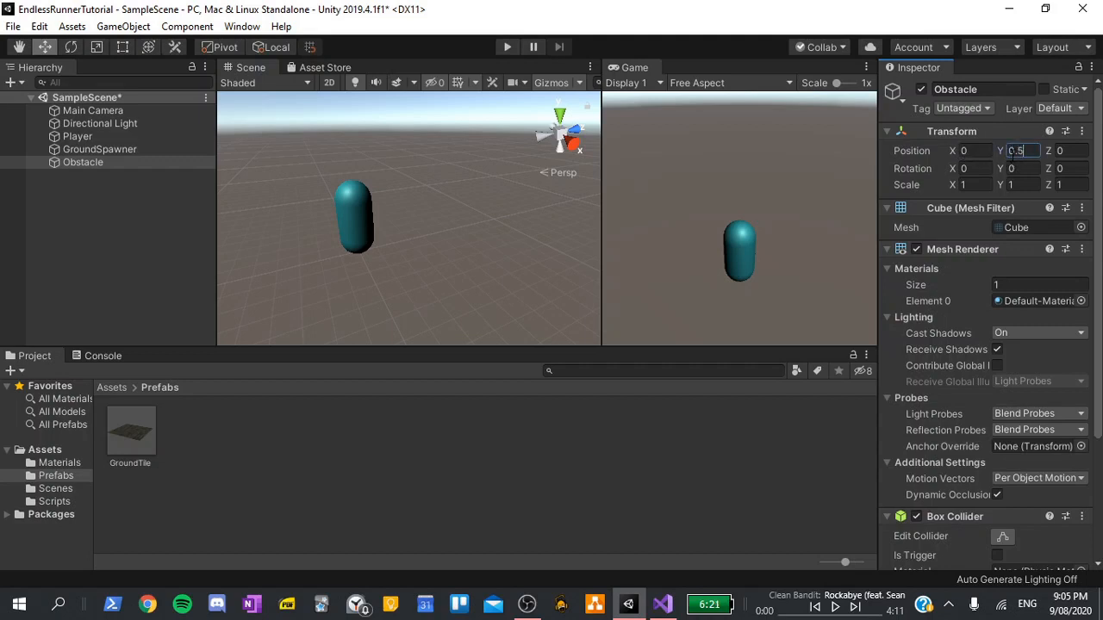
{"action": "left_click", "coordinate": [969, 184]}
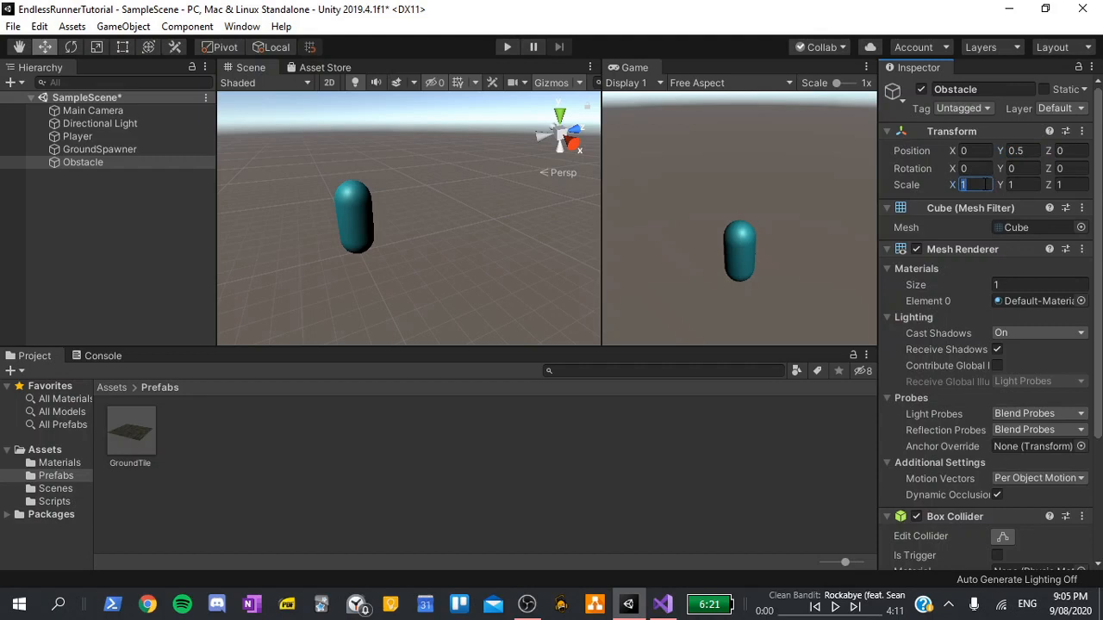
{"action": "type", "text": "10/3"}
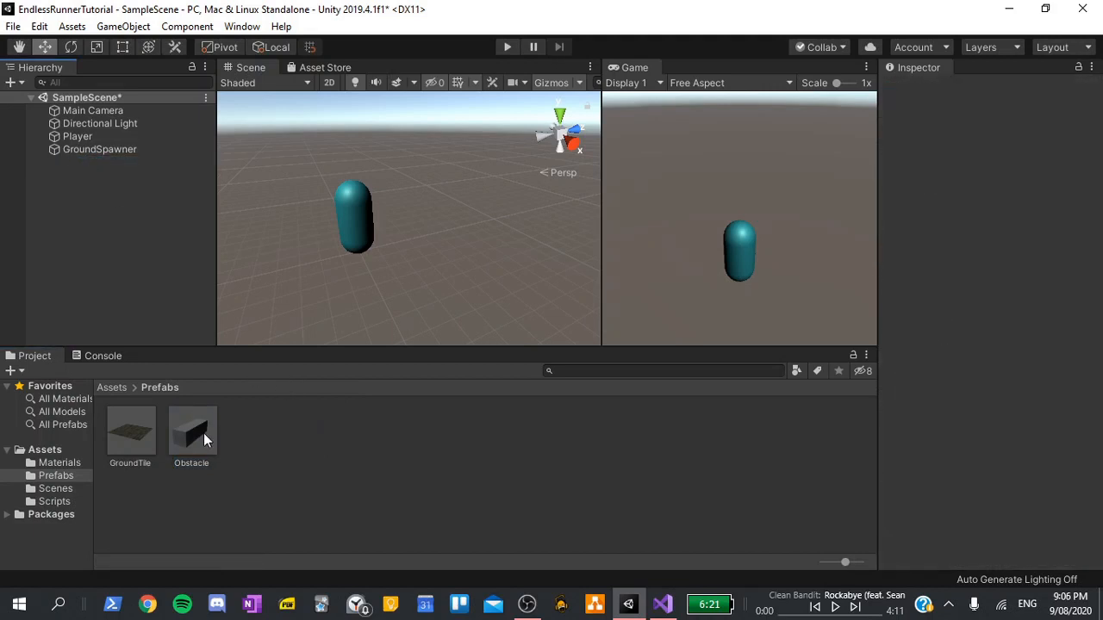
{"action": "mouse_move", "coordinate": [73, 505]}
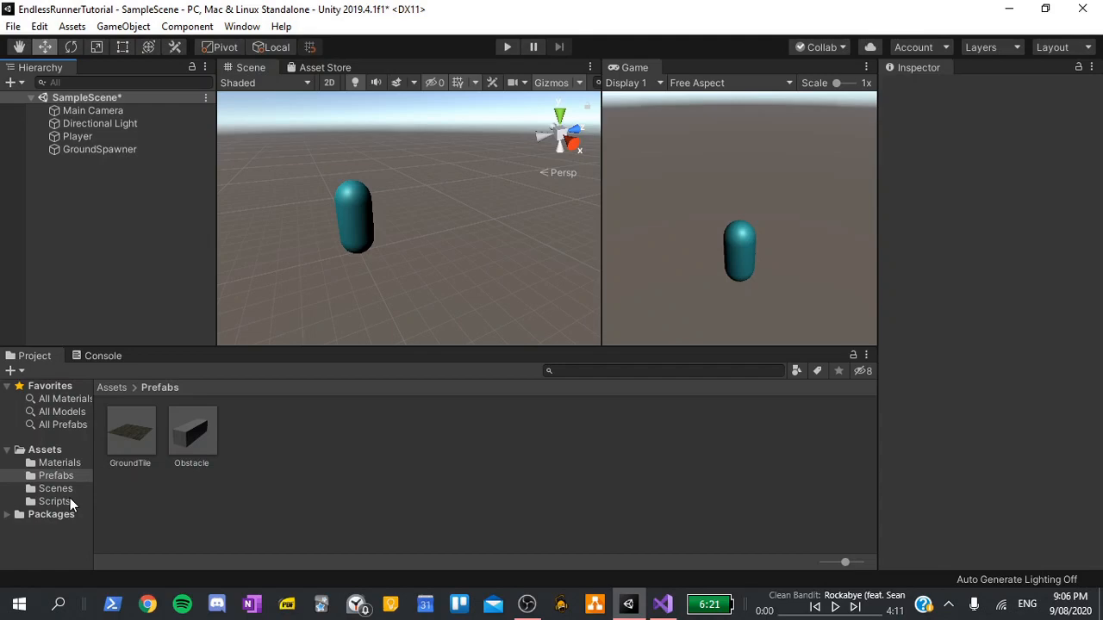
Open the Scripts folder showing CameraFollow, GroundSpawner, GroundTile and PlayerMovement
{"action": "left_click", "coordinate": [55, 502]}
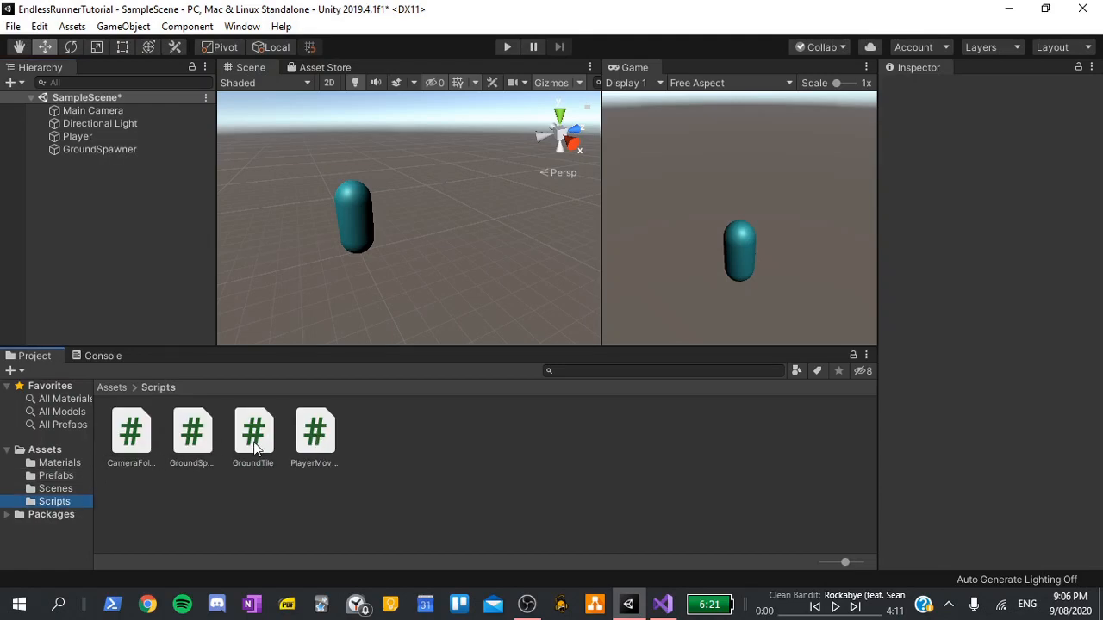
Add 'public GameObject obstaclePrefab;' below Update in GroundTile.cs and save
{"action": "double_click", "coordinate": [252, 431]}
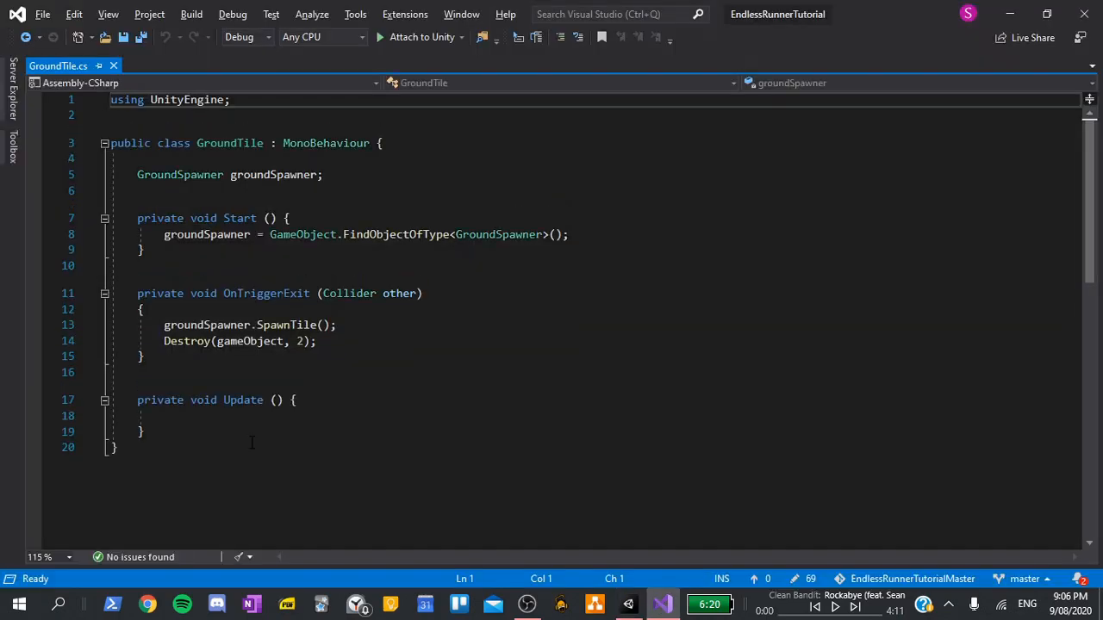
{"action": "left_click", "coordinate": [142, 432]}
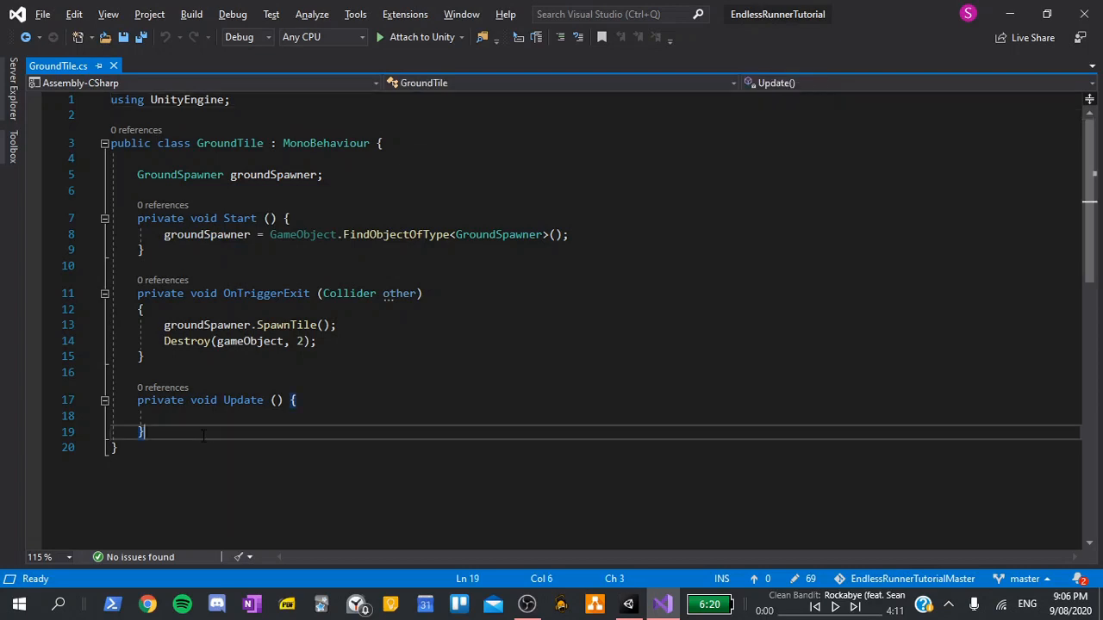
{"action": "key", "text": "Enter"}
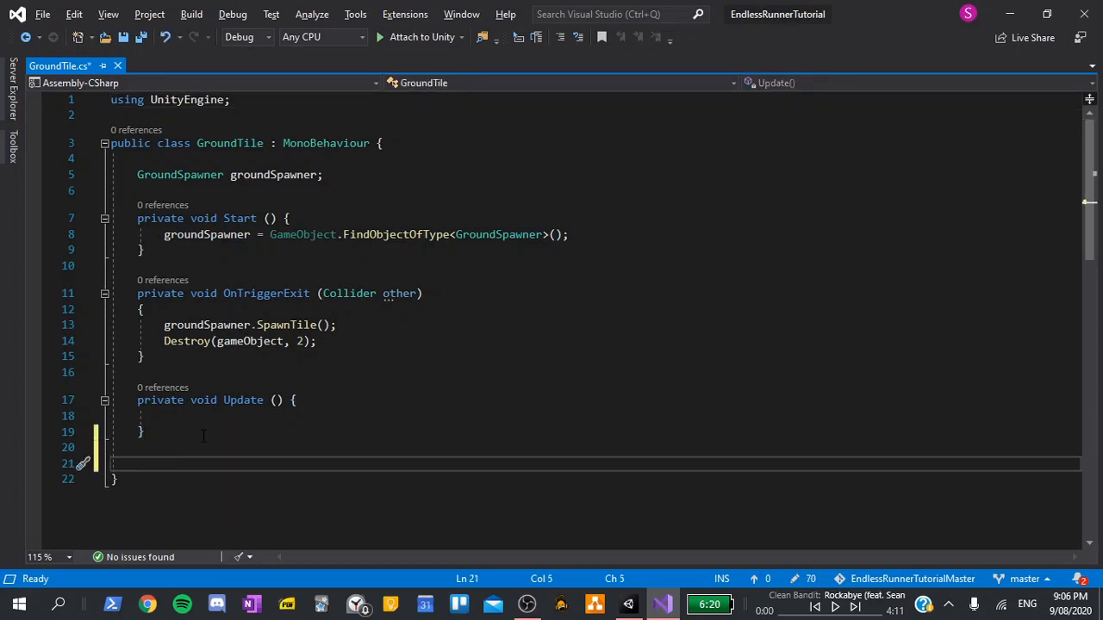
{"action": "type", "text": "public GameObject obstaclePrefab;"}
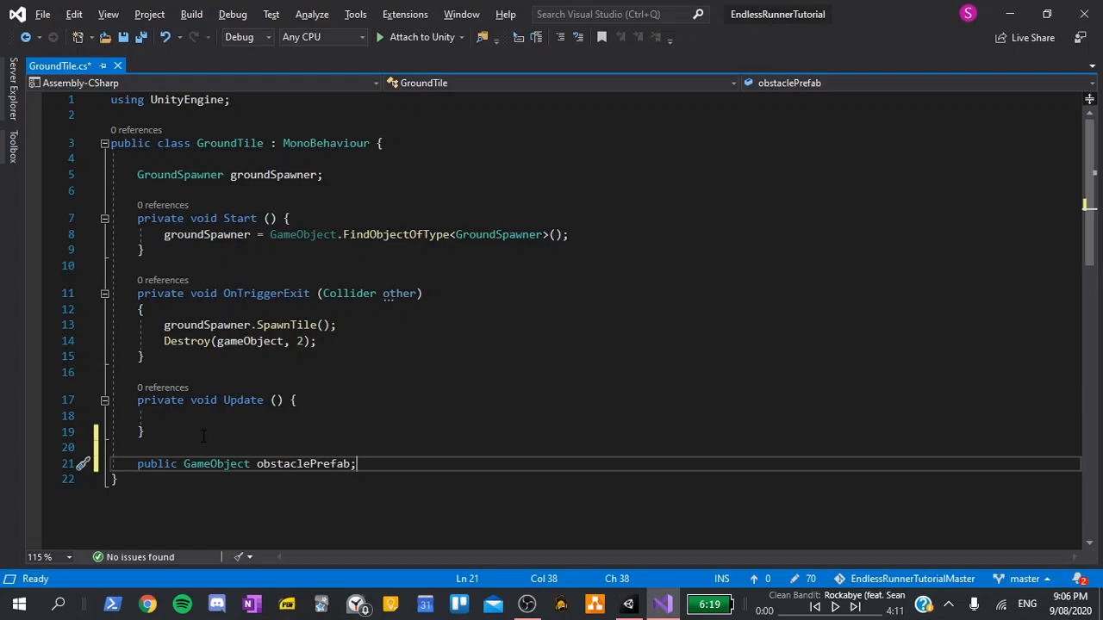
{"action": "key", "text": "ctrl+s"}
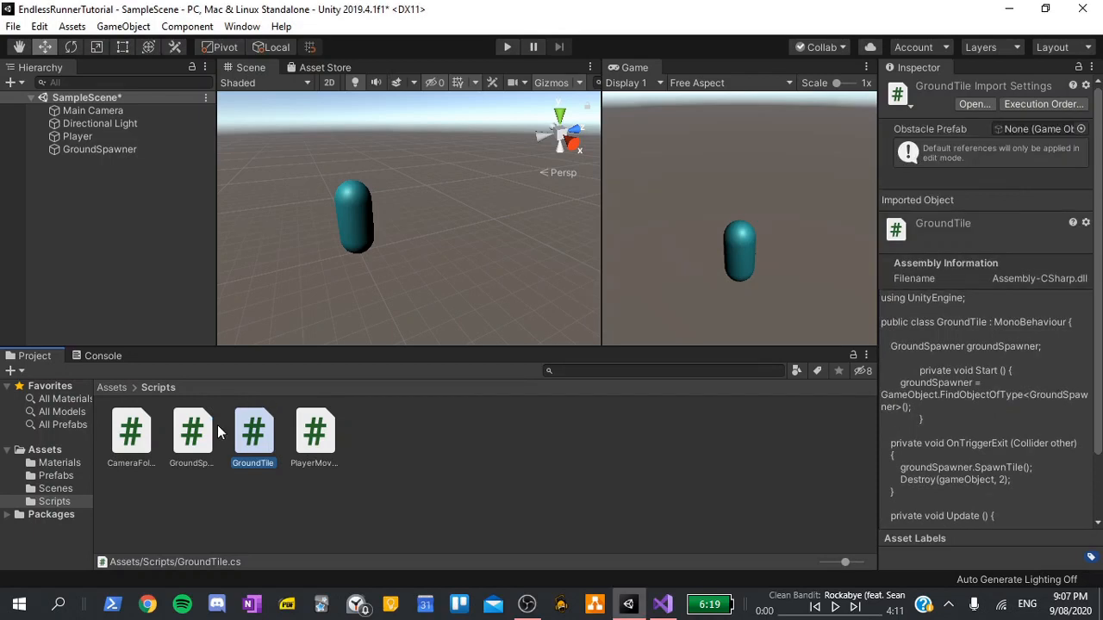
Open the GroundTile prefab and drag the Obstacle prefab into its Obstacle Prefab slot
{"action": "left_click", "coordinate": [54, 474]}
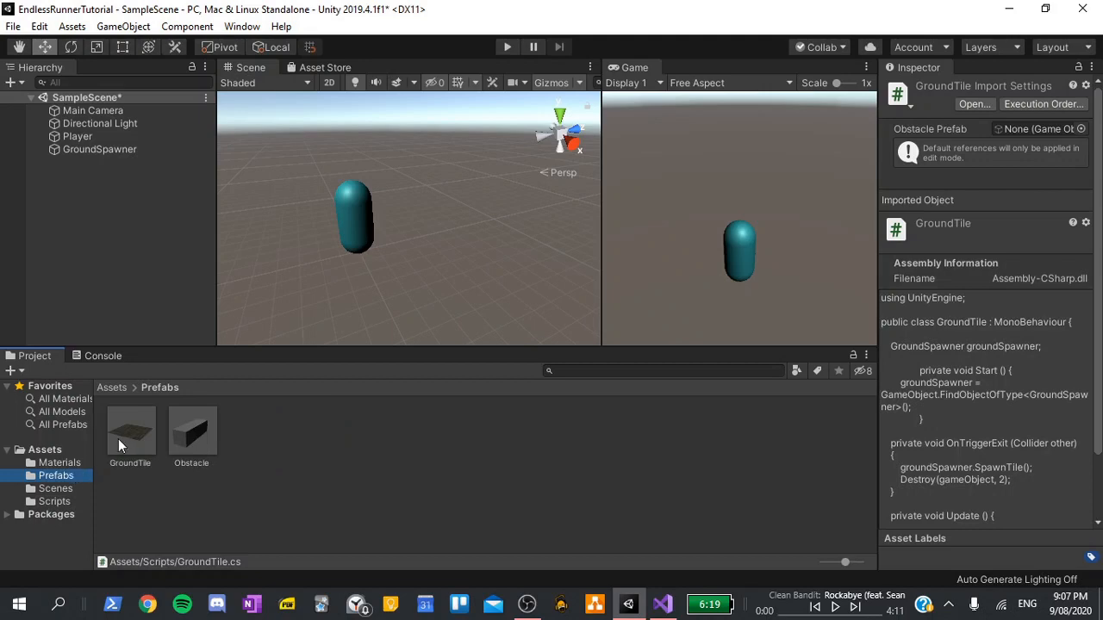
{"action": "double_click", "coordinate": [130, 431]}
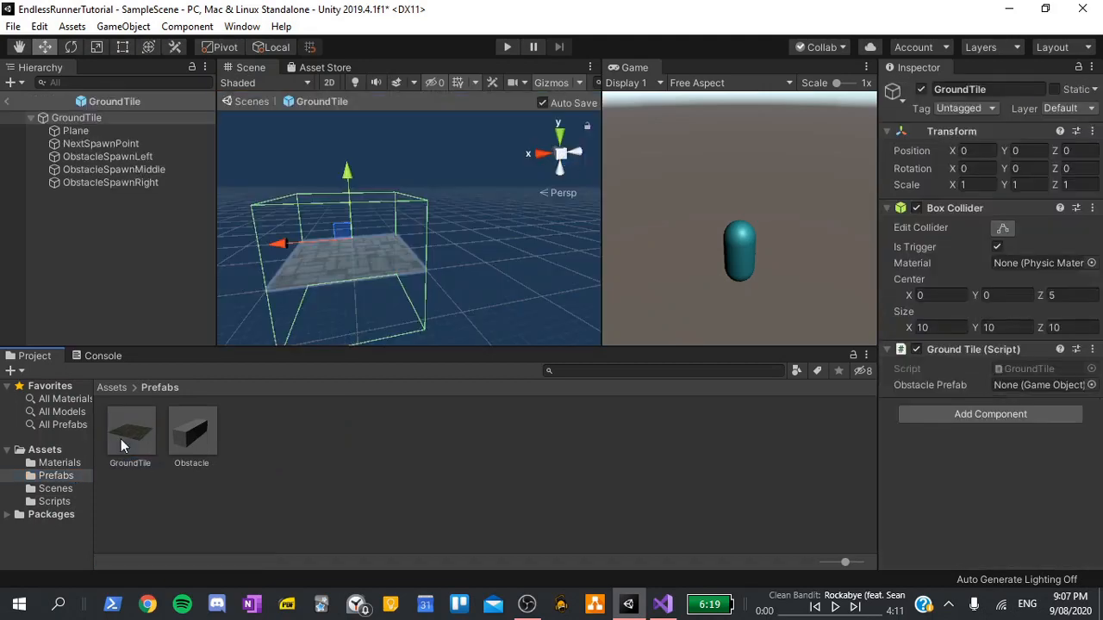
{"action": "mouse_move", "coordinate": [980, 357]}
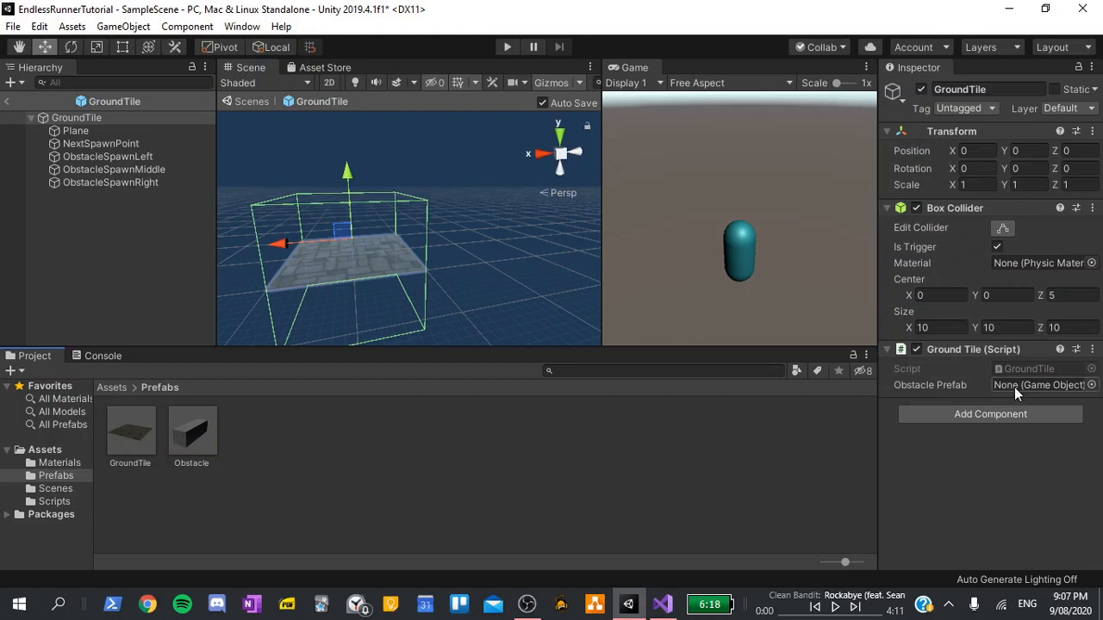
{"action": "mouse_move", "coordinate": [195, 448]}
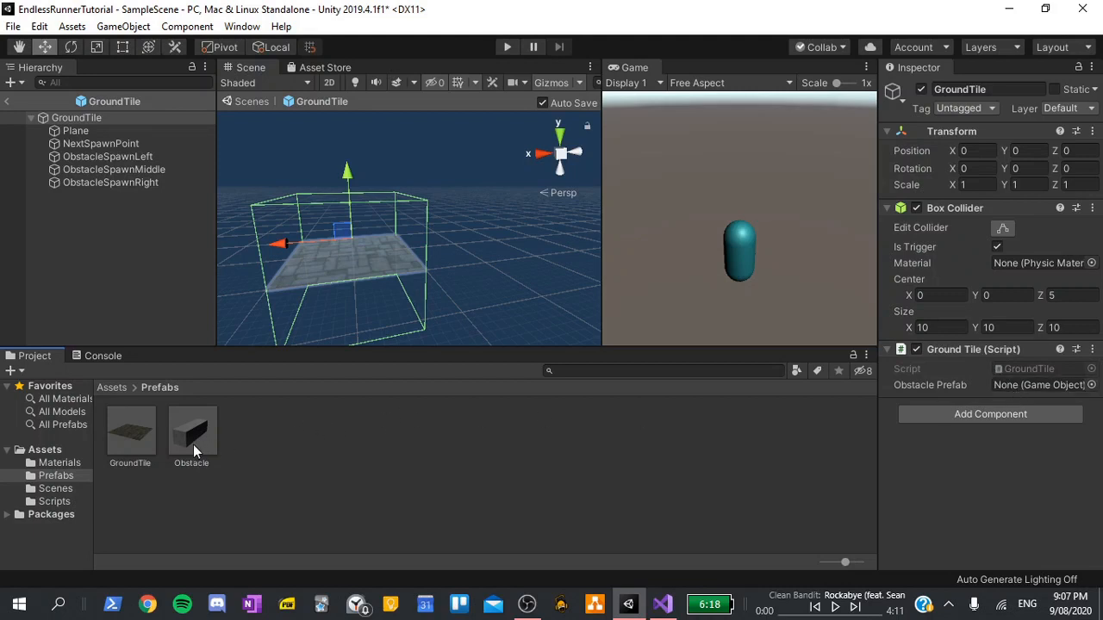
{"action": "left_click_drag", "start_coordinate": [191, 431], "coordinate": [1034, 385]}
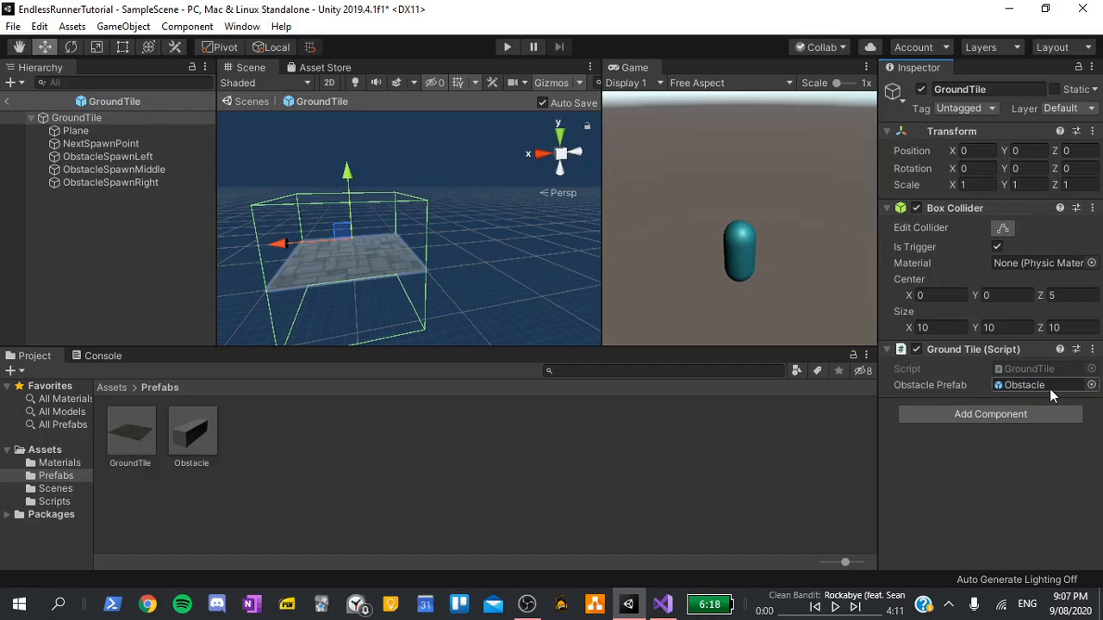
{"action": "left_click", "coordinate": [660, 604]}
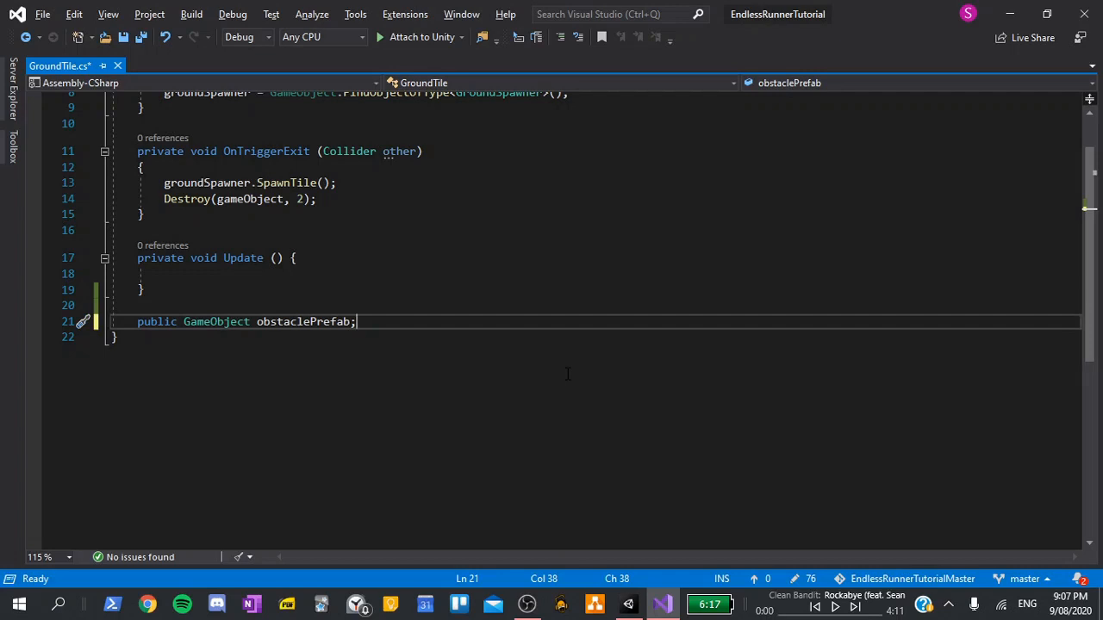
Write void SpawnObstacle() with comments for picking a spawn point and spawning the obstacle
{"action": "type", "text": "void S"}
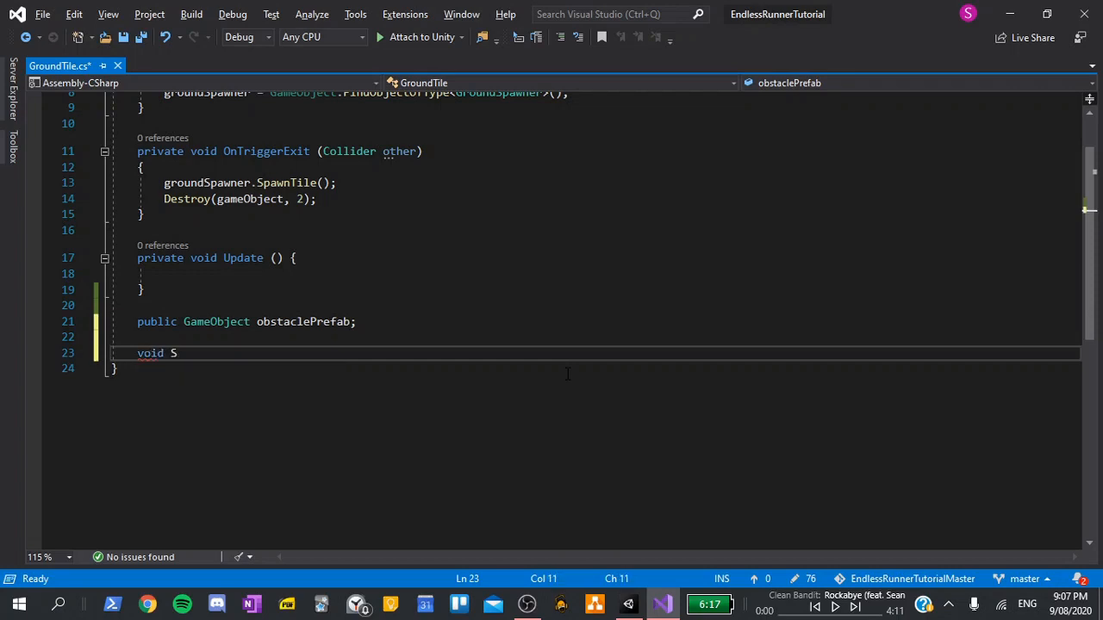
{"action": "type", "text": "pawnObstacle ("}
{"action": "type", "text": "// Choose a random p"}
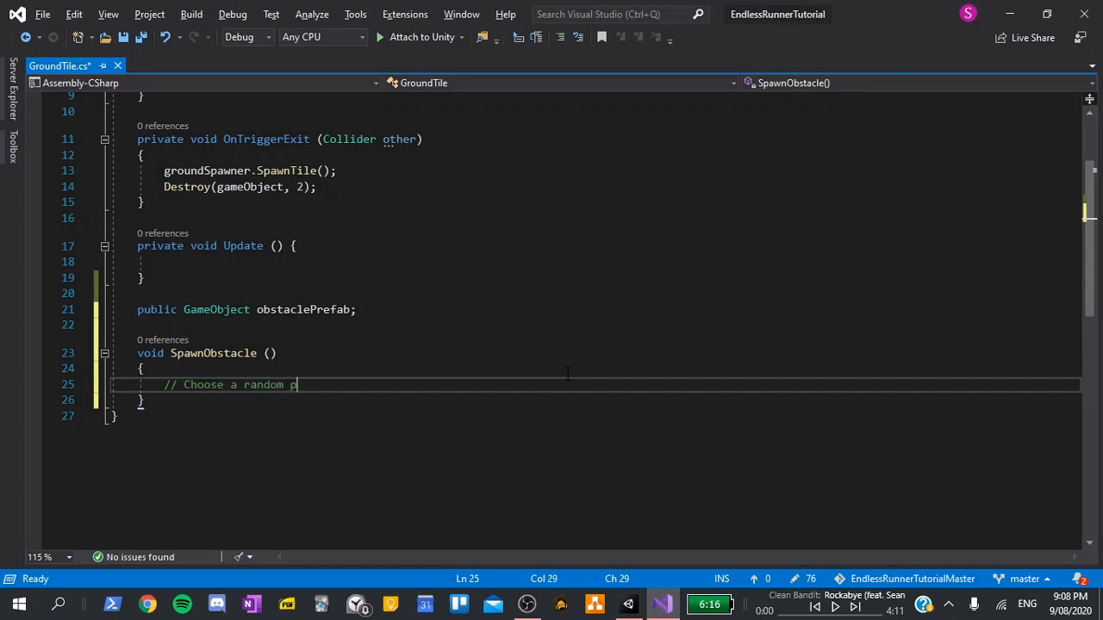
{"action": "type", "text": "oint to spawn the ob"}
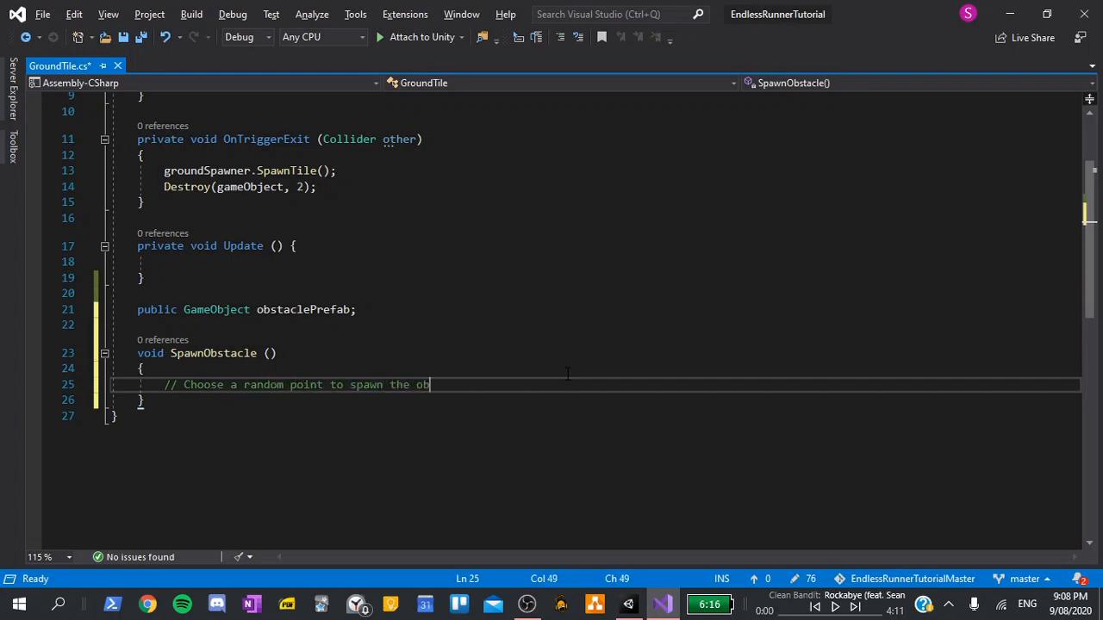
{"action": "type", "text": "stacle"}
{"action": "type", "text": "// S"}
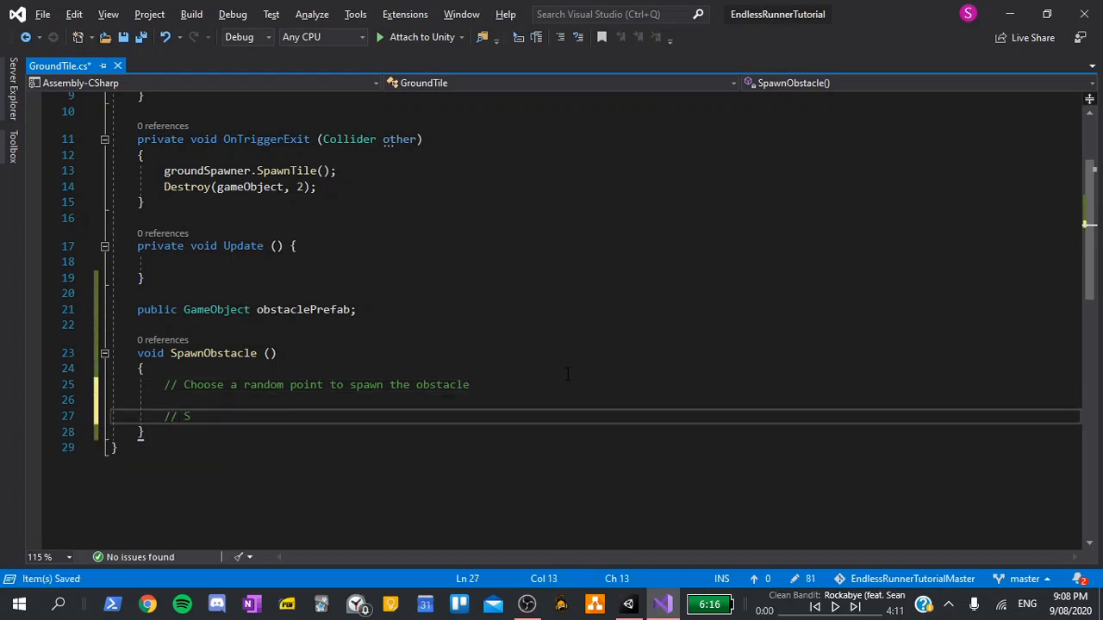
{"action": "type", "text": "pawn the obsta"}
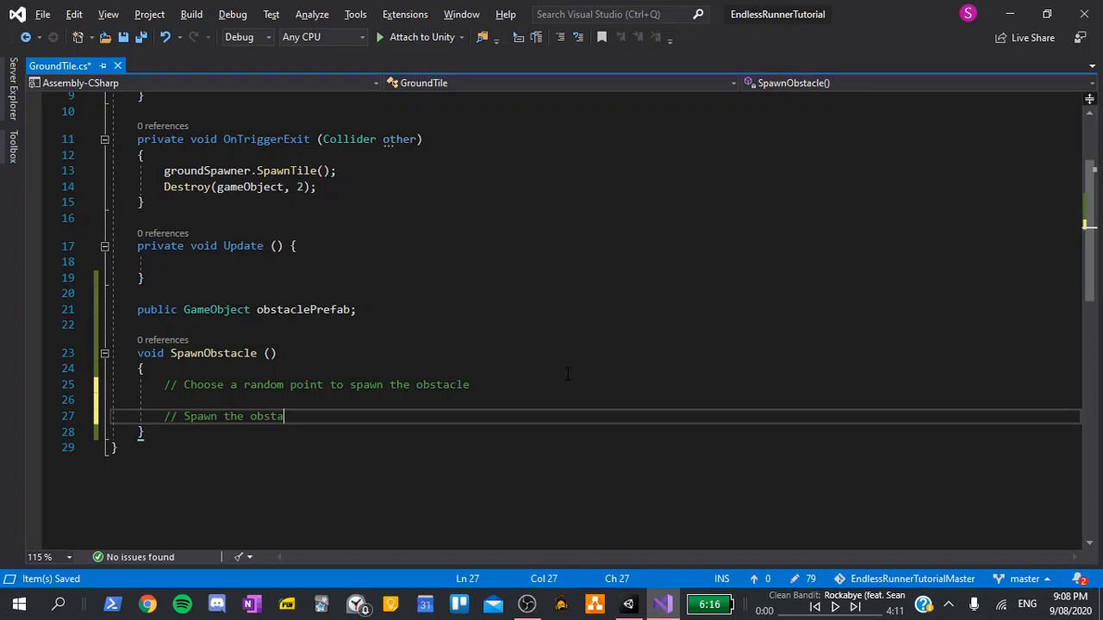
{"action": "type", "text": "ce at the"}
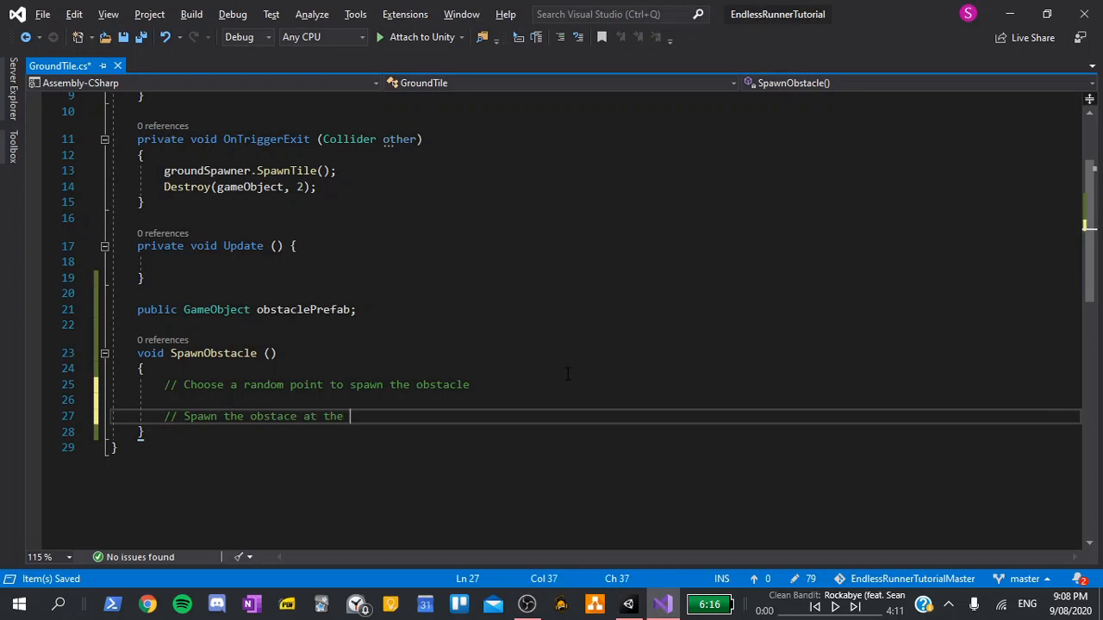
{"action": "type", "text": "position"}
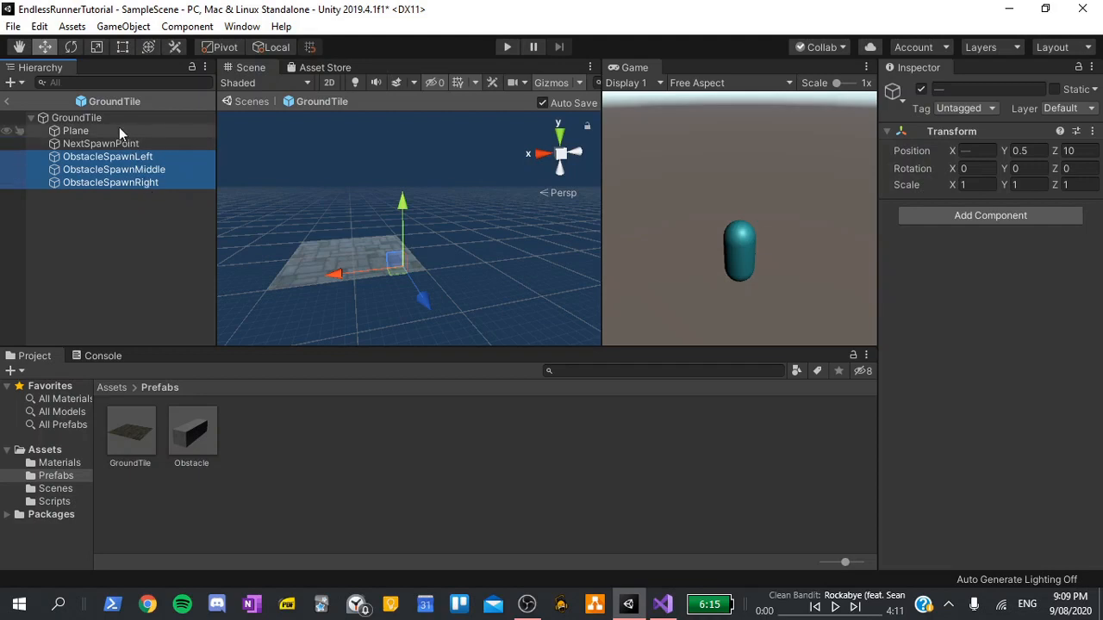
{"action": "left_click", "coordinate": [76, 130]}
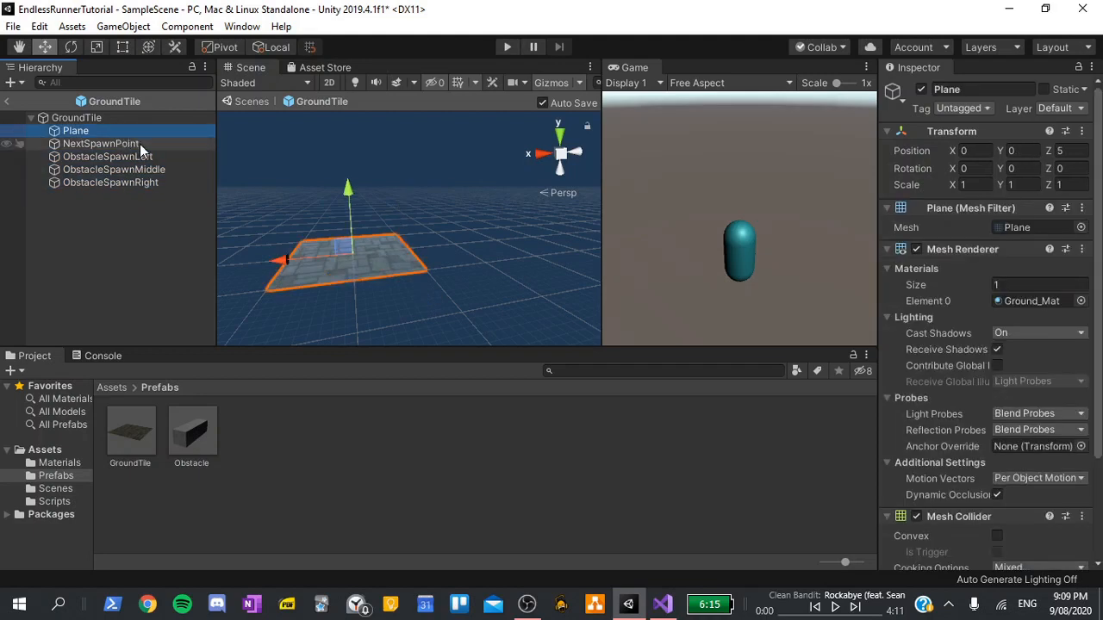
{"action": "left_click", "coordinate": [105, 156]}
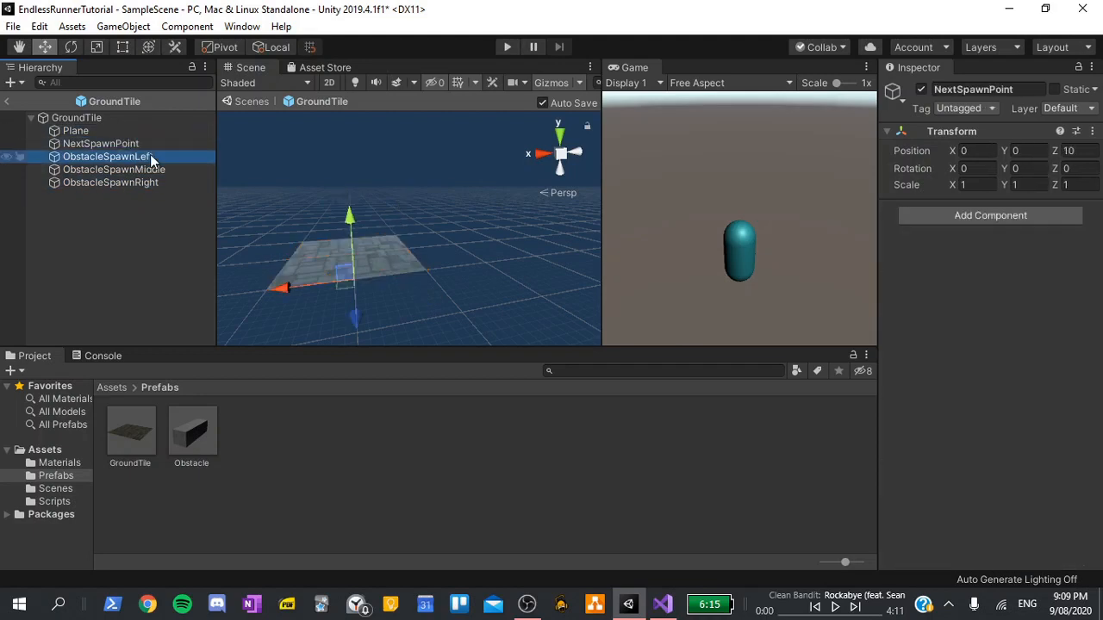
{"action": "left_click", "coordinate": [106, 156]}
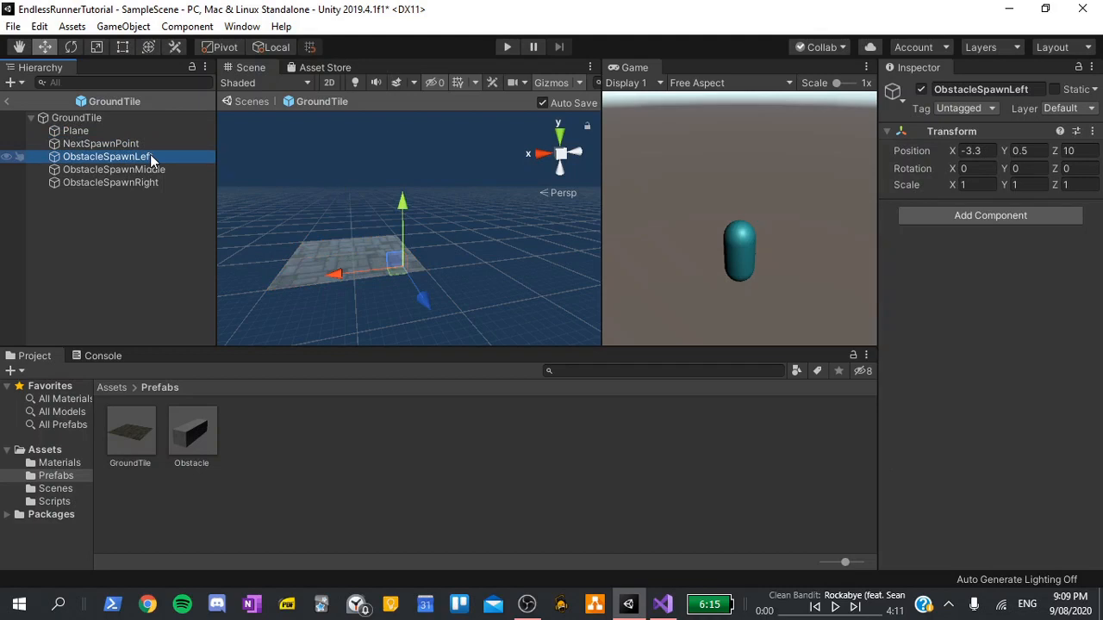
{"action": "left_click", "coordinate": [110, 181]}
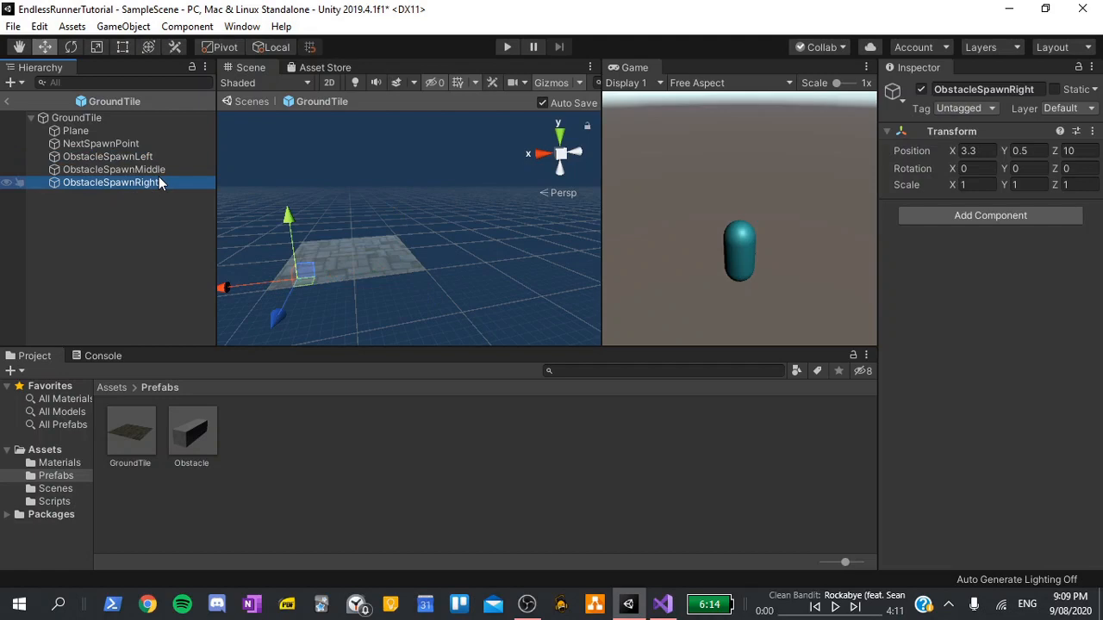
{"action": "left_click", "coordinate": [662, 604]}
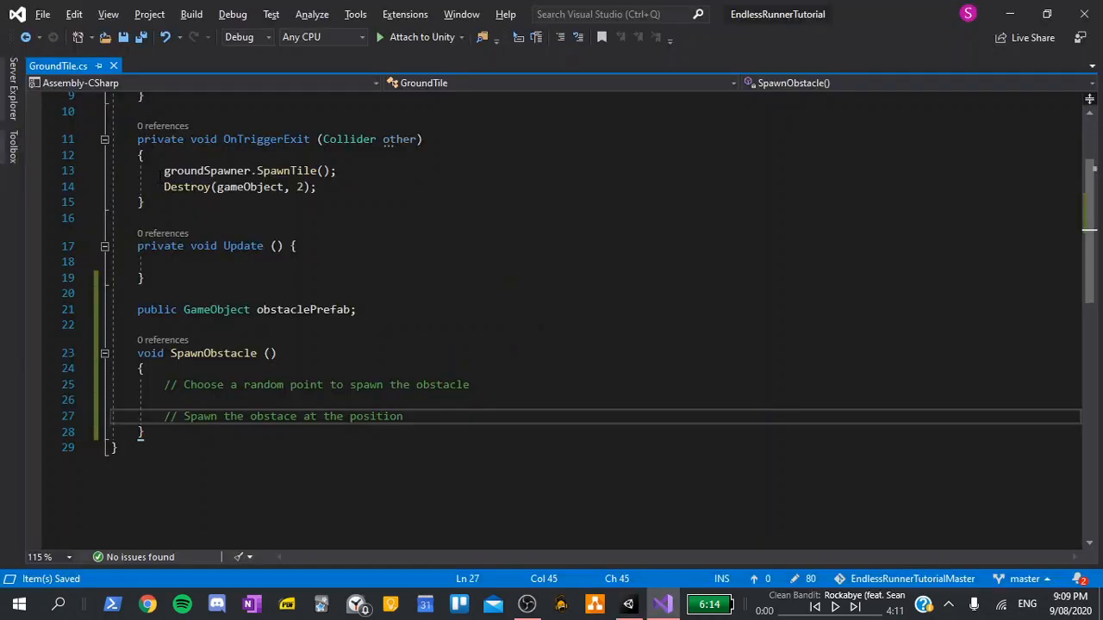
Type 'int obstacleSpawnIndex = Random.Range(2, 5);' under the first comment
{"action": "type", "text": "i"}
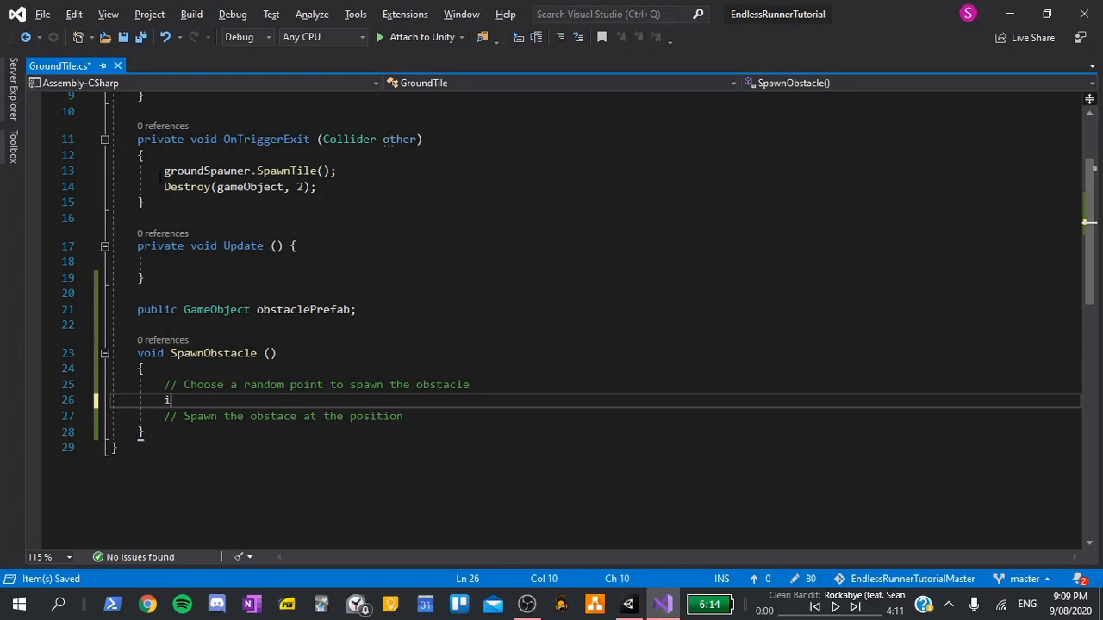
{"action": "type", "text": "nt"}
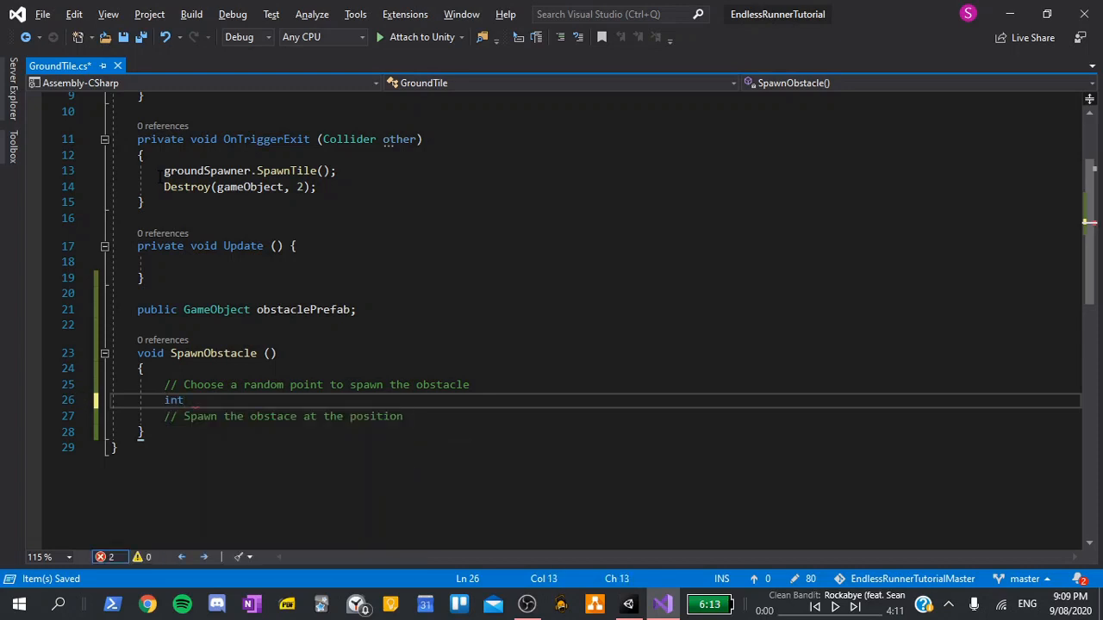
{"action": "type", "text": "obstacleSpawnIndex = Random.R"}
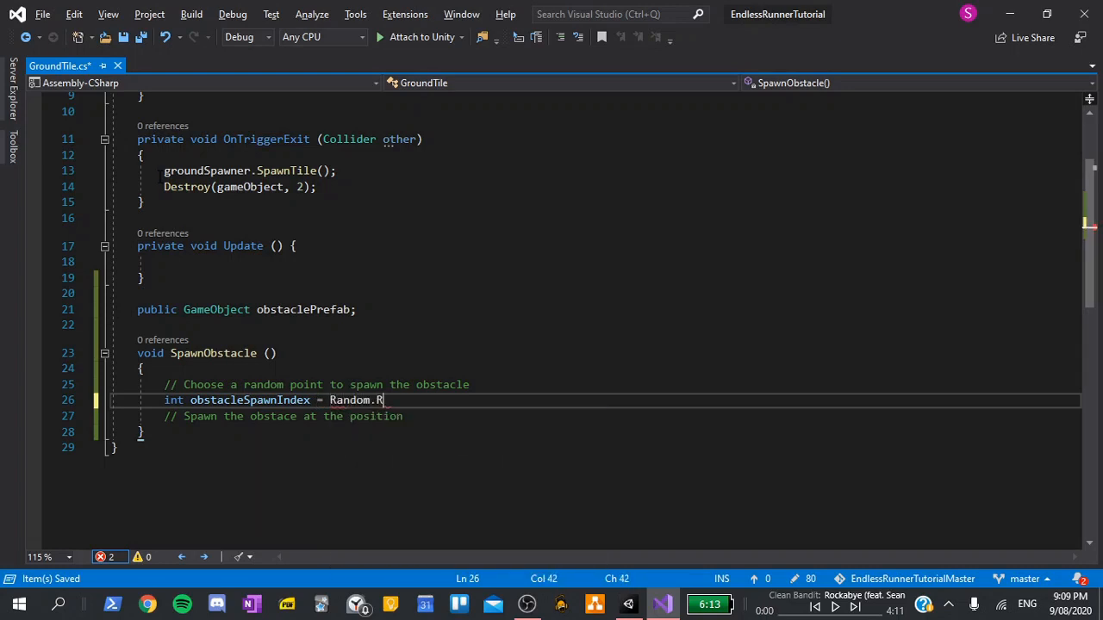
{"action": "type", "text": "ange()"}
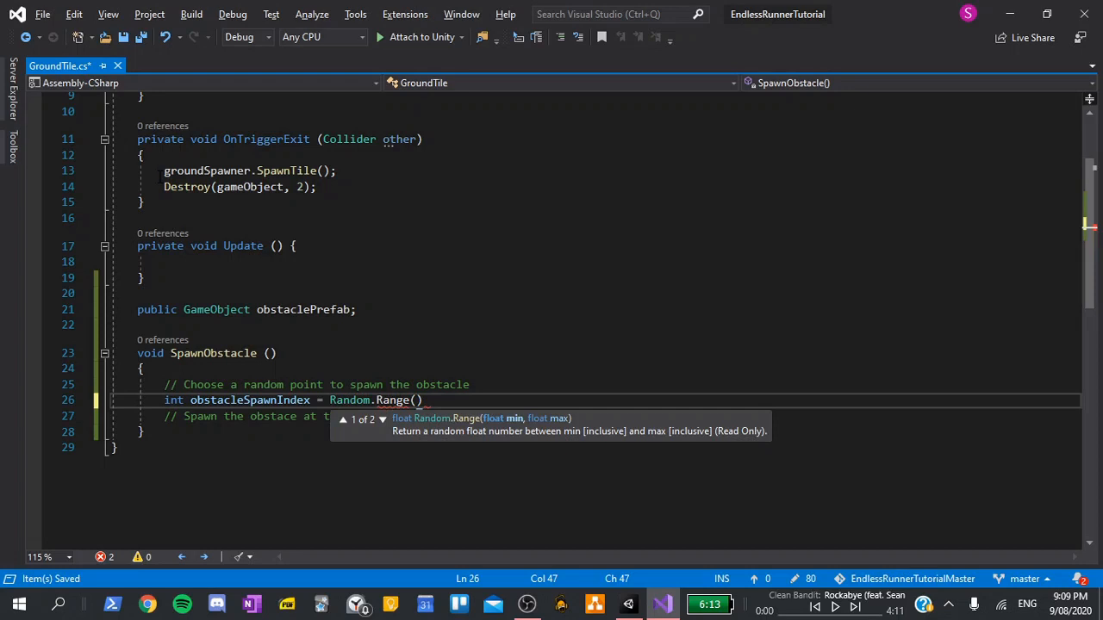
{"action": "type", "text": "2"}
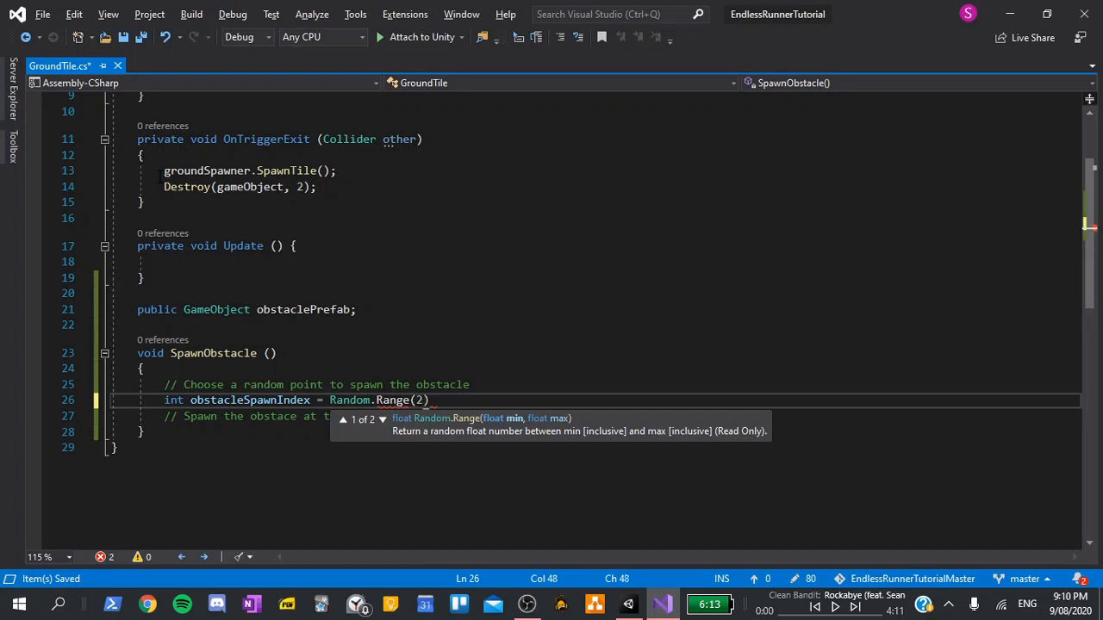
{"action": "key", "text": "alt+tab"}
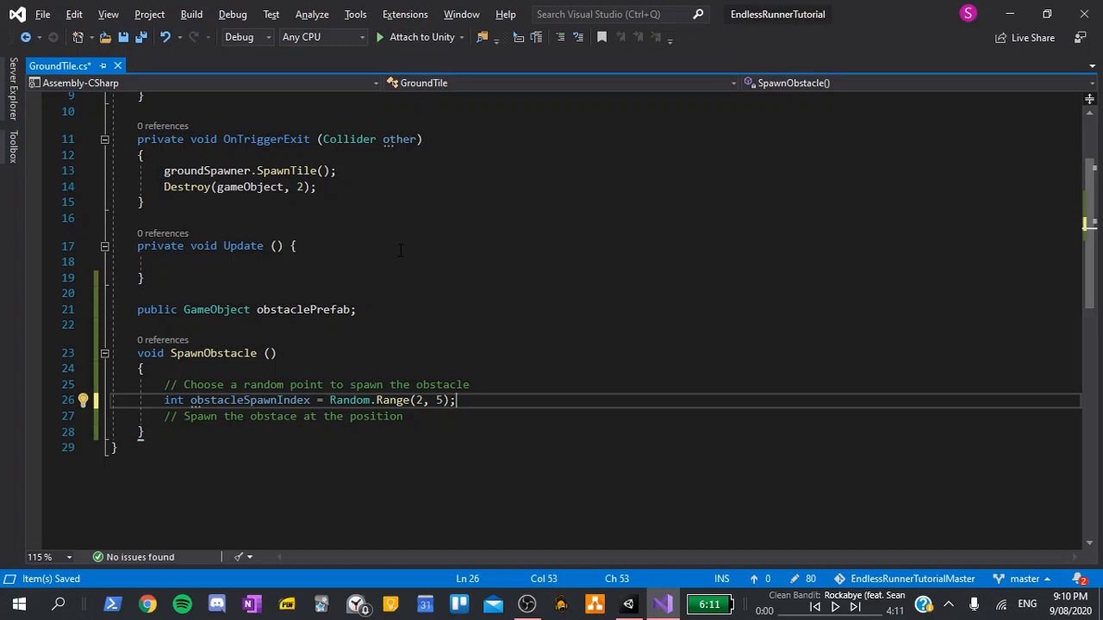
Declare Transform spawnPoint = transform.GetChild(obstacleSpawnIndex) in SpawnObstacle
{"action": "type", "text": "Transform spawnPoint ="}
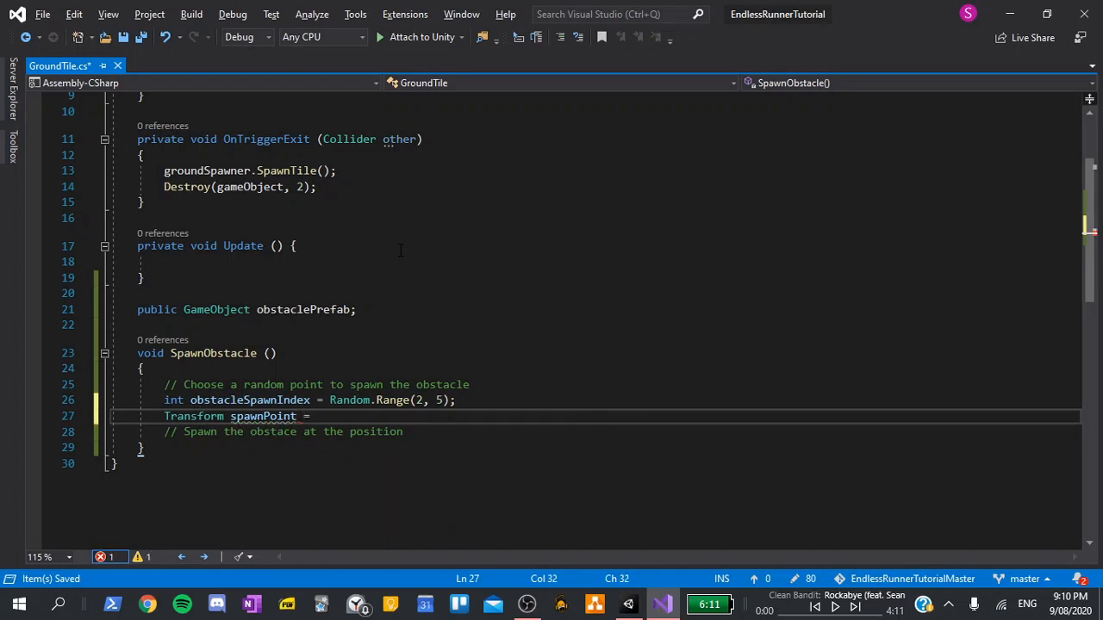
{"action": "type", "text": "transform"}
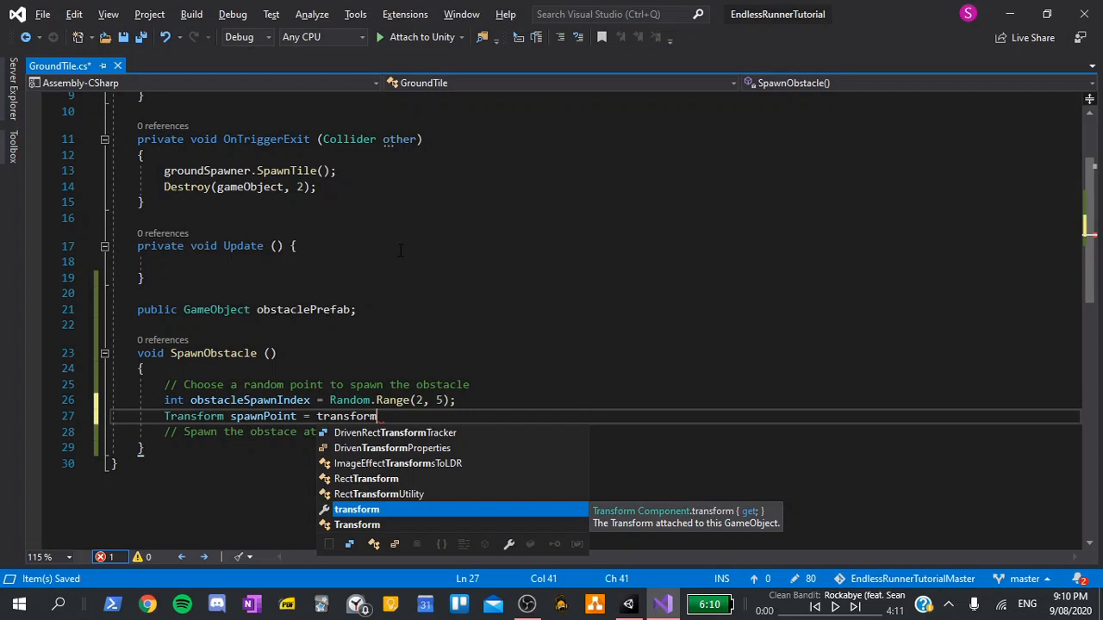
{"action": "type", "text": ".GetChild(obstacleSpawnIndex);"}
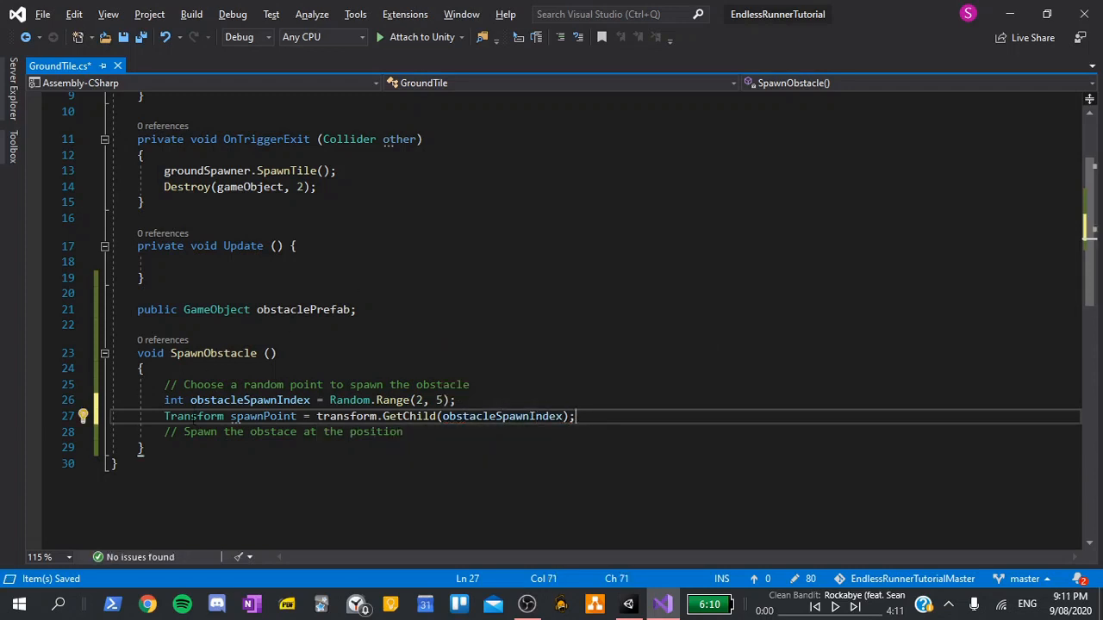
{"action": "double_click", "coordinate": [193, 417]}
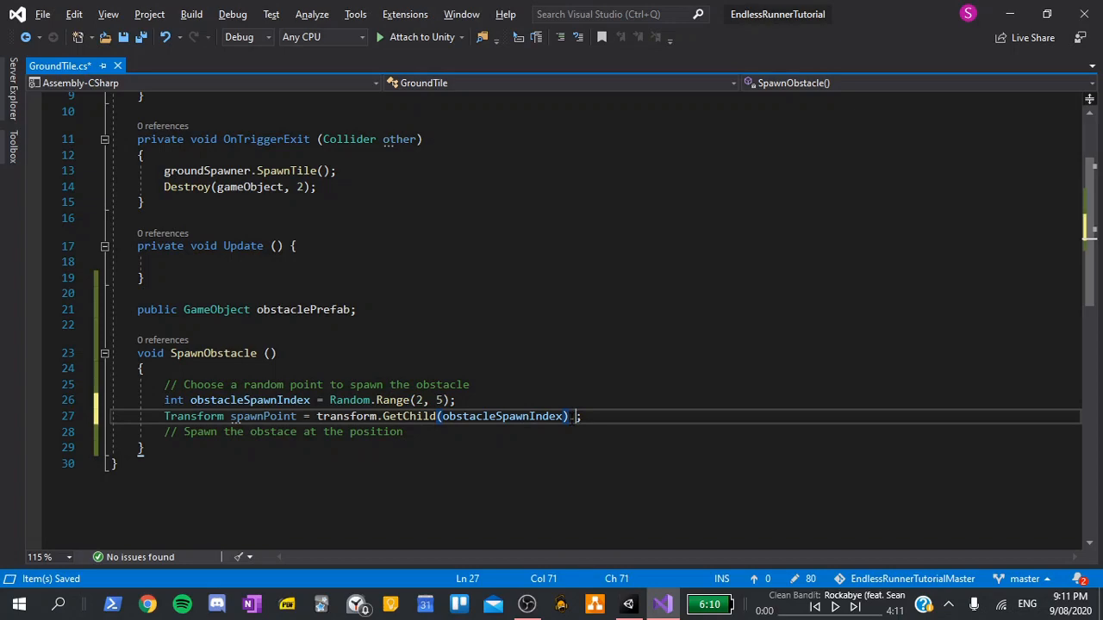
{"action": "type", "text": ".transform"}
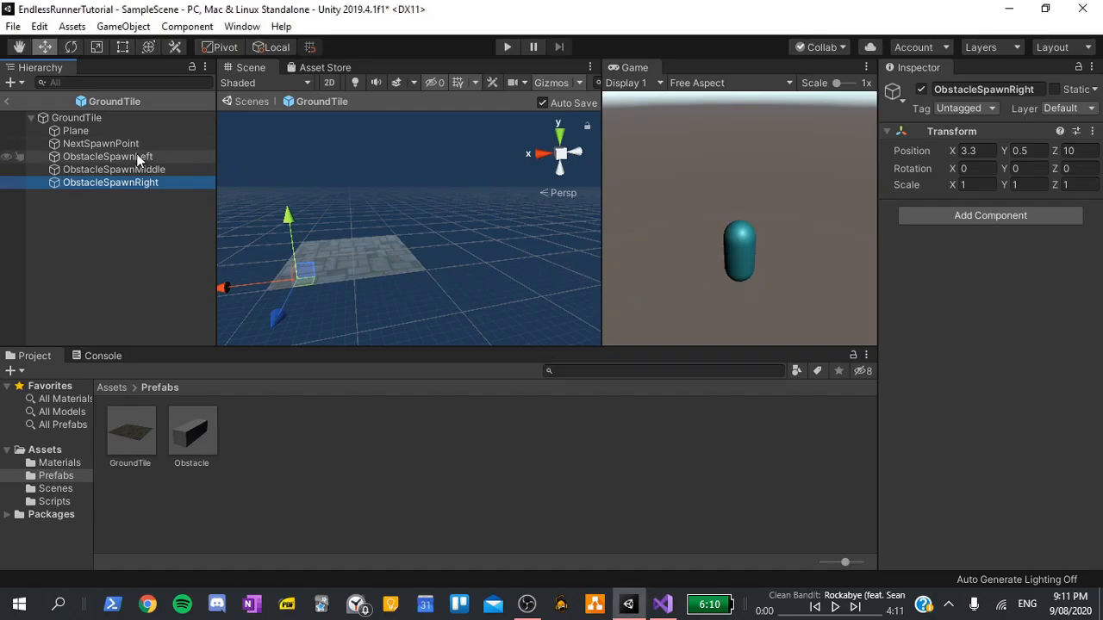
Check the ObstacleSpawnLeft and ObstacleSpawnRight points, then return to GroundTile.cs
{"action": "left_click", "coordinate": [108, 156]}
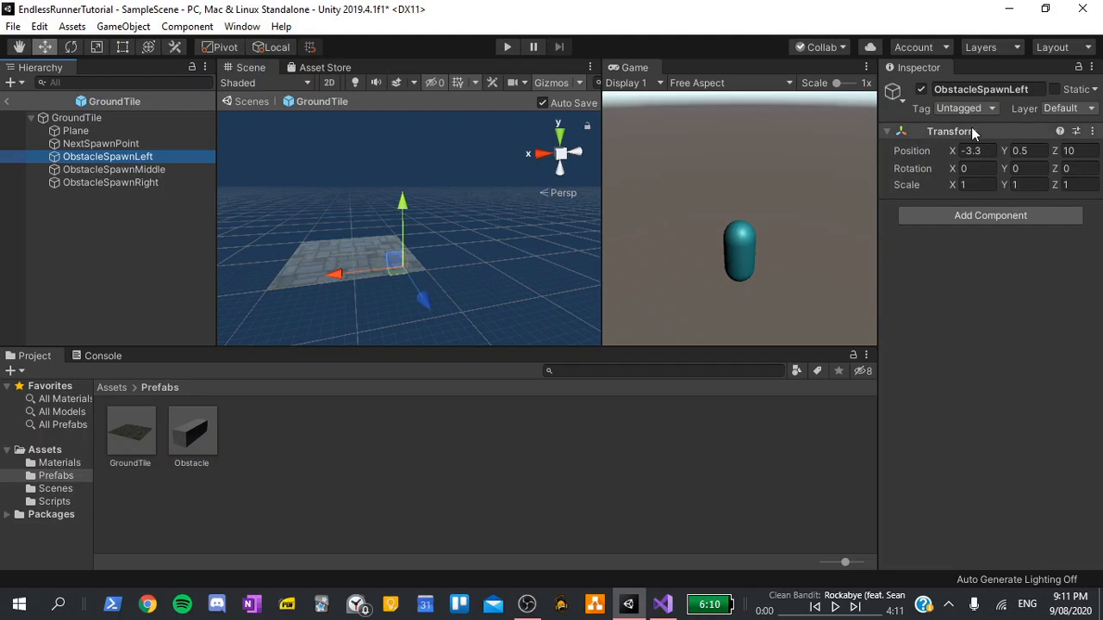
{"action": "left_click", "coordinate": [110, 182]}
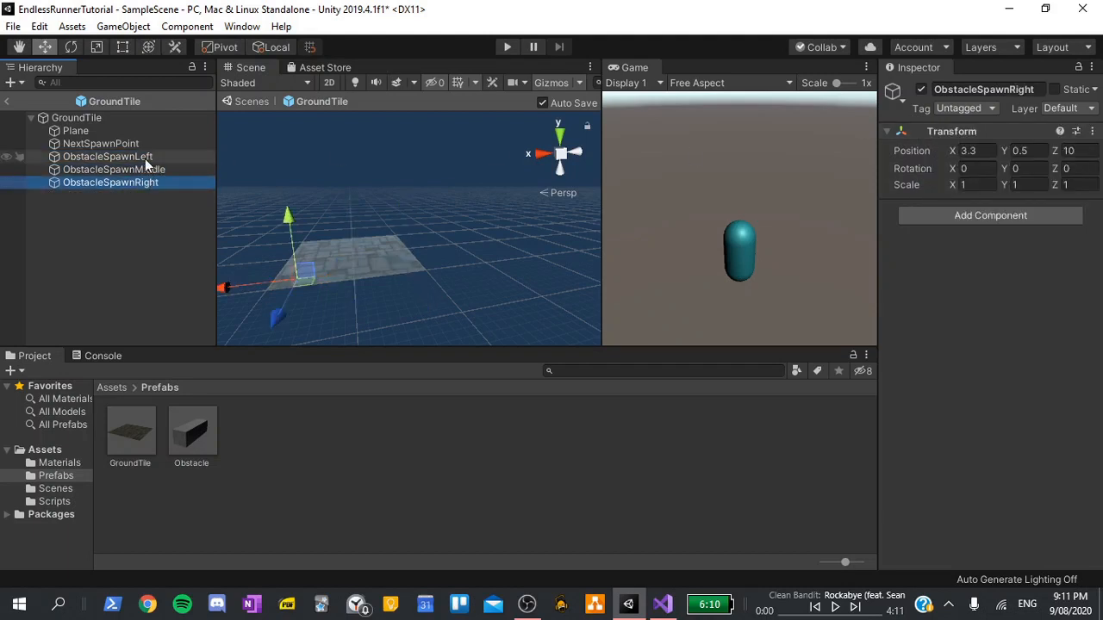
{"action": "left_click", "coordinate": [107, 156]}
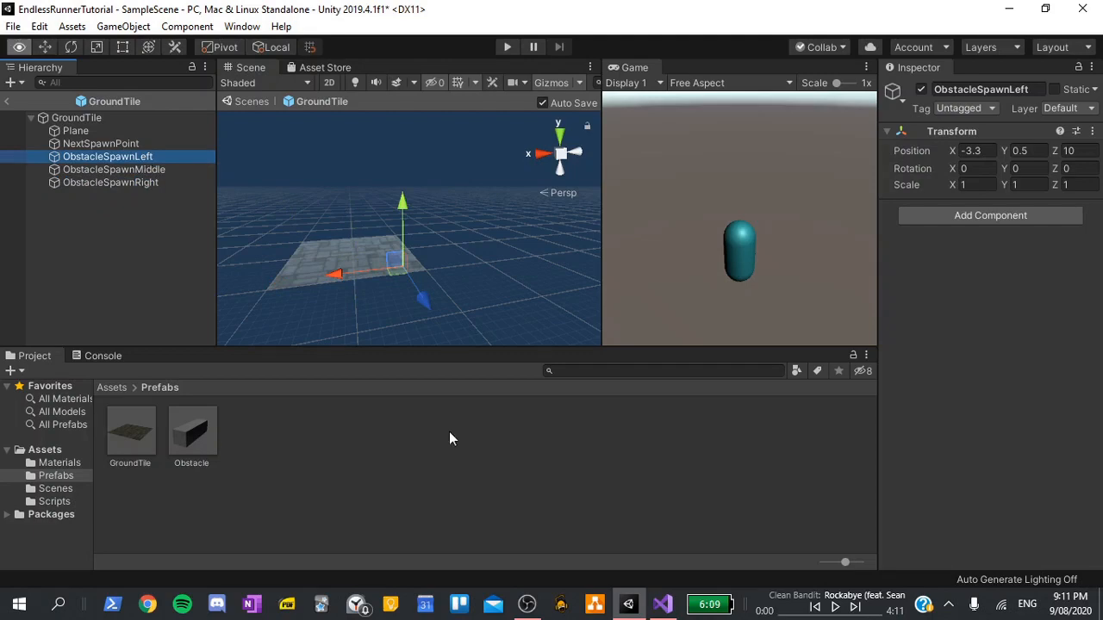
{"action": "left_click", "coordinate": [657, 604]}
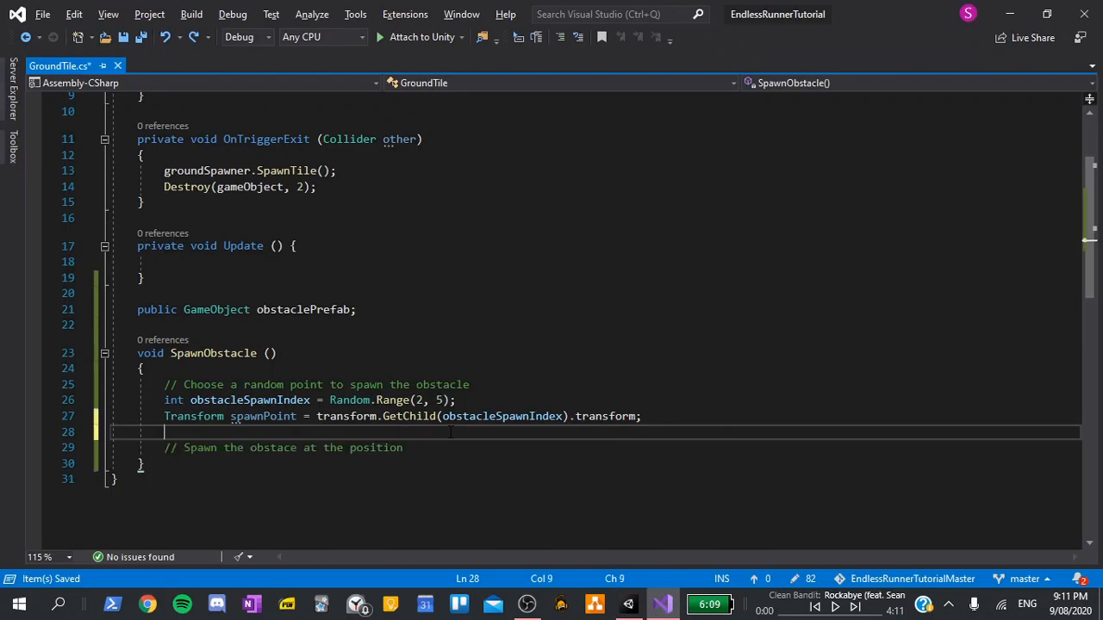
Instantiate obstaclePrefab at spawnPoint.position with Quaternion.identity under the tile, and save
{"action": "key", "text": "Enter"}
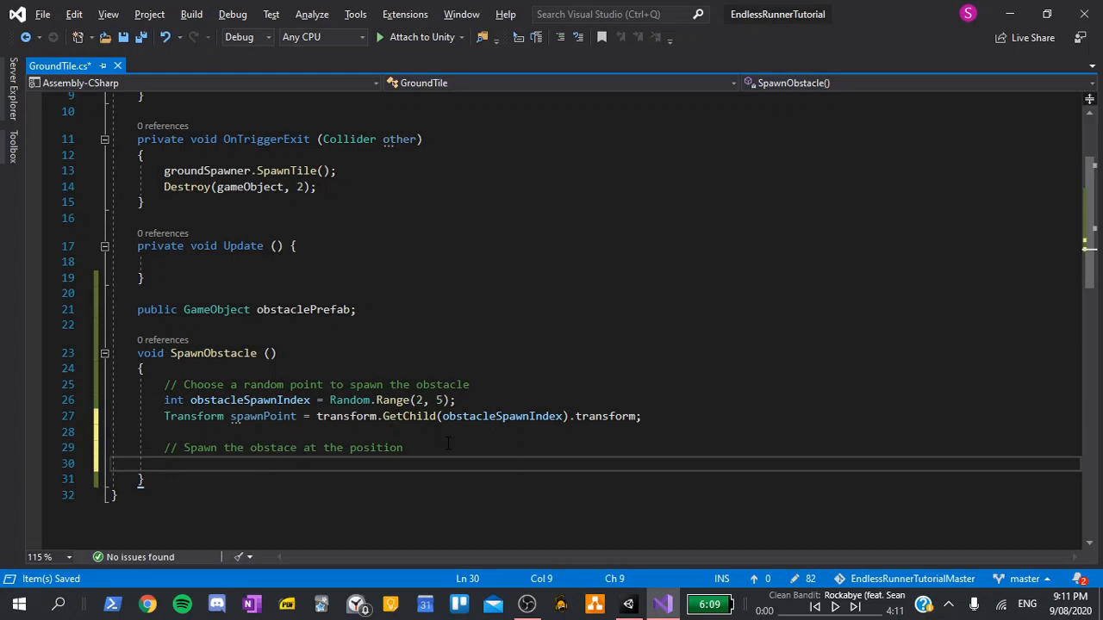
{"action": "type", "text": "Instan"}
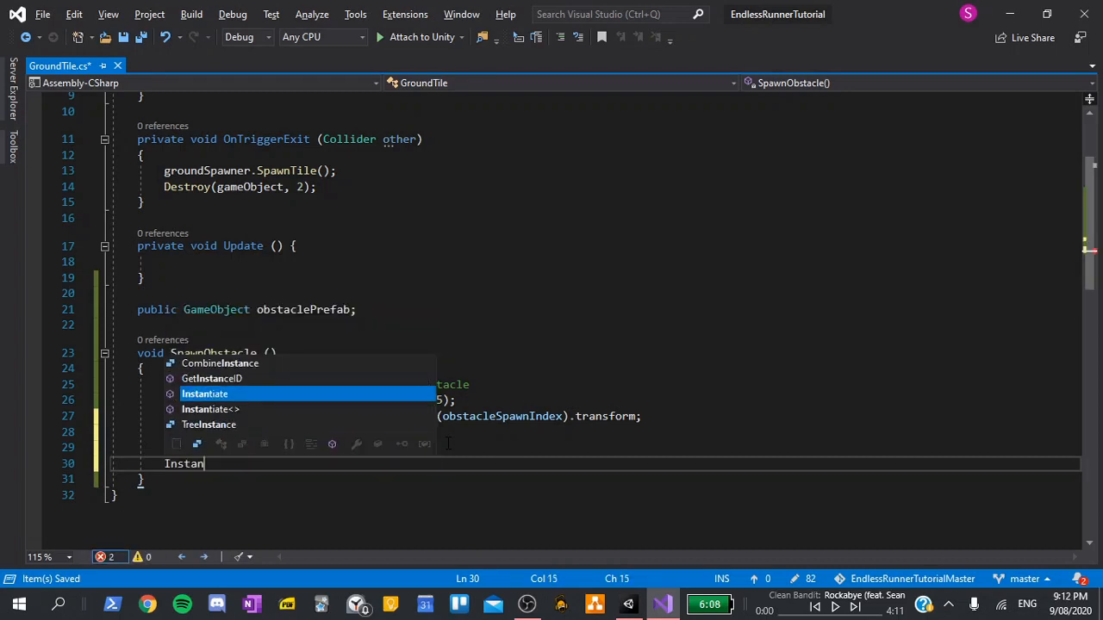
{"action": "key", "text": "Tab"}
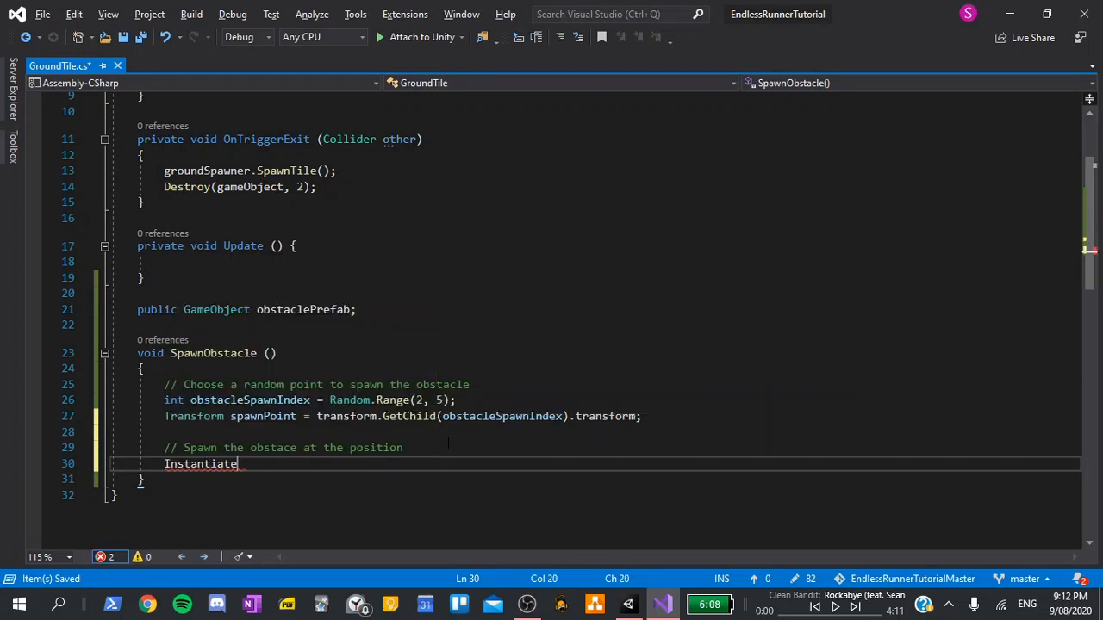
{"action": "type", "text": "("}
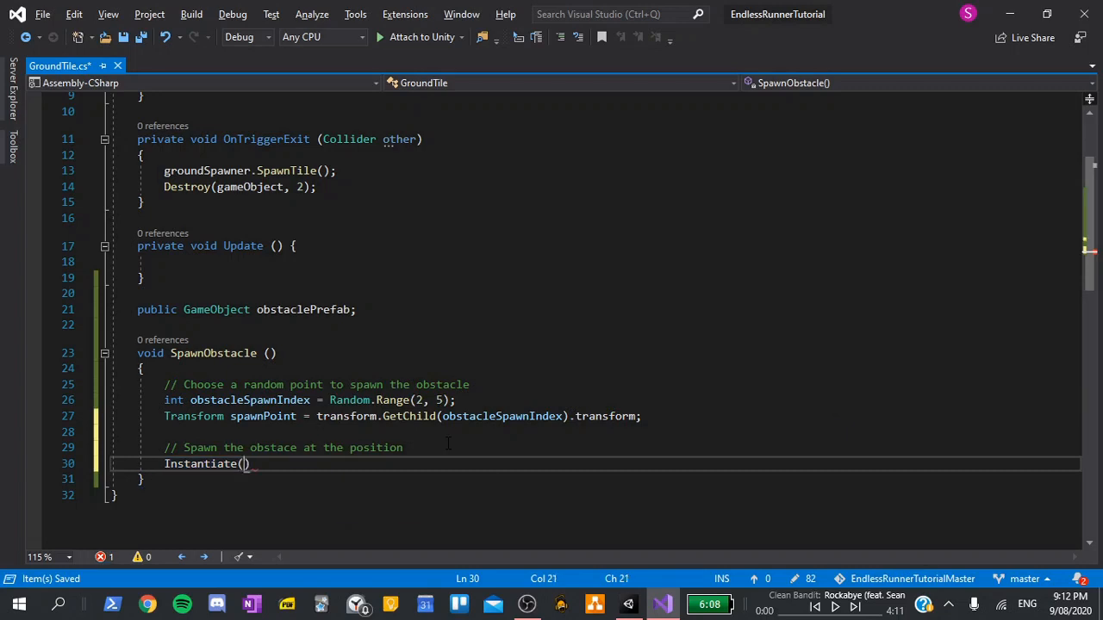
{"action": "type", "text": "ob"}
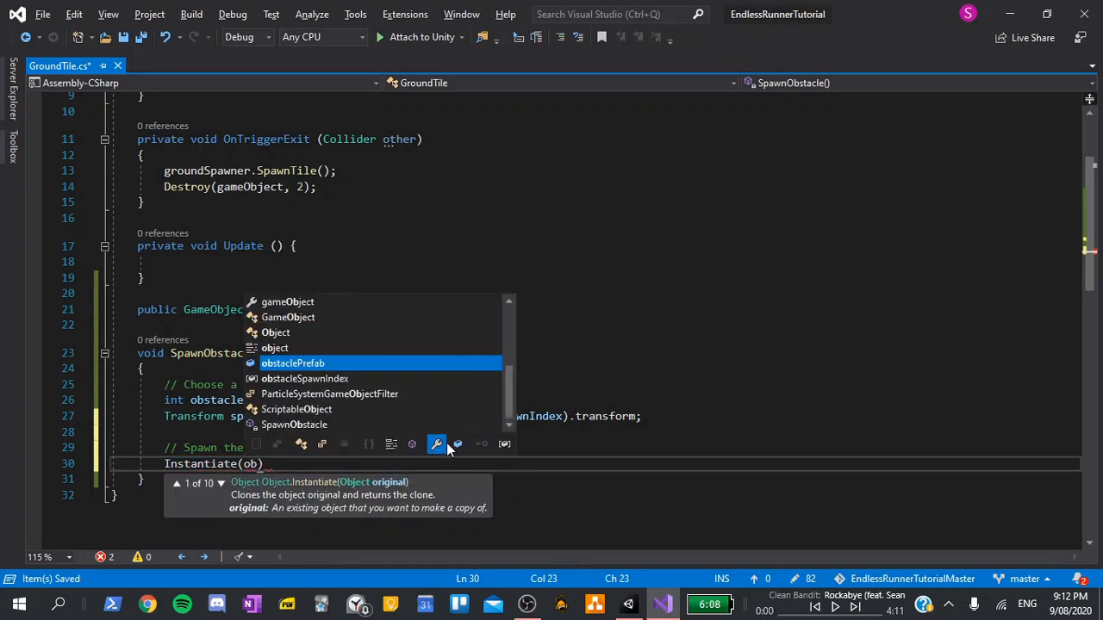
{"action": "type", "text": "obstaclePrefab,"}
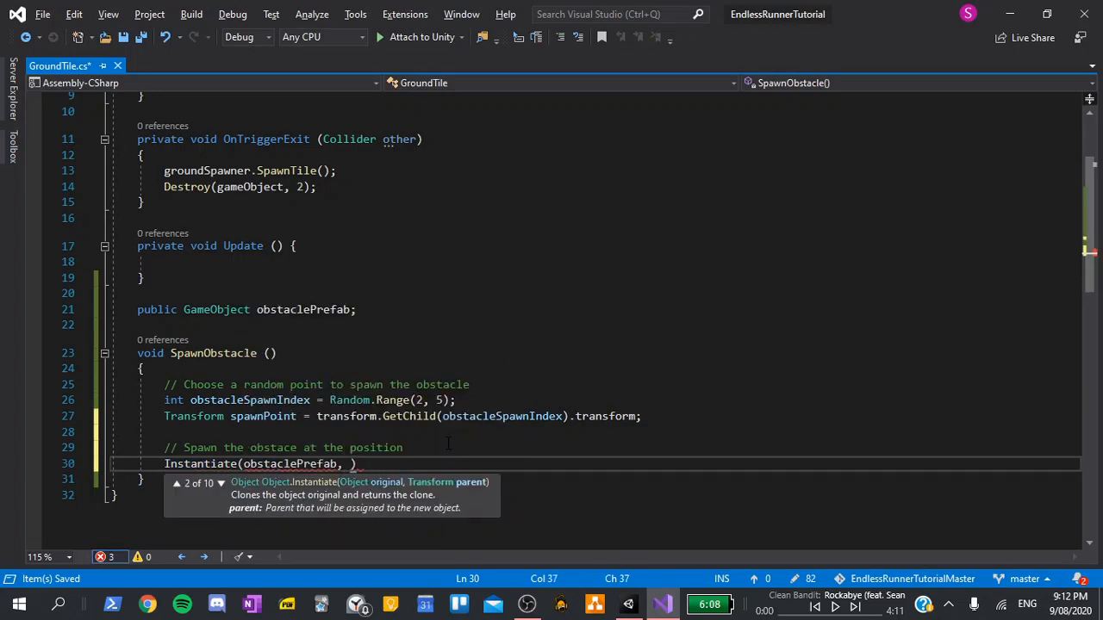
{"action": "type", "text": "spawnPo"}
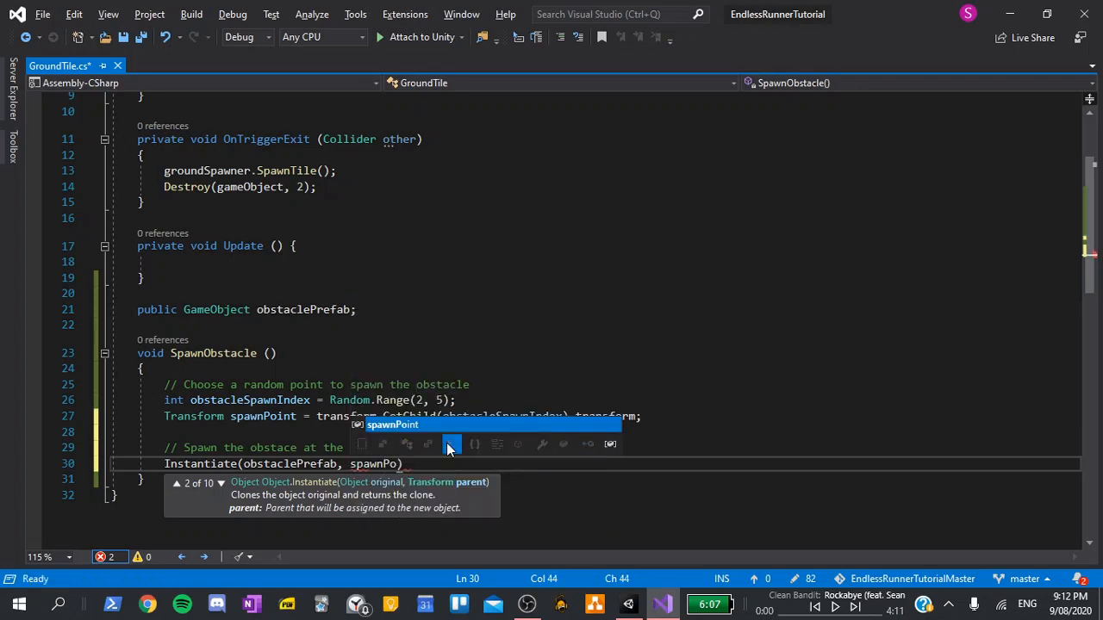
{"action": "type", "text": ".position,"}
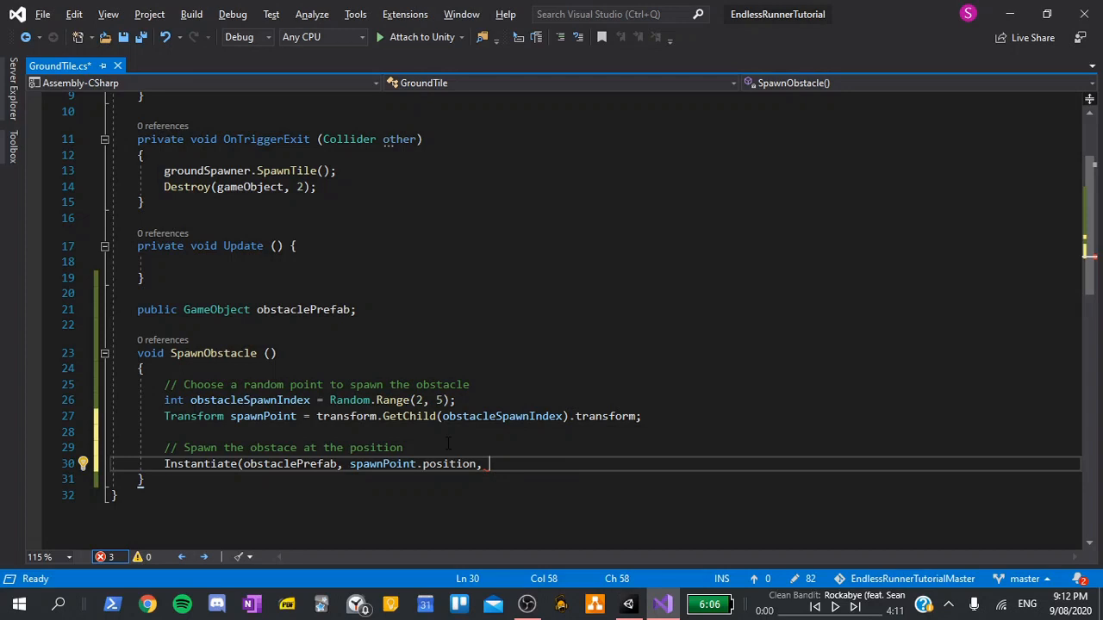
{"action": "type", "text": "Quaternion.identity"}
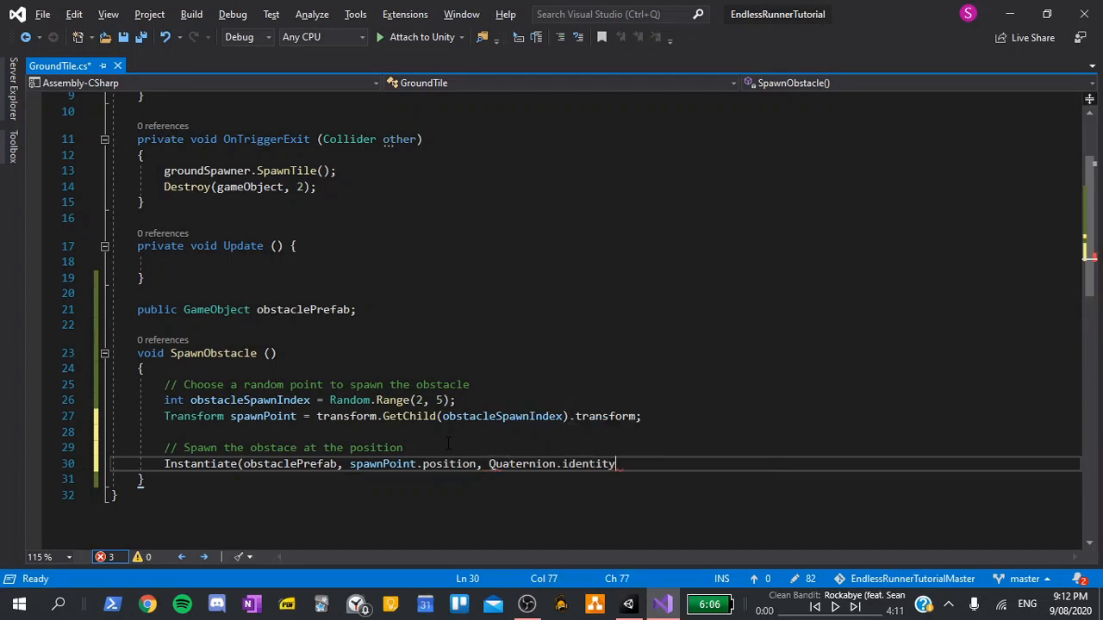
{"action": "double_click", "coordinate": [589, 463]}
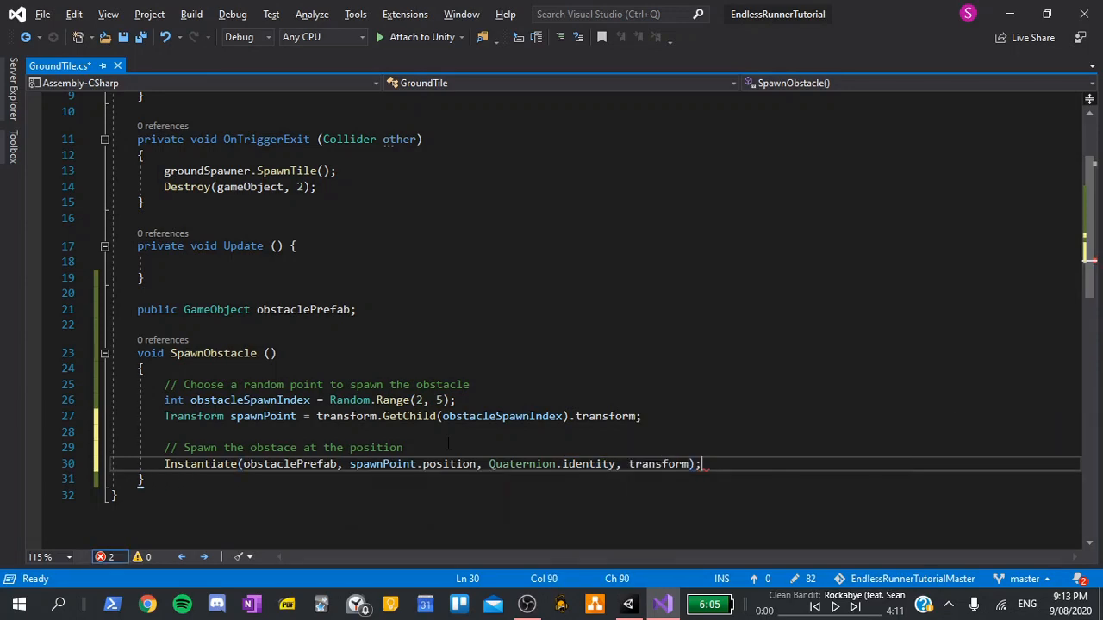
{"action": "key", "text": "ctrl+s"}
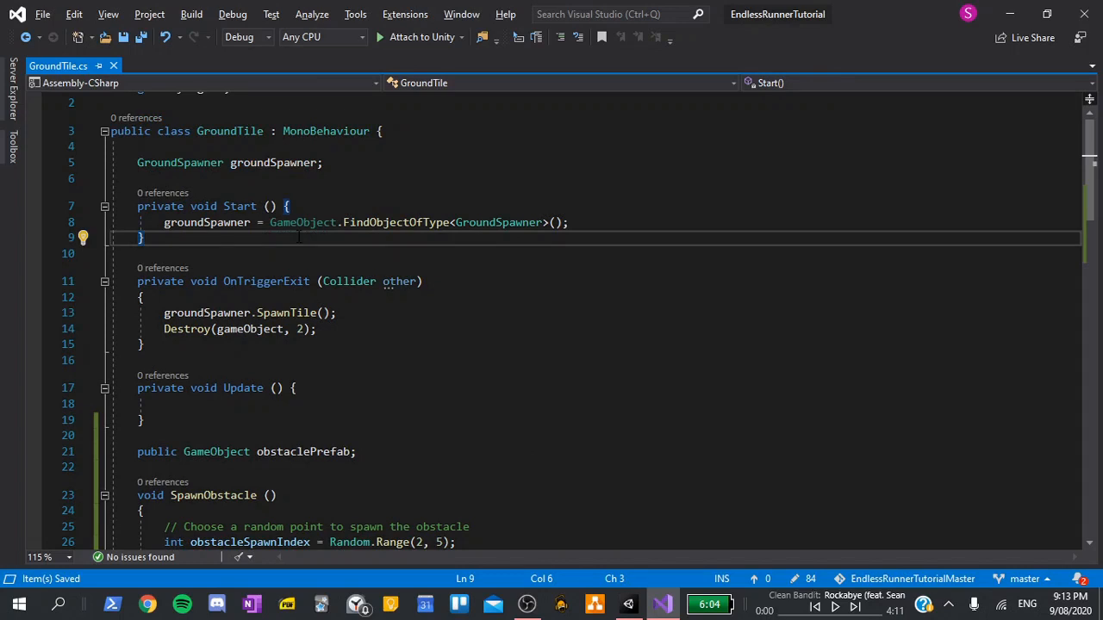
Call SpawnObstacle(); in GroundTile's Start method and return to Unity
{"action": "type", "text": "SpawnObstacle("}
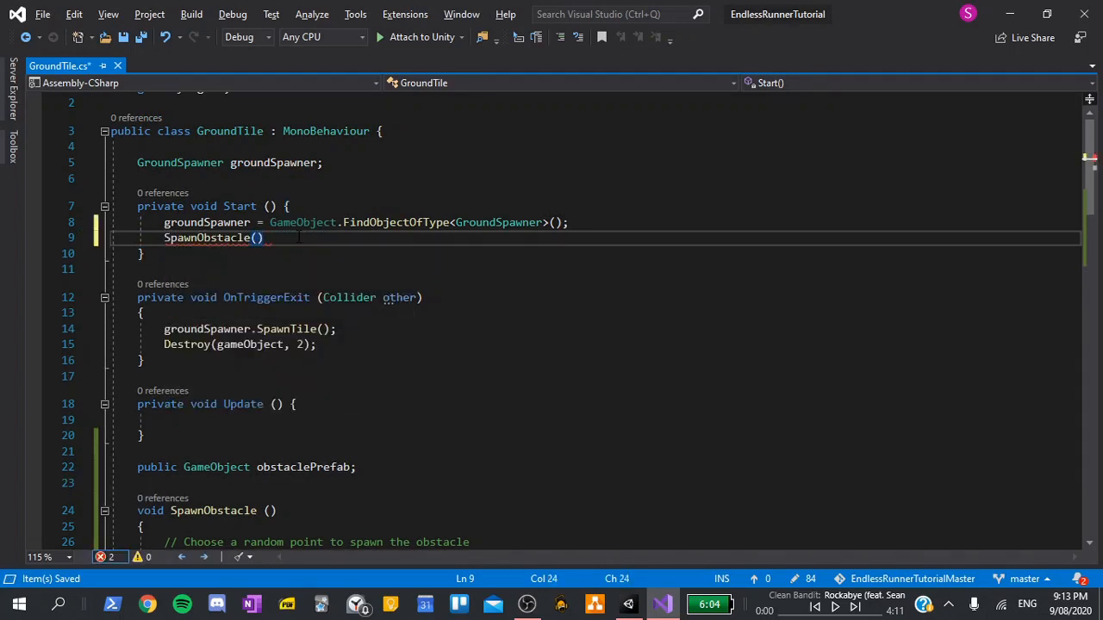
{"action": "type", "text": ";"}
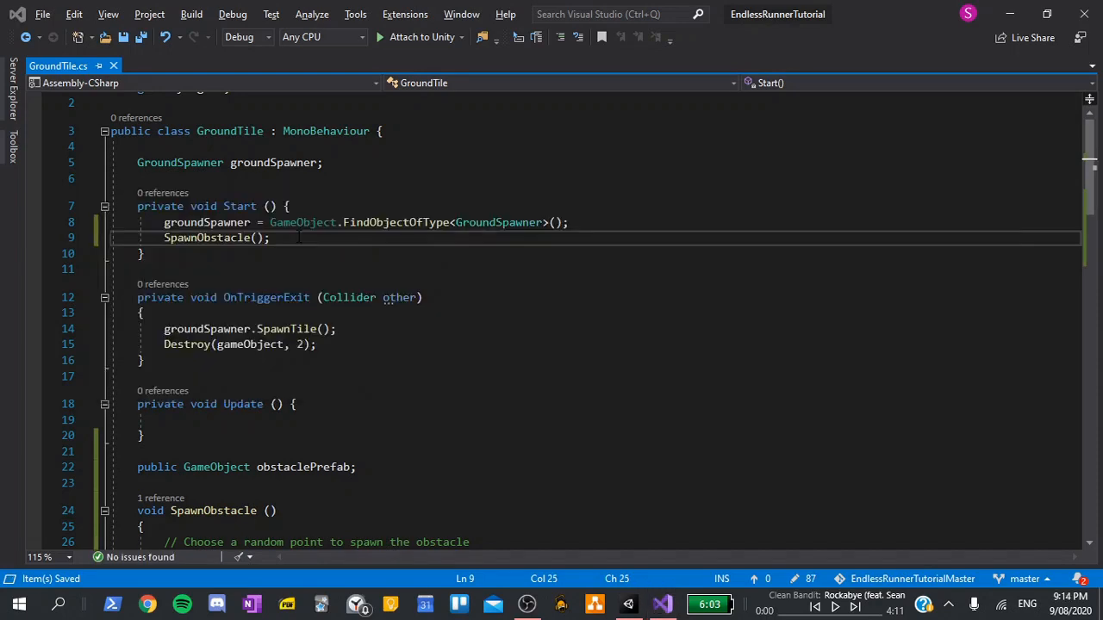
{"action": "left_click", "coordinate": [627, 604]}
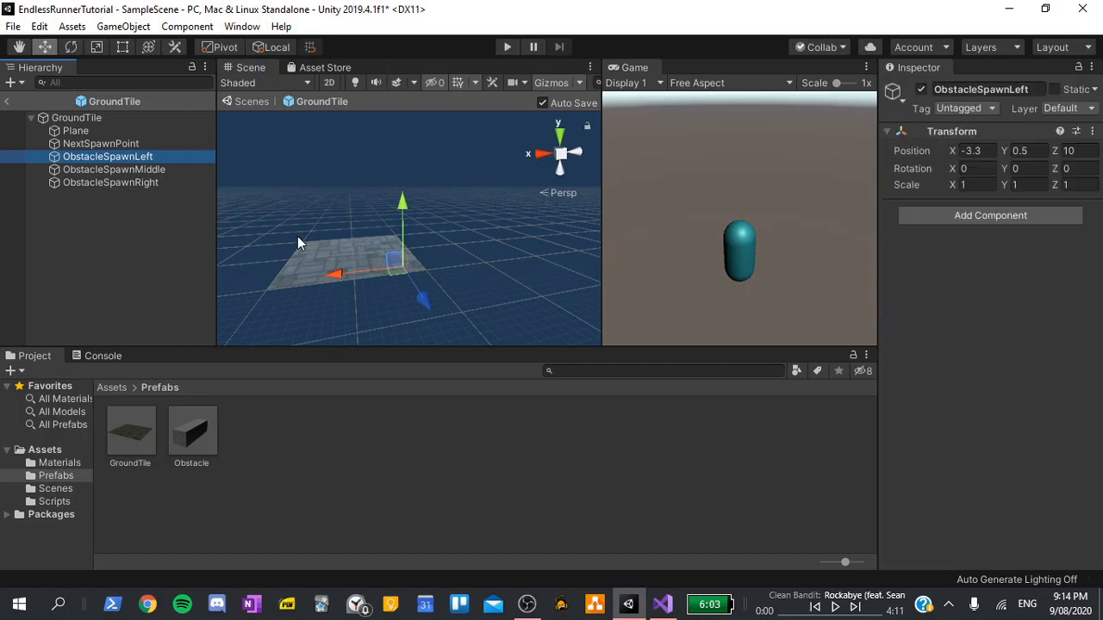
{"action": "mouse_move", "coordinate": [610, 172]}
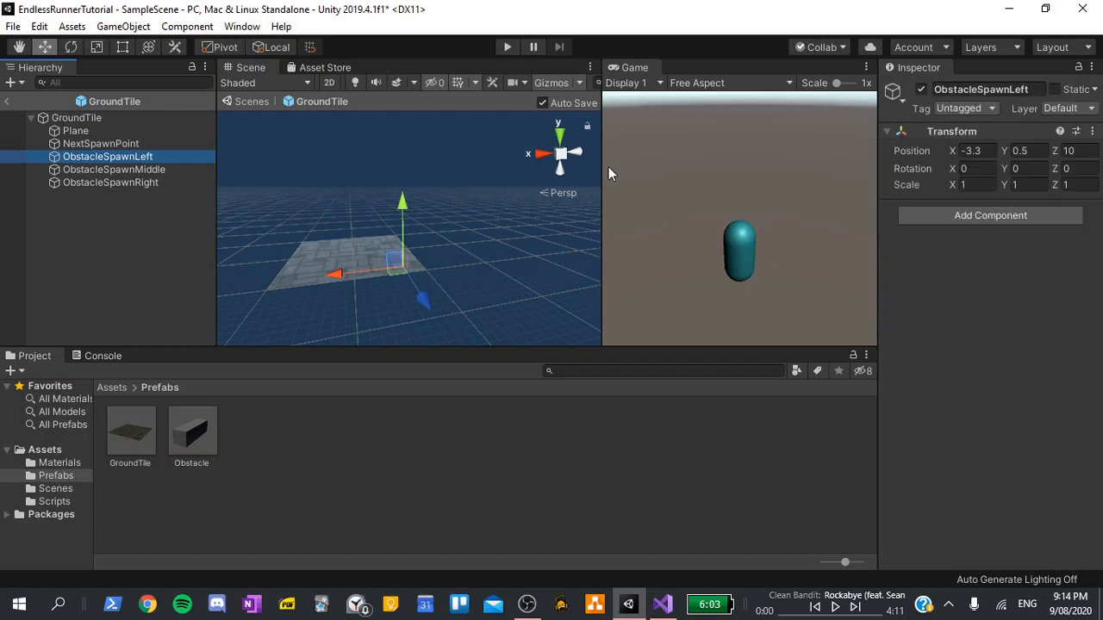
Run Play mode and watch obstacle blocks spawn on the tiles ahead of the player
{"action": "left_click", "coordinate": [505, 46]}
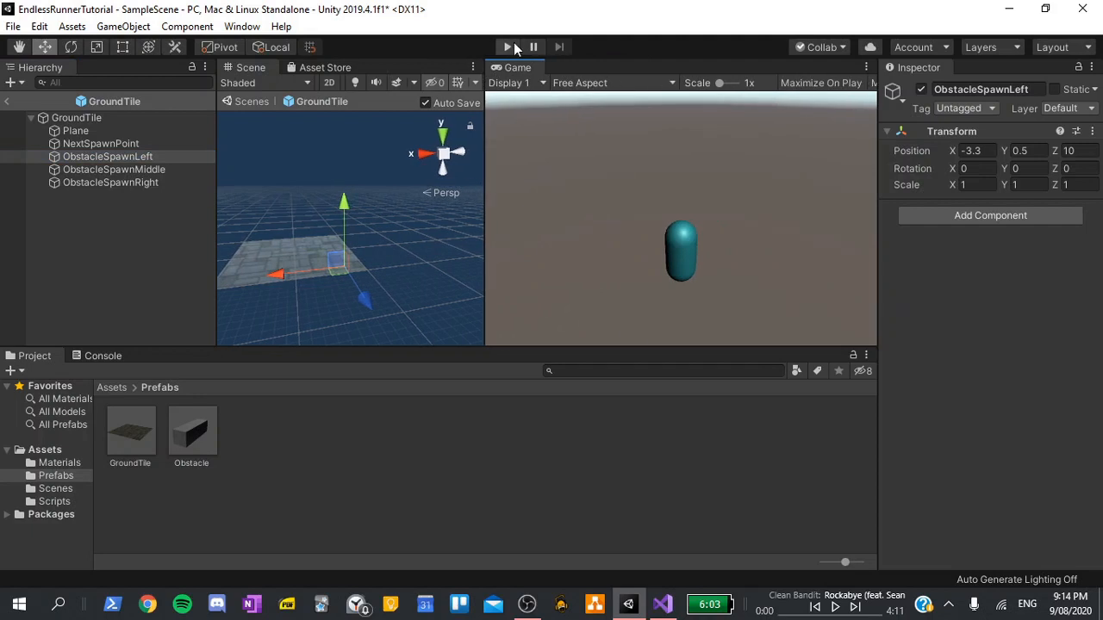
{"action": "left_click", "coordinate": [508, 47]}
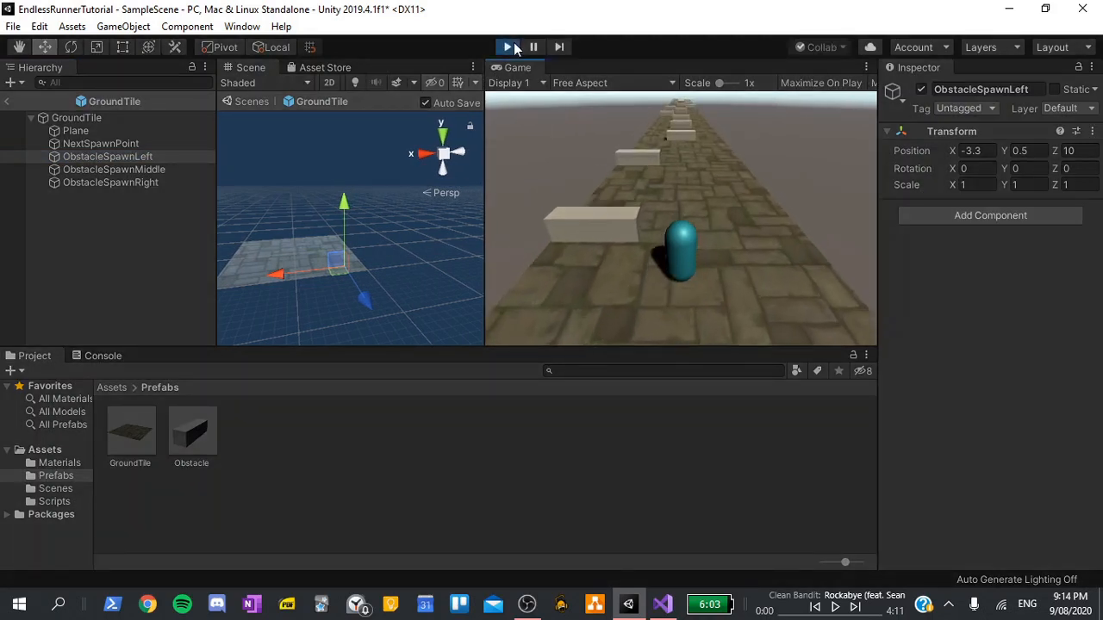
{"action": "left_click", "coordinate": [509, 46]}
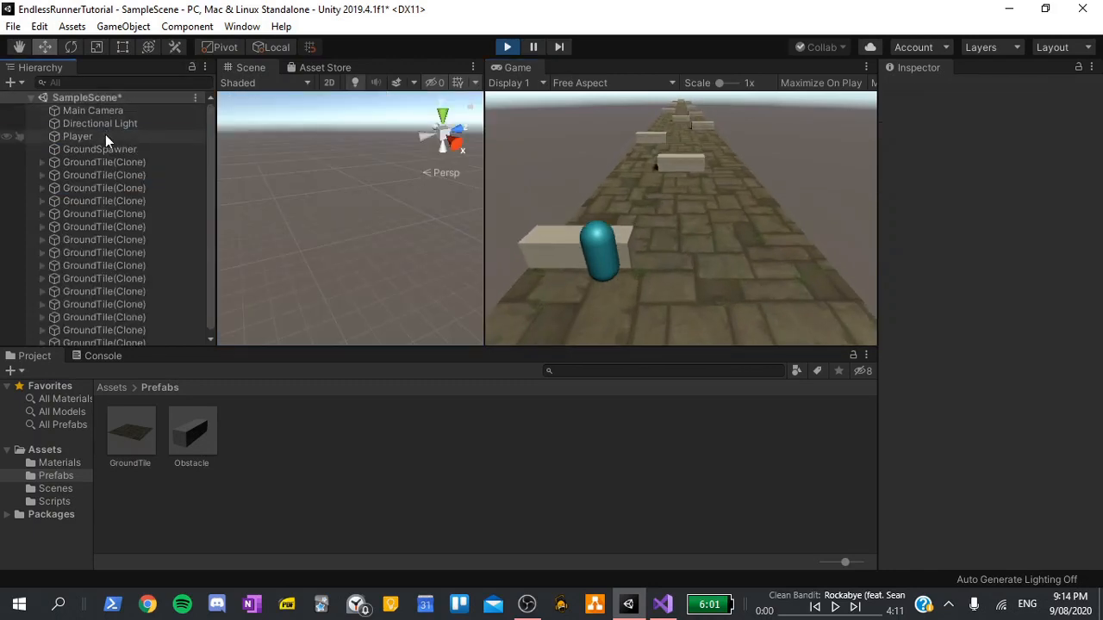
Set the Player's movement Speed to 10 and Horizontal Multiplier to 1.7
{"action": "left_click", "coordinate": [76, 136]}
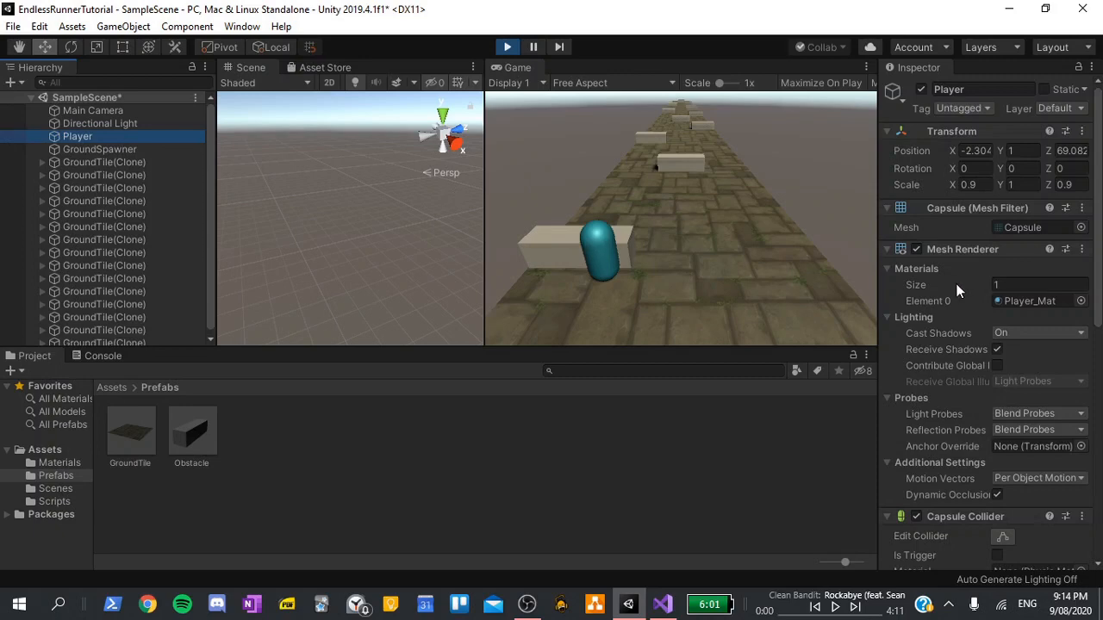
{"action": "scroll", "scroll_direction": "down", "scroll_amount": 3}
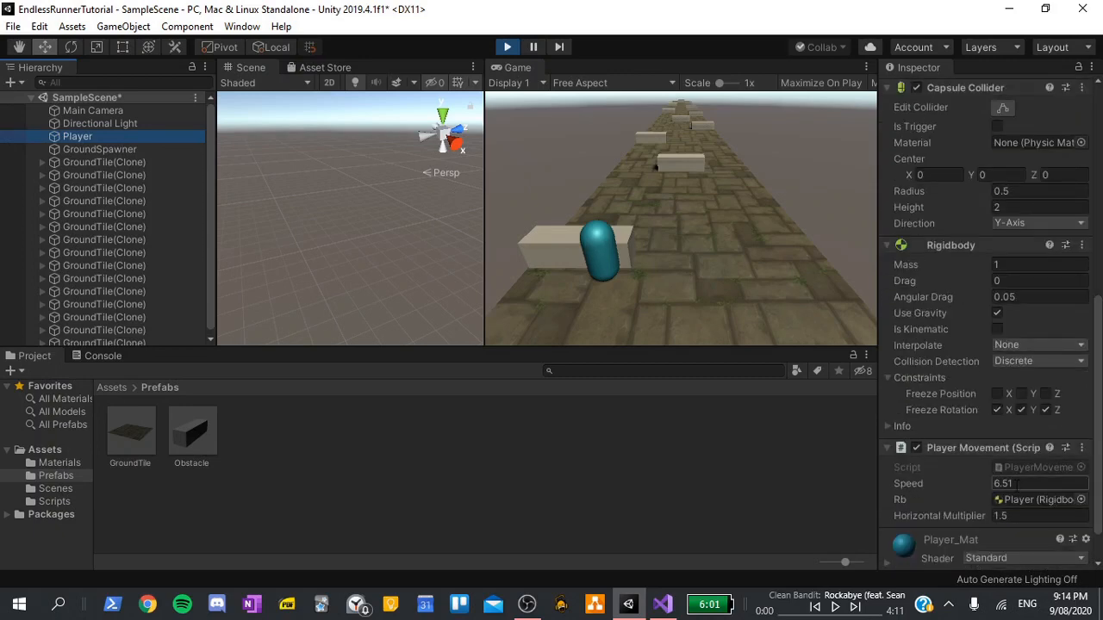
{"action": "double_click", "coordinate": [1037, 483]}
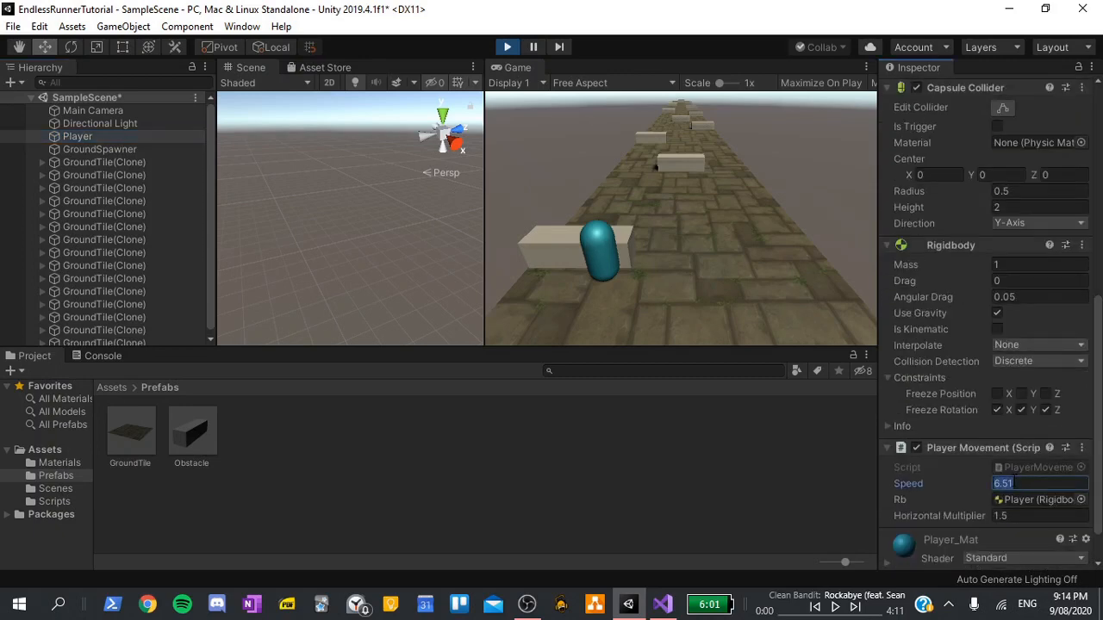
{"action": "type", "text": "10"}
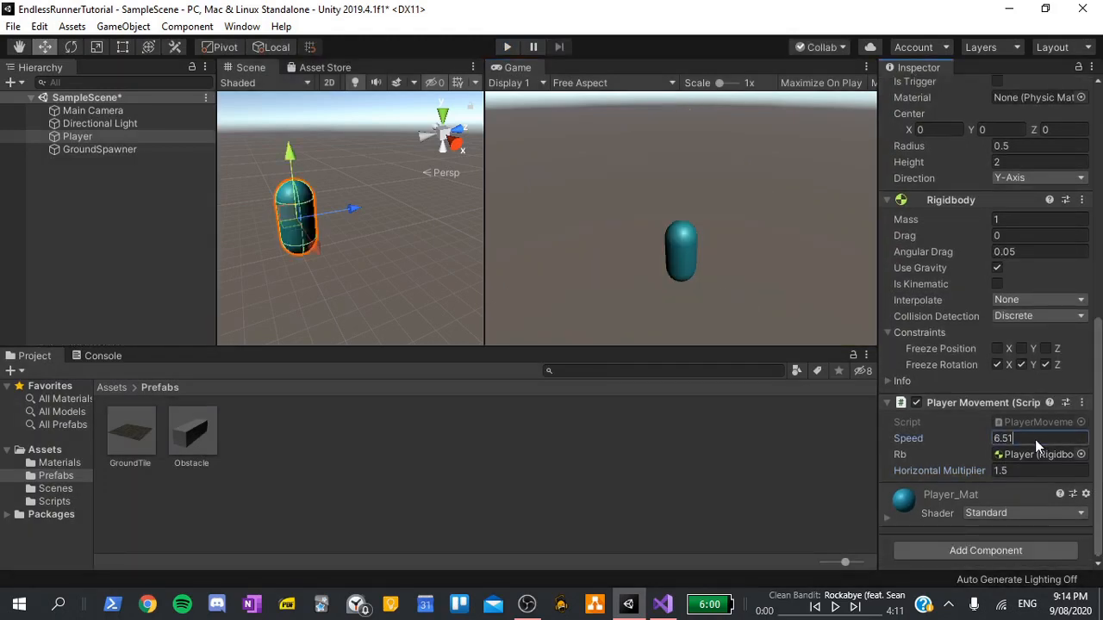
{"action": "type", "text": "10"}
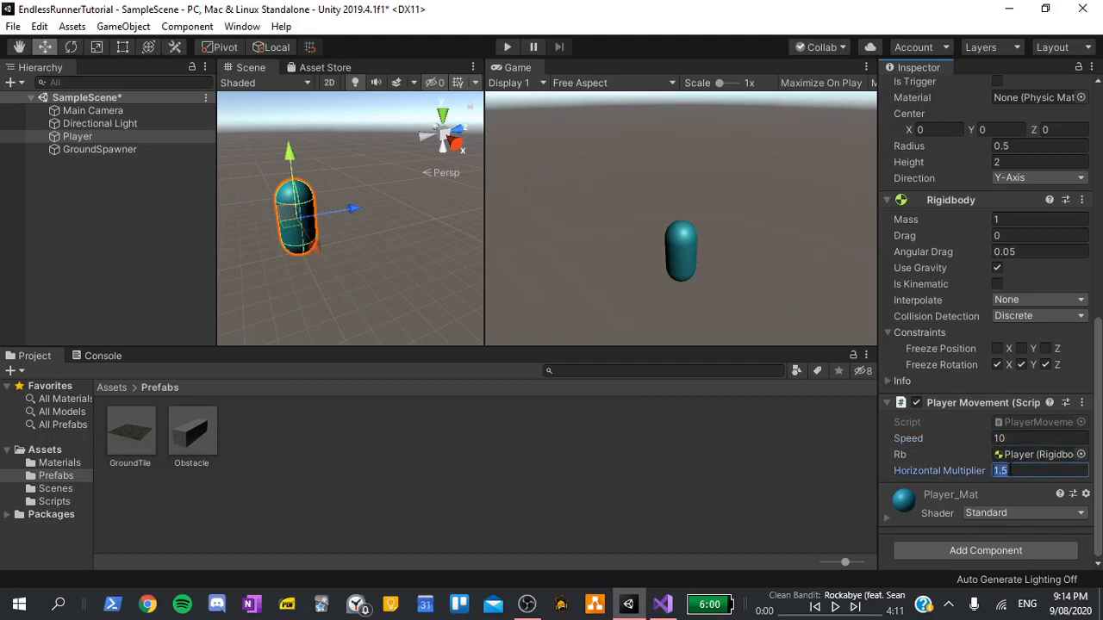
{"action": "type", "text": "1.7"}
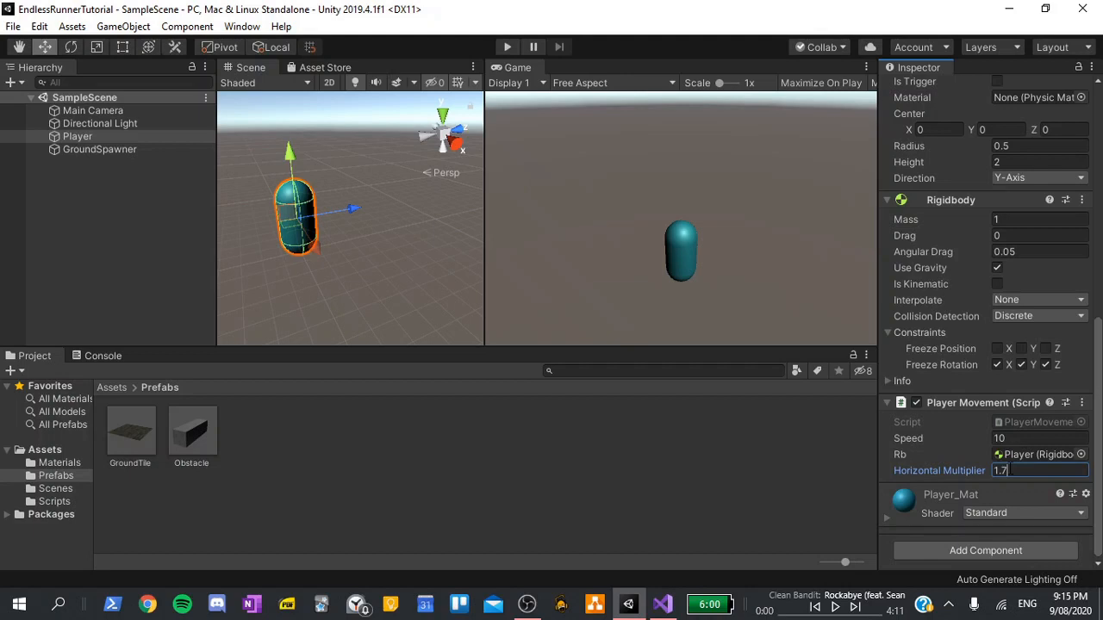
Create a C# script named Obstacle in the Assets > Scripts folder
{"action": "left_click", "coordinate": [53, 501]}
{"action": "type", "text": "Obstacle"}
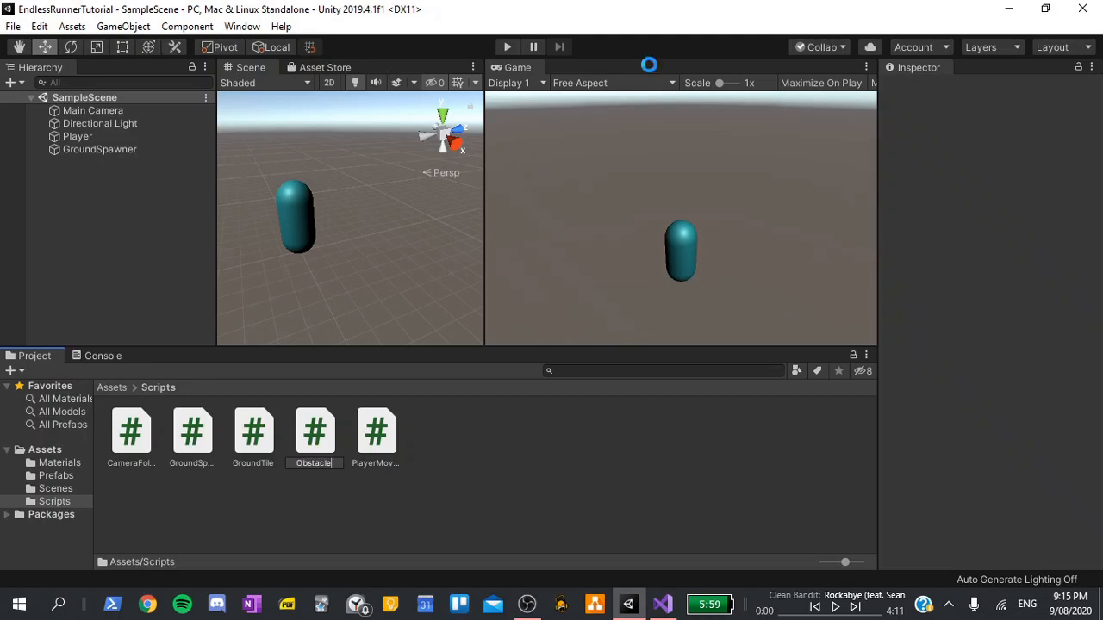
{"action": "left_click", "coordinate": [314, 430]}
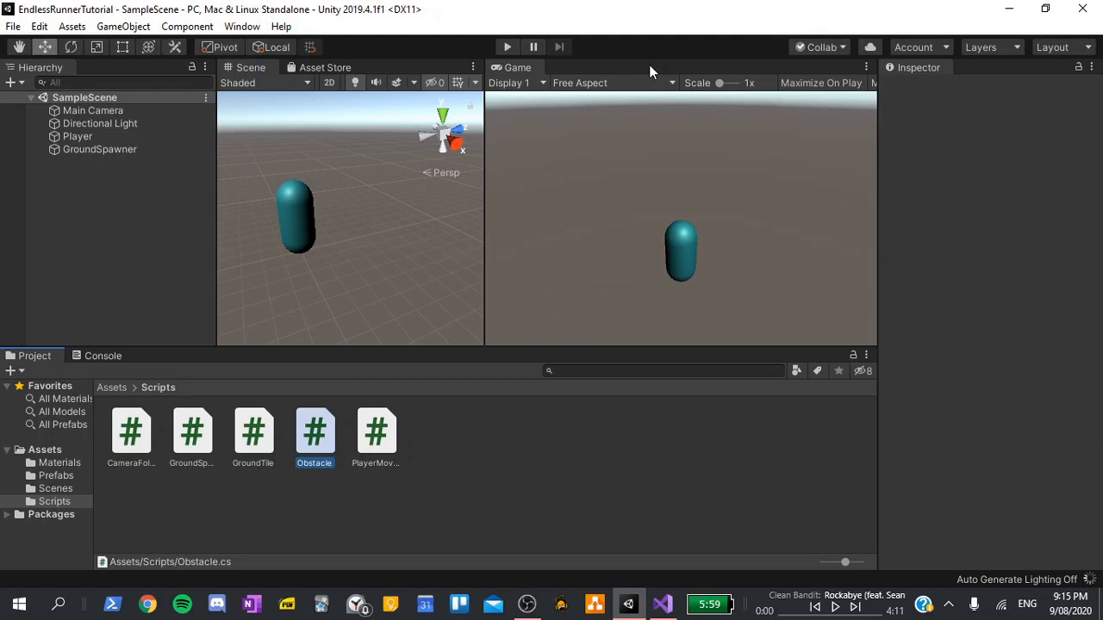
{"action": "mouse_move", "coordinate": [327, 438]}
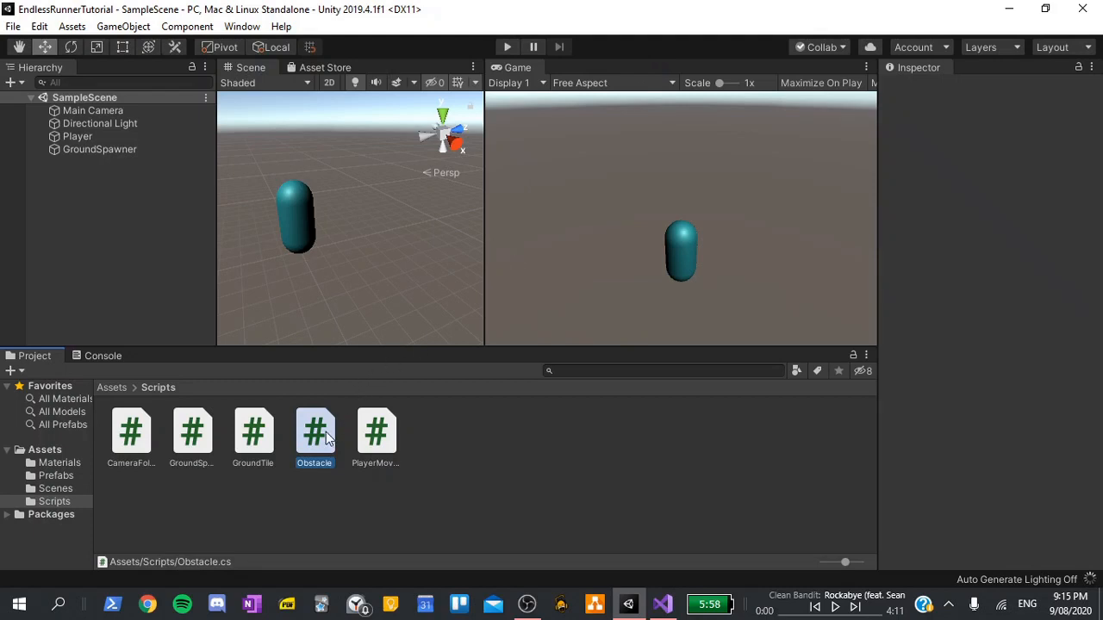
Open Obstacle.cs and declare a PlayerMovement playerMovement field
{"action": "double_click", "coordinate": [314, 432]}
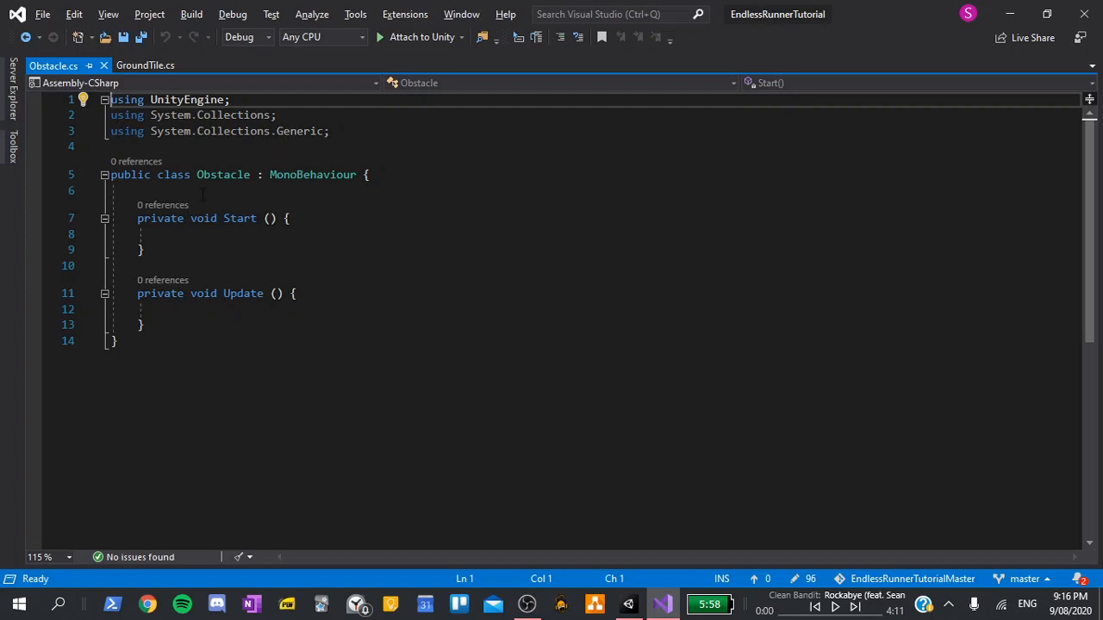
{"action": "type", "text": "P"}
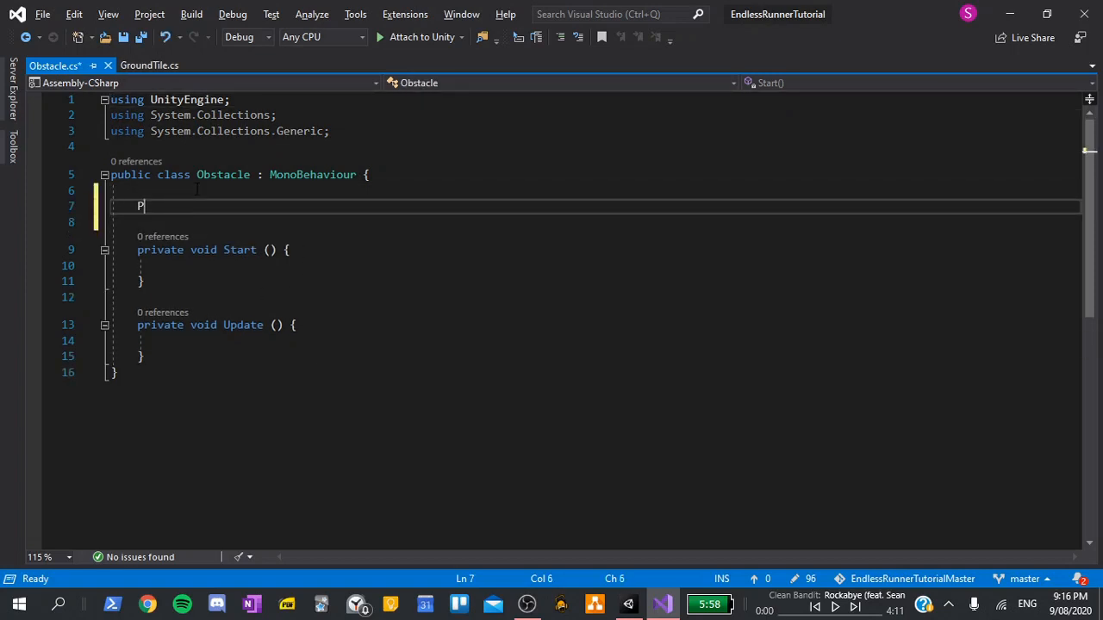
{"action": "type", "text": "layerMovement"}
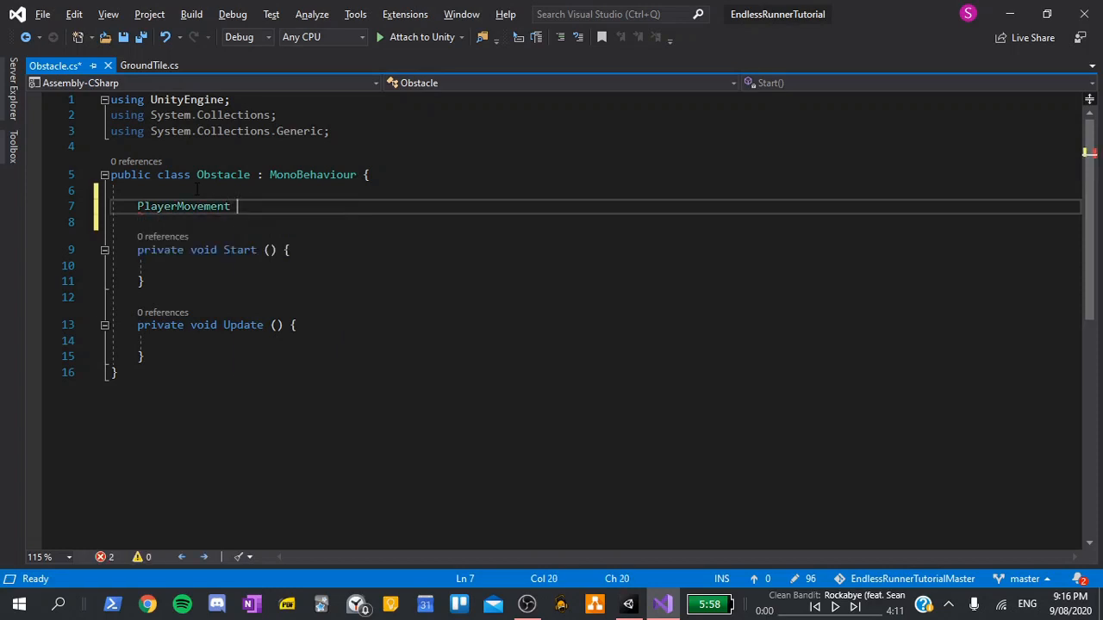
{"action": "type", "text": "playerMovement;"}
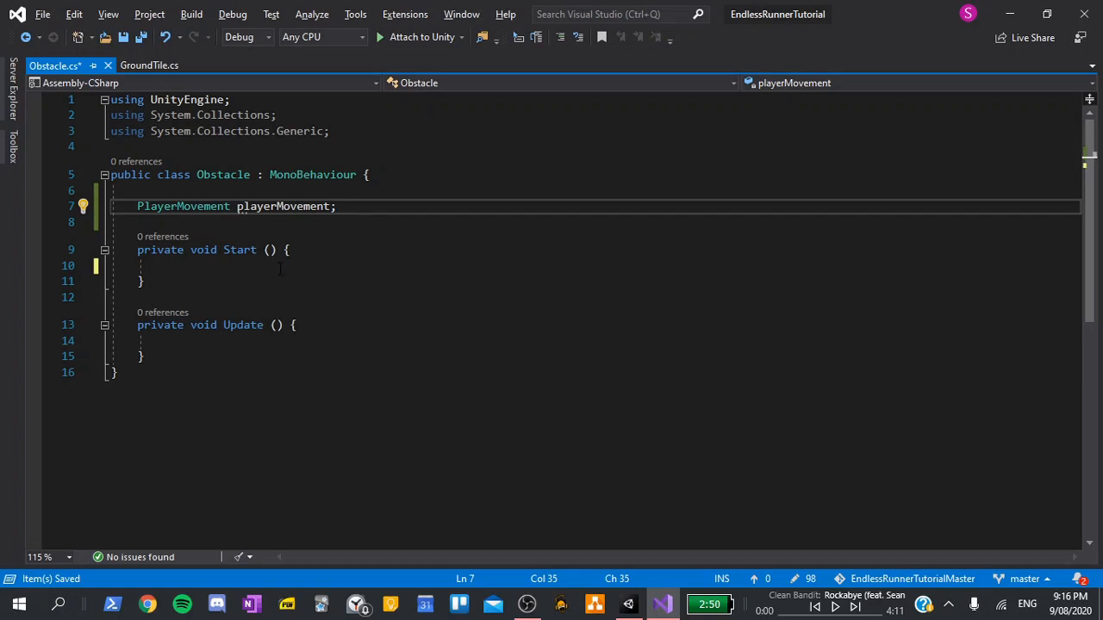
In Start, assign playerMovement via GameObject.FindObjectOfType<PlayerMovement>() and save
{"action": "type", "text": "playerMovement = G"}
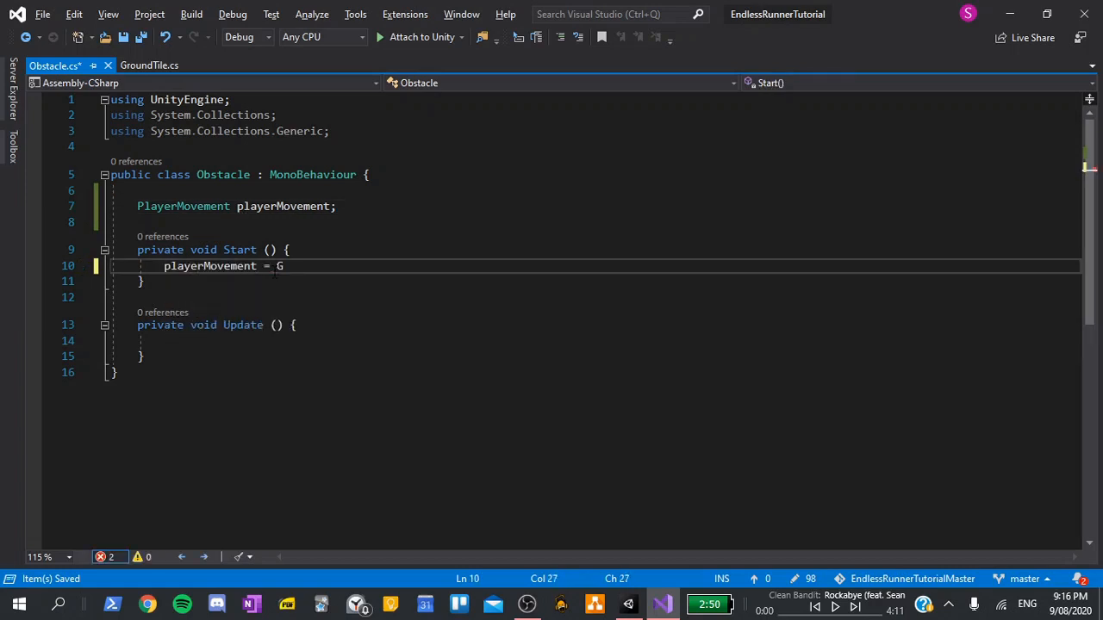
{"action": "type", "text": "ame"}
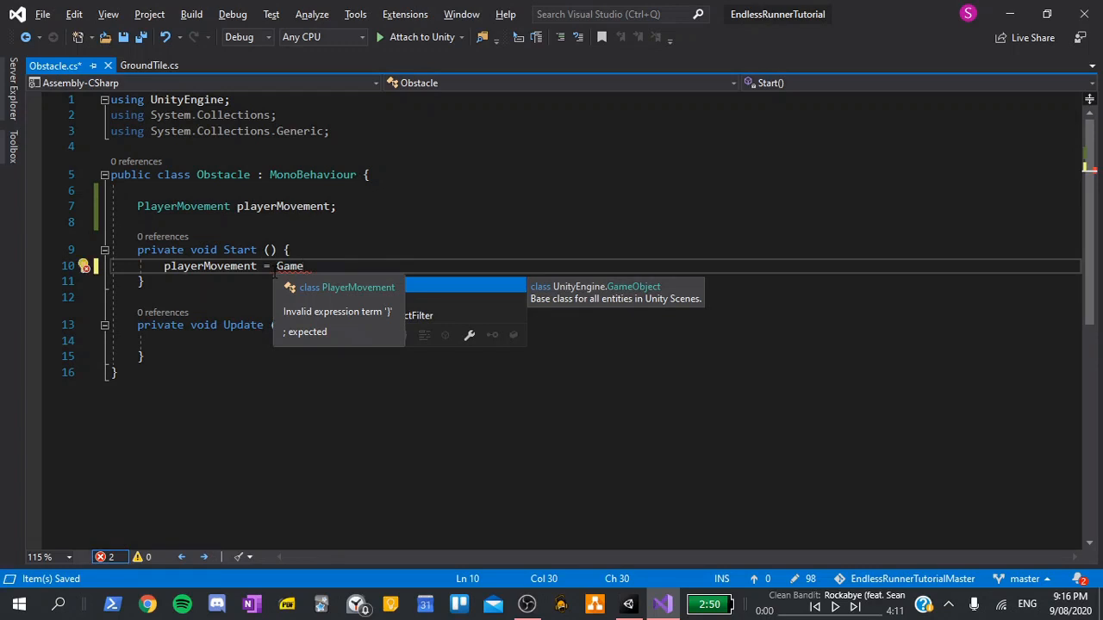
{"action": "type", "text": "Object.FindO"}
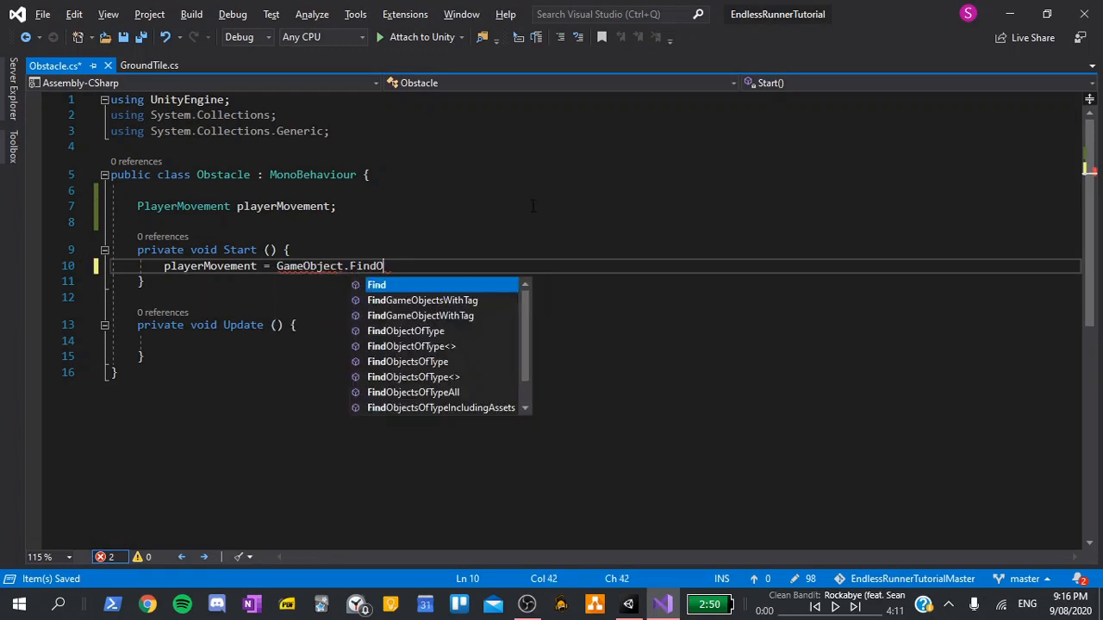
{"action": "type", "text": "ObjectOf"}
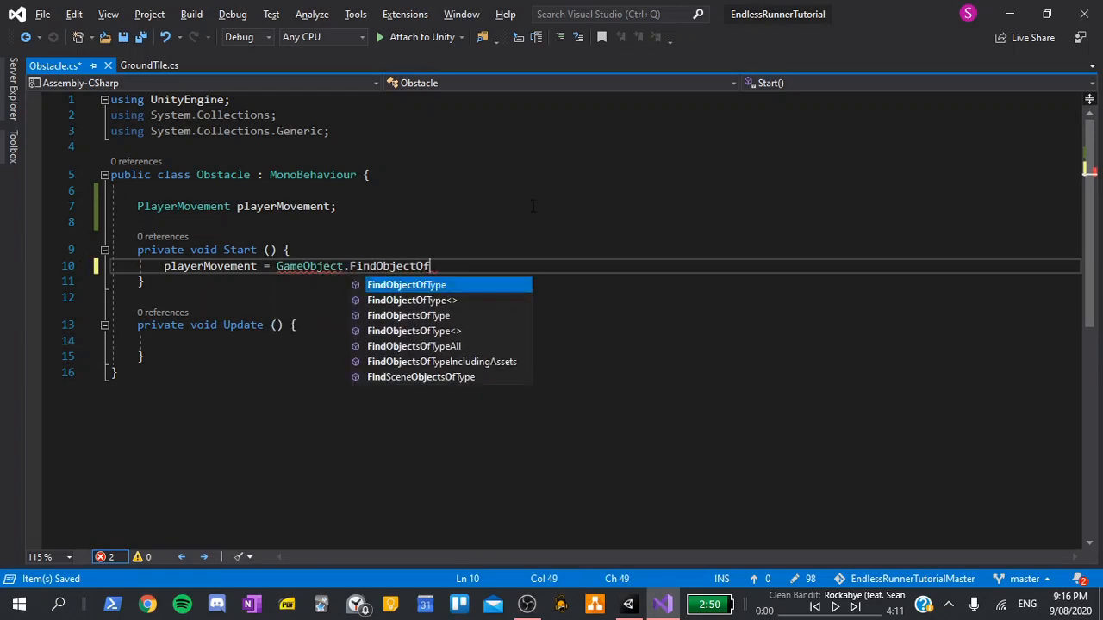
{"action": "type", "text": "Type"}
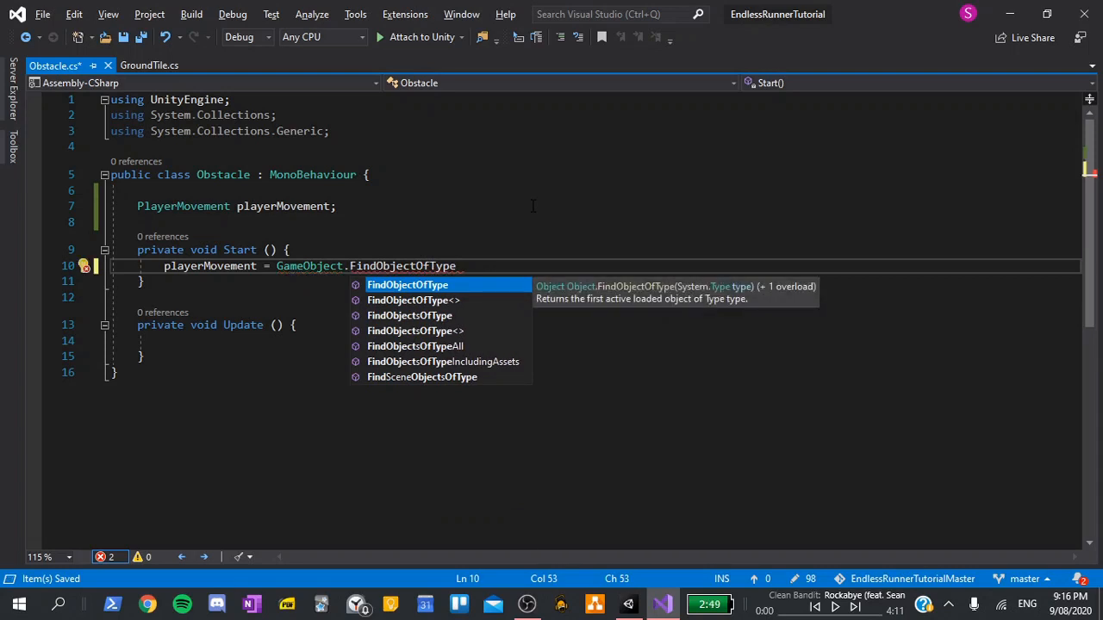
{"action": "type", "text": "<PlayerMovement>"}
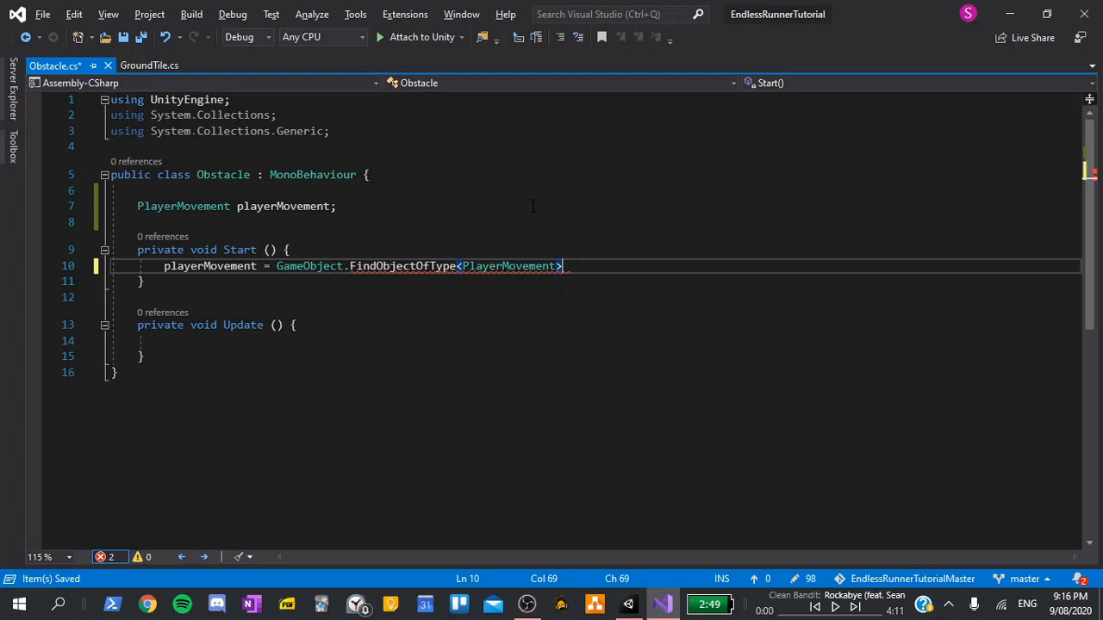
{"action": "type", "text": "();"}
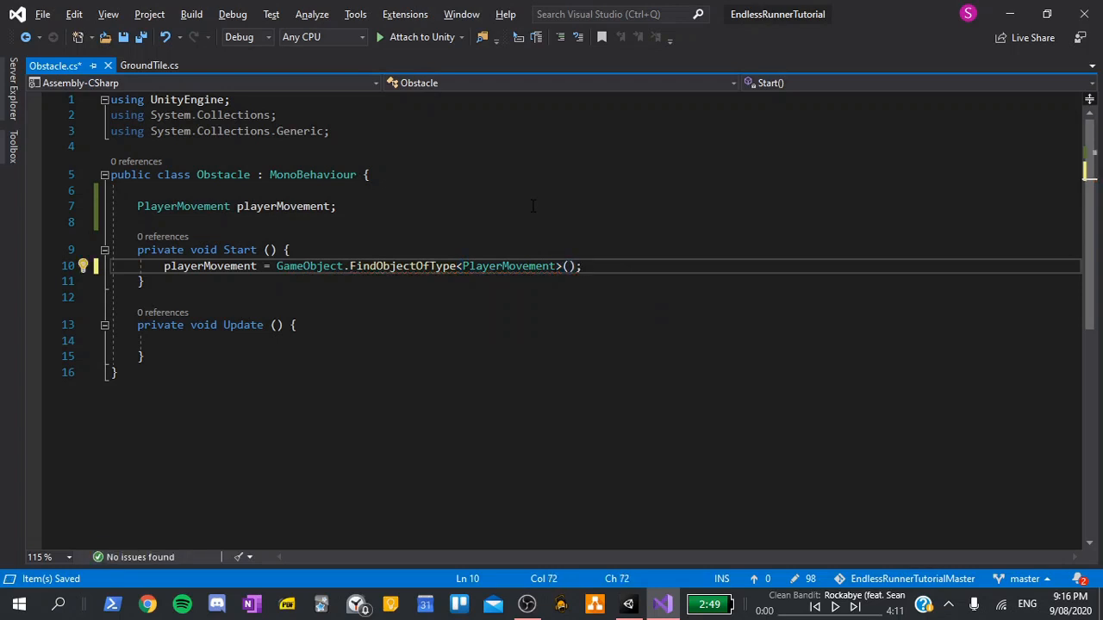
{"action": "key", "text": "Ctrl+S"}
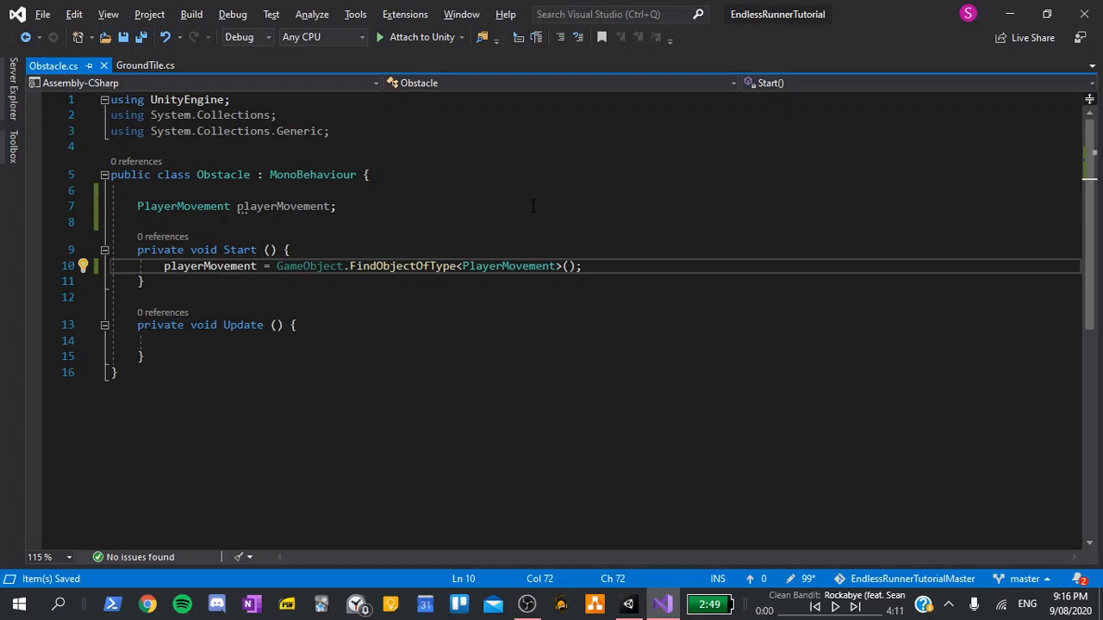
Add an OnCollisionEnter handler to Obstacle with the comment '// Kill the player'
{"action": "type", "text": "v"}
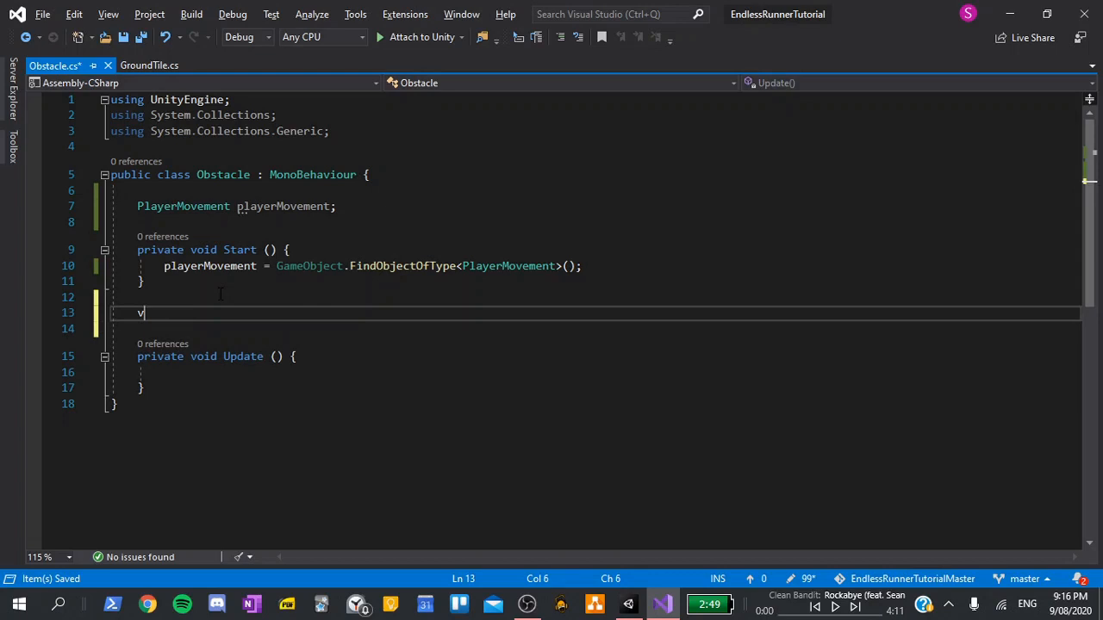
{"action": "type", "text": "oid OnCollision"}
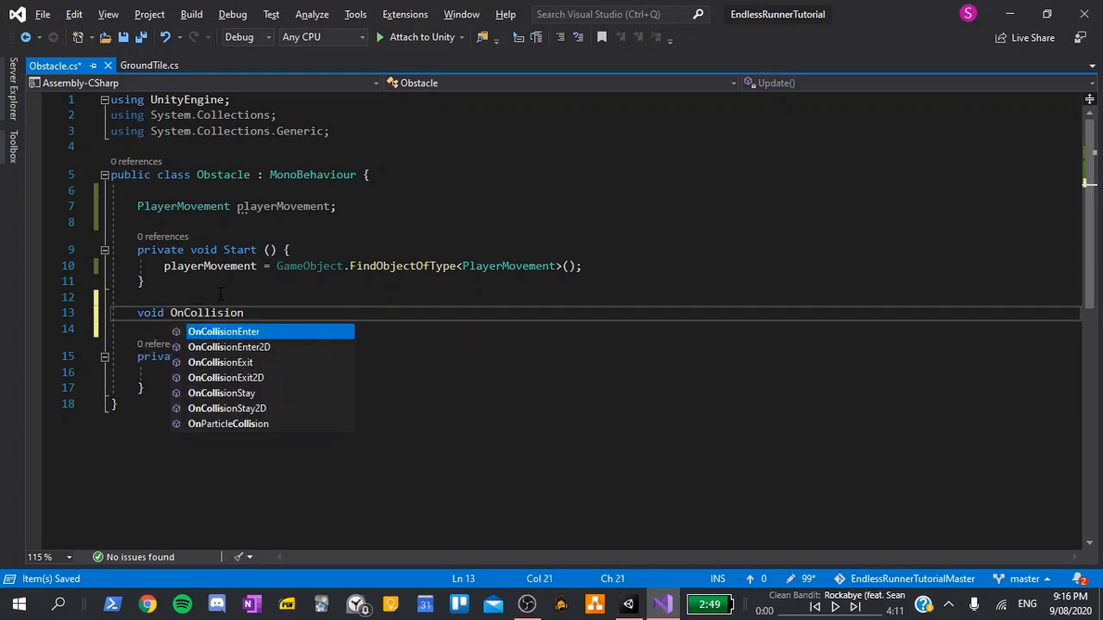
{"action": "left_click", "coordinate": [223, 332]}
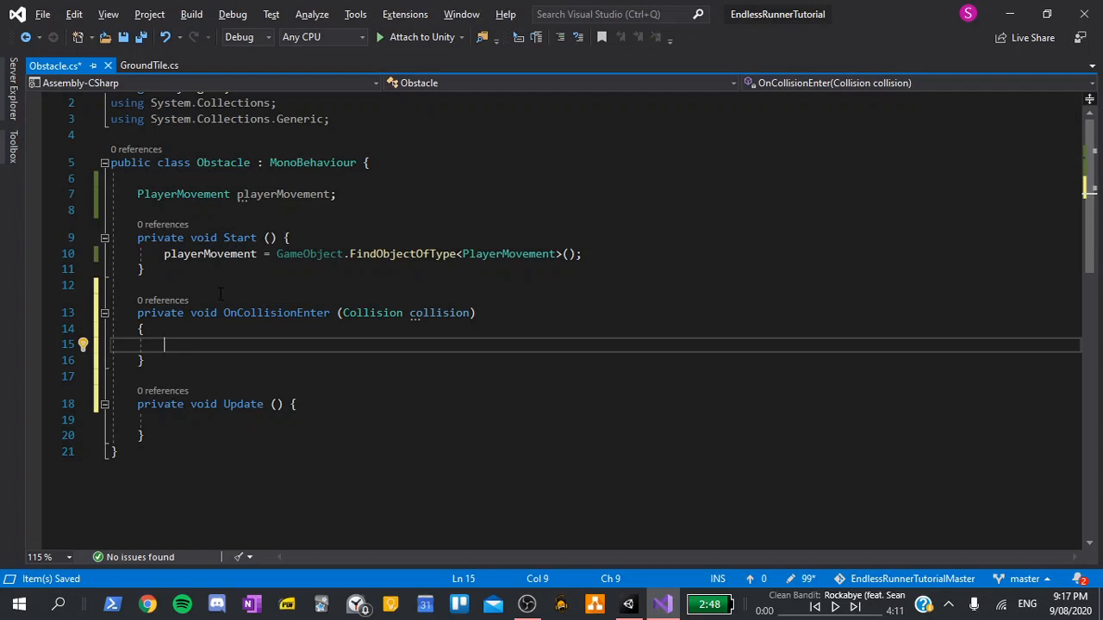
{"action": "type", "text": "//k"}
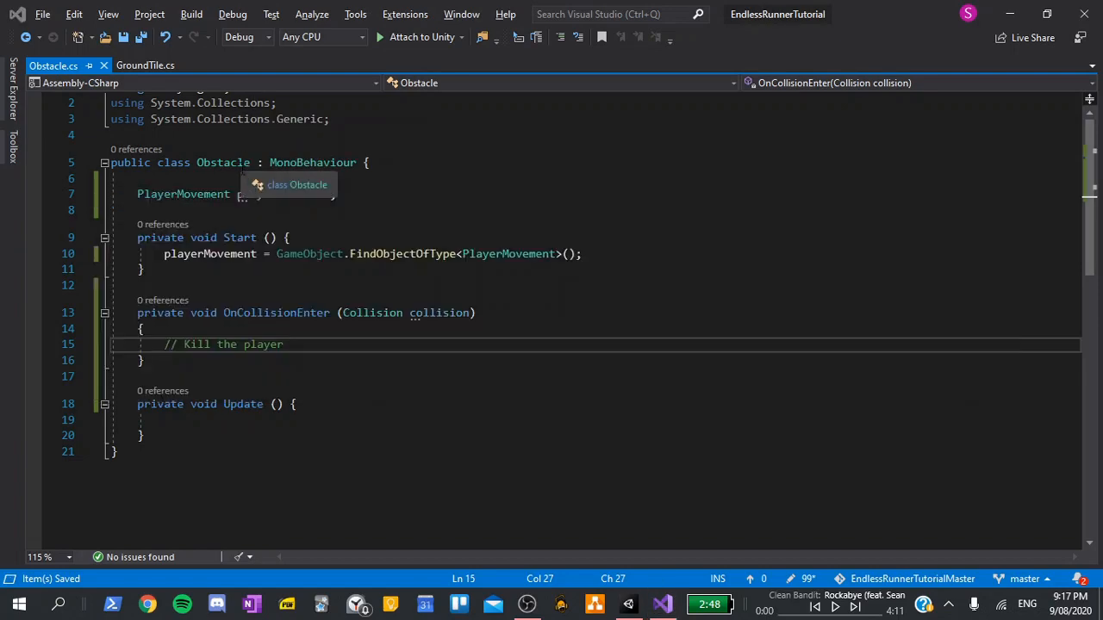
Open the PlayerMovement script from Unity's Scripts folder
{"action": "left_click", "coordinate": [627, 604]}
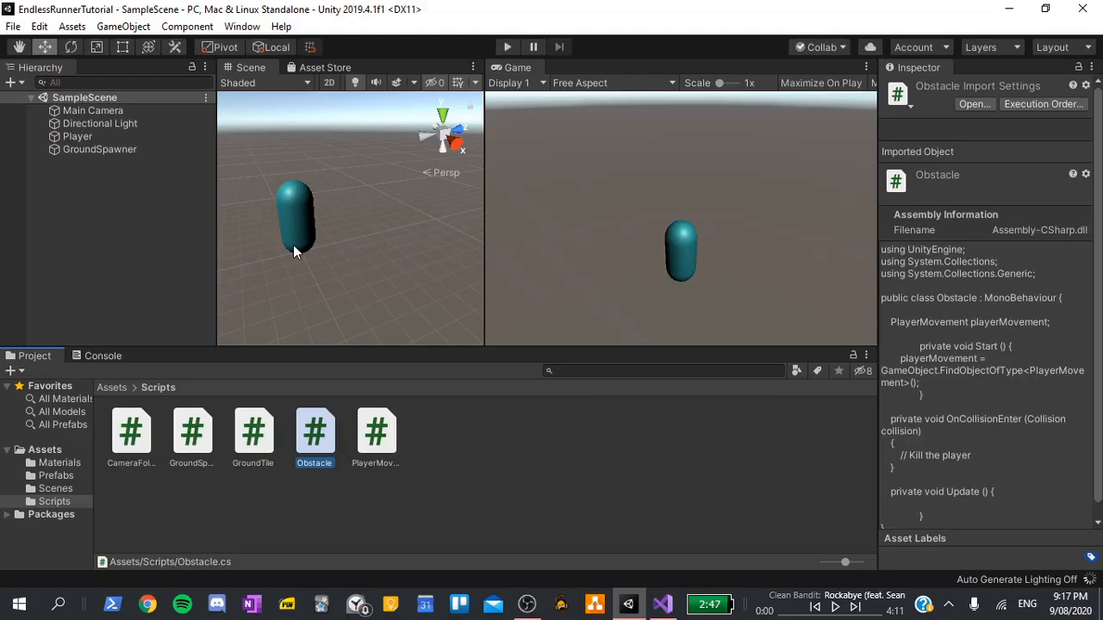
{"action": "left_click", "coordinate": [375, 429]}
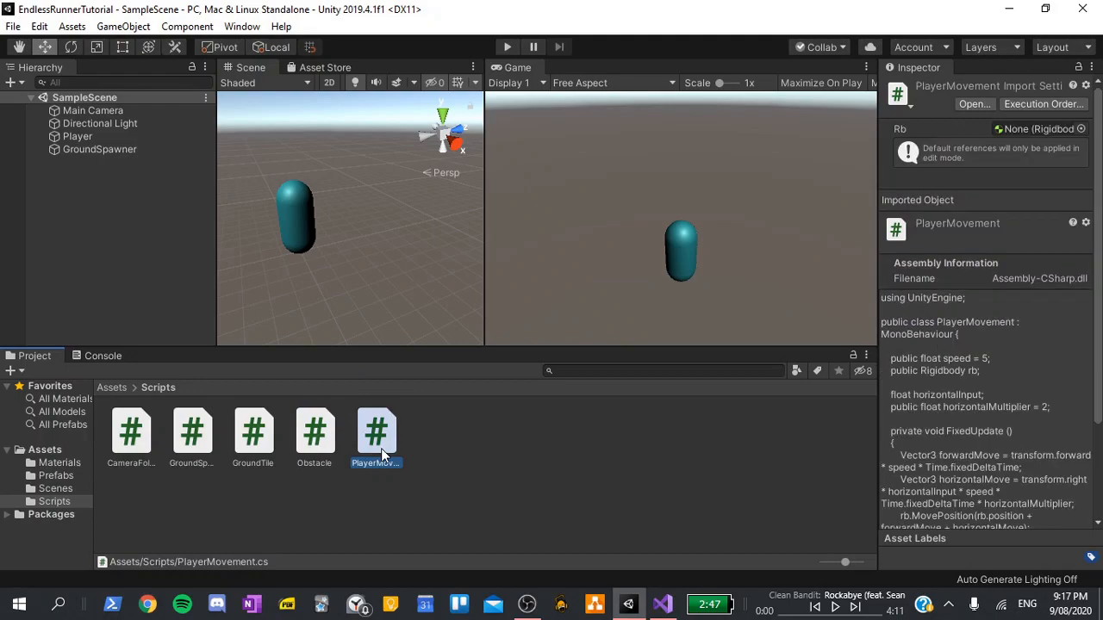
{"action": "double_click", "coordinate": [376, 428]}
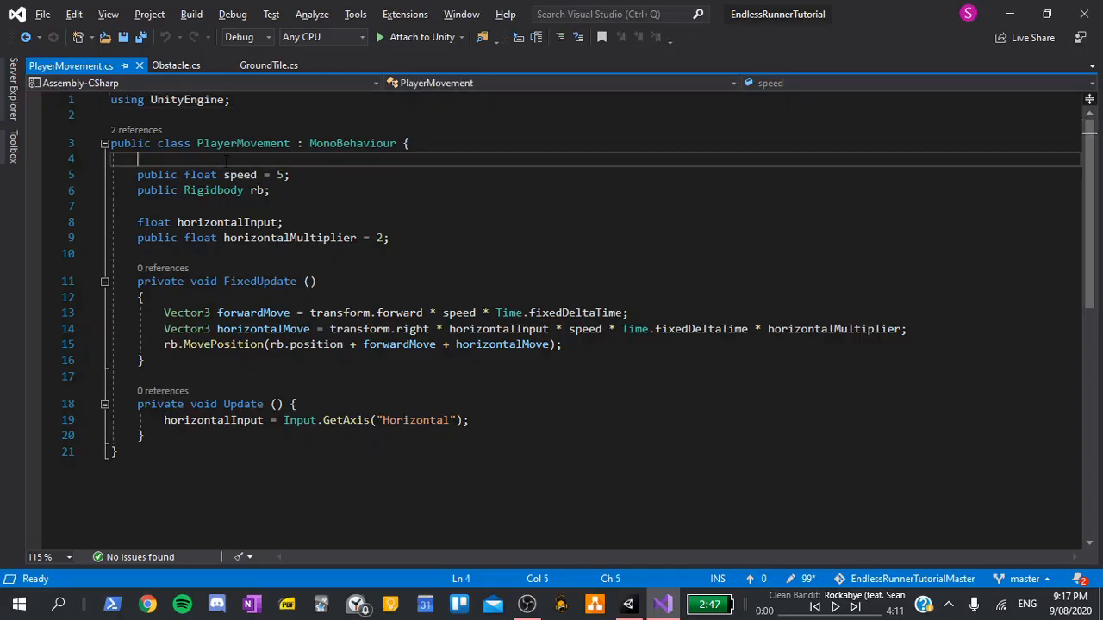
Add the field 'bool alive = true;' at the top of PlayerMovement
{"action": "key", "text": "Enter"}
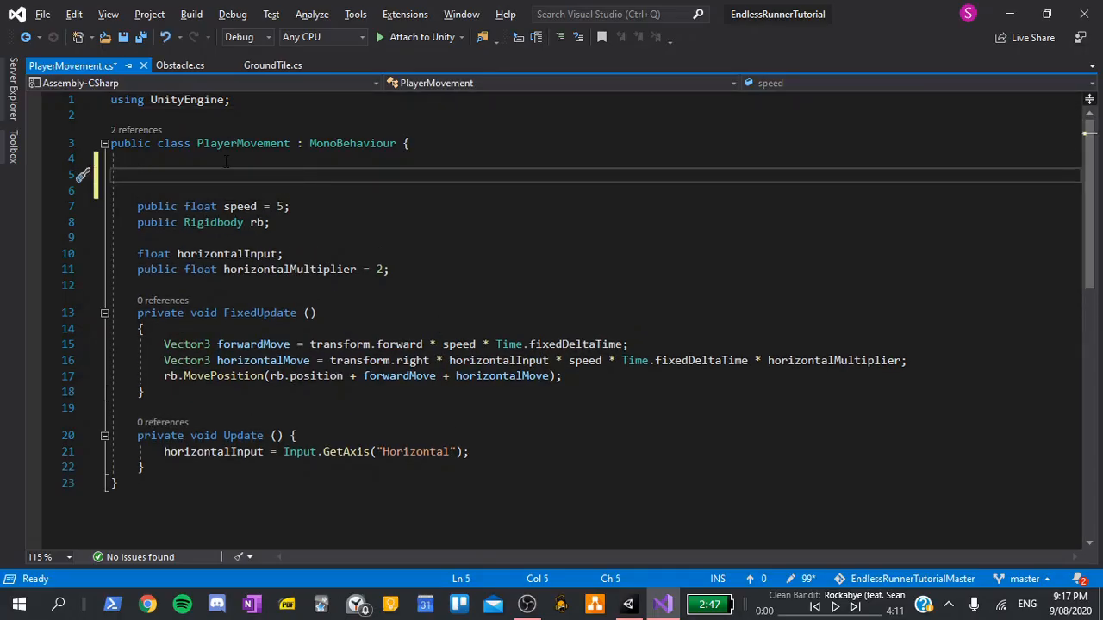
{"action": "type", "text": "bool"}
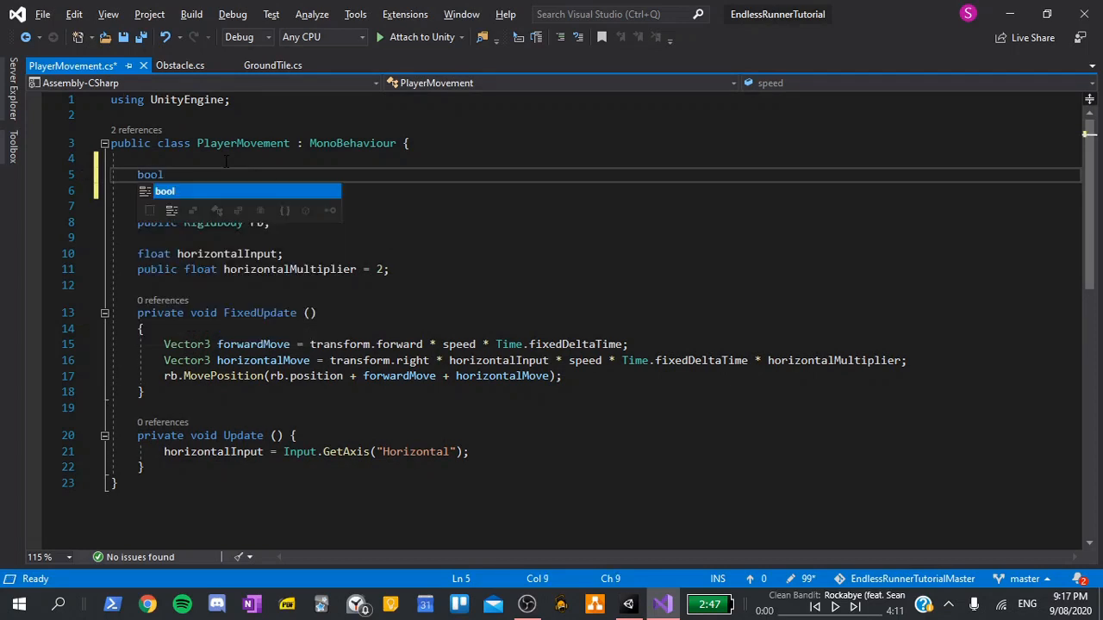
{"action": "type", "text": "alia"}
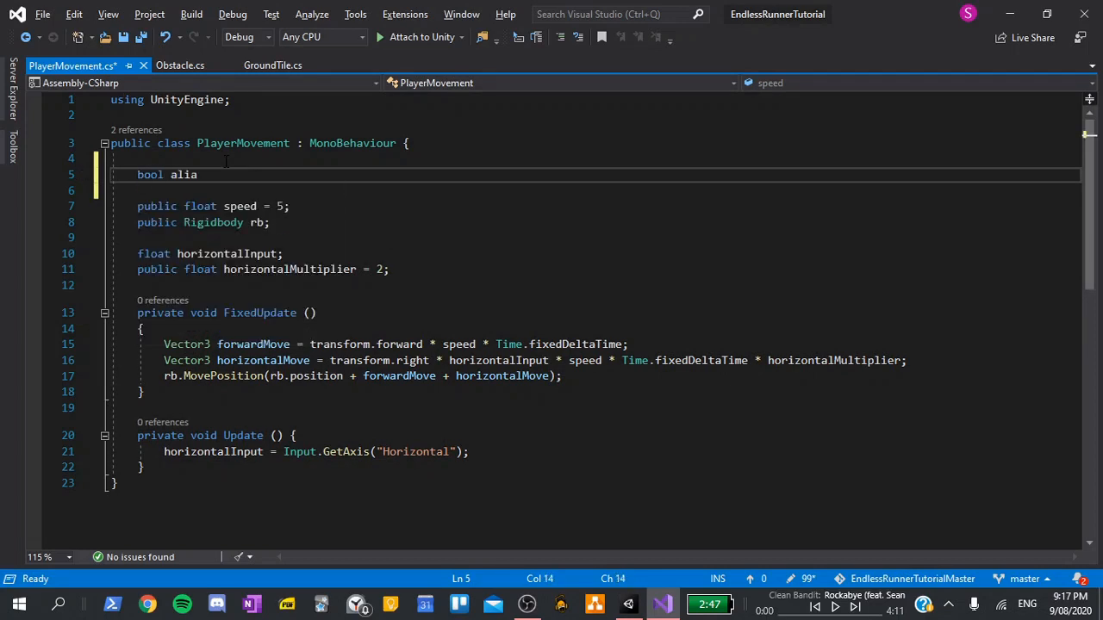
{"action": "type", "text": "ve;"}
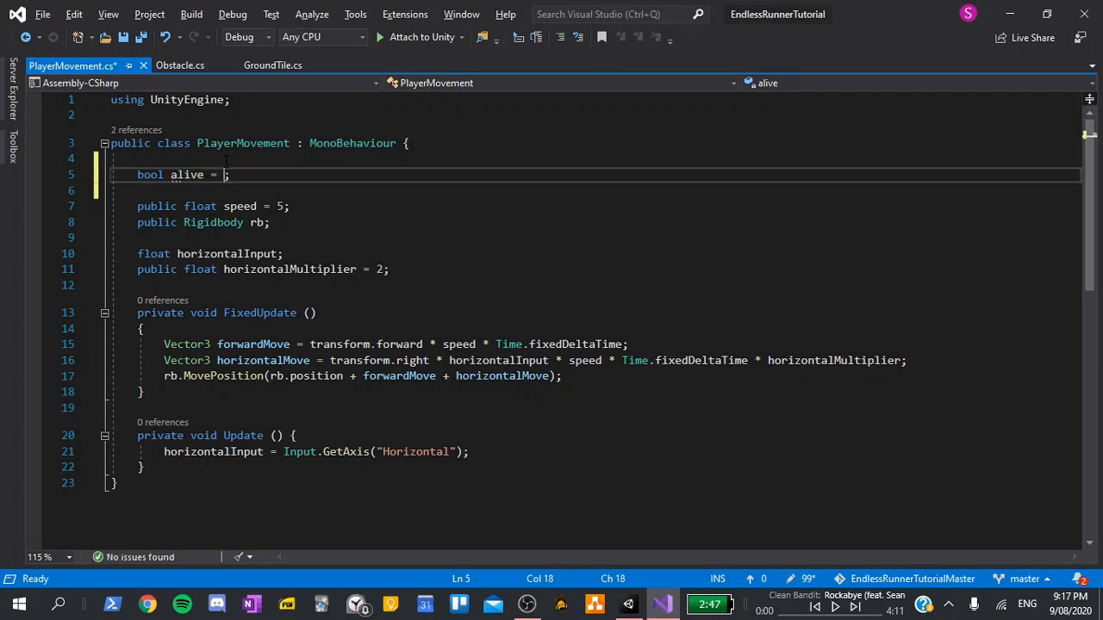
{"action": "type", "text": "true"}
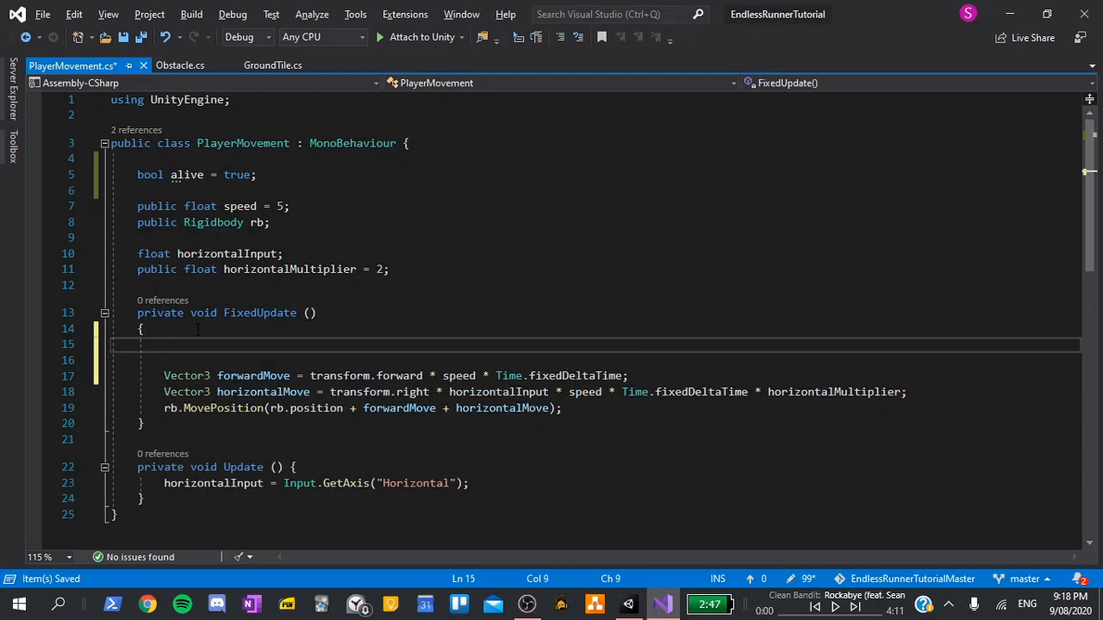
Make FixedUpdate begin with 'if (!alive) return;'
{"action": "type", "text": "if (!al"}
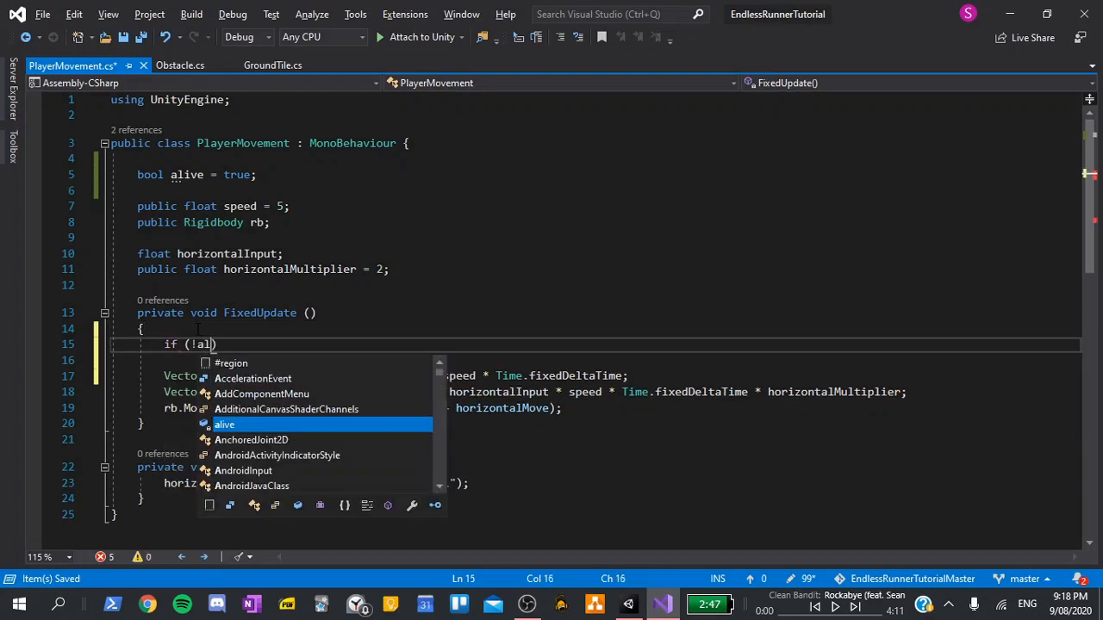
{"action": "key", "text": "Tab"}
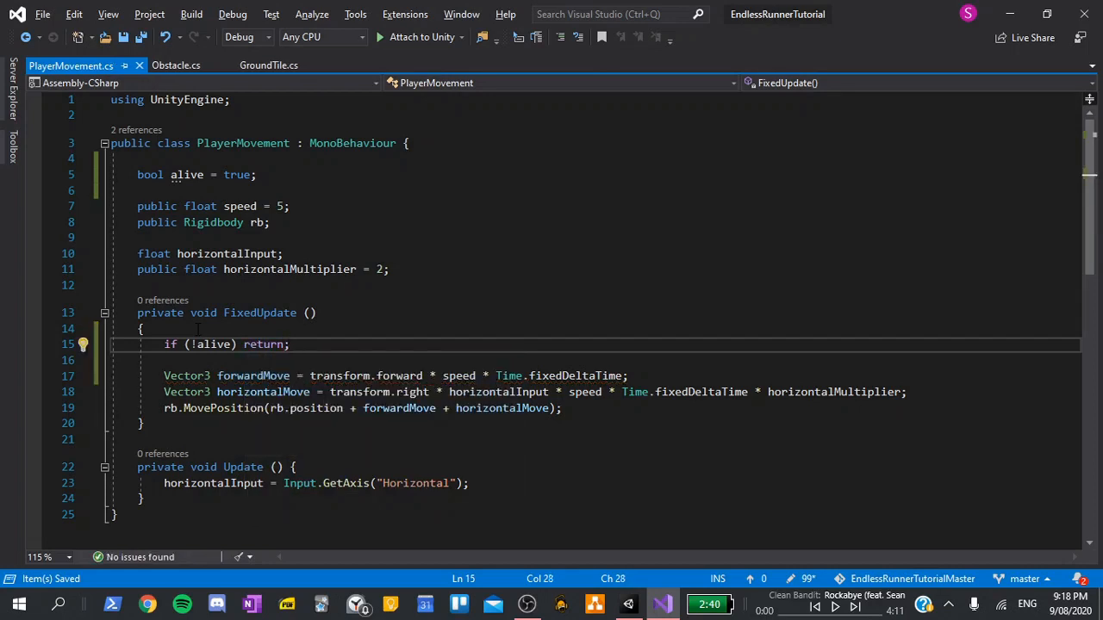
{"action": "double_click", "coordinate": [264, 345]}
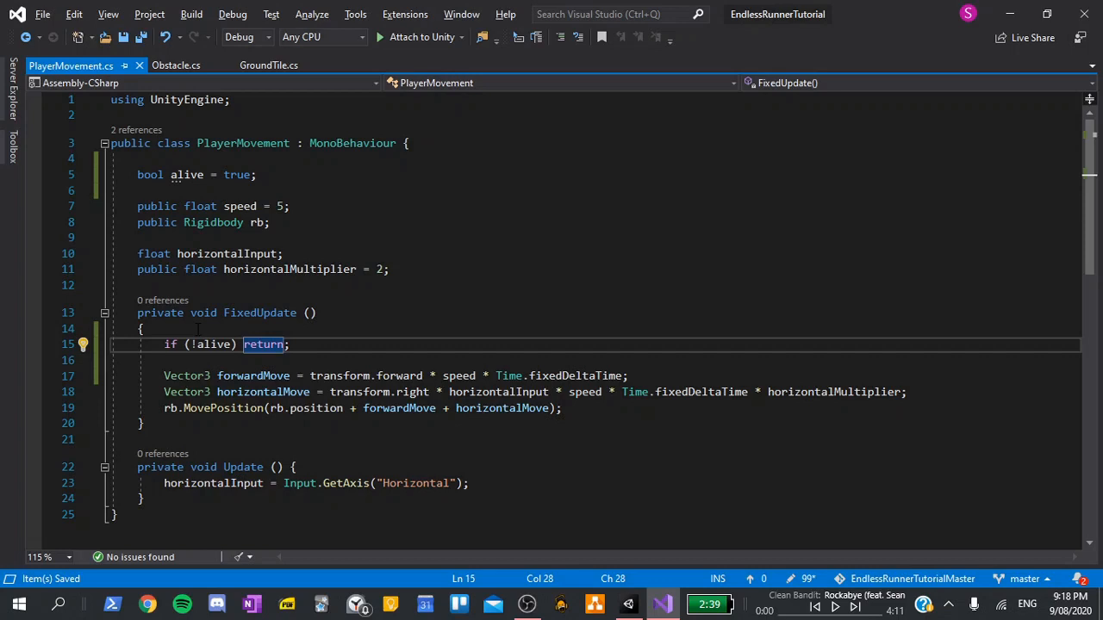
{"action": "type", "text": "pu"}
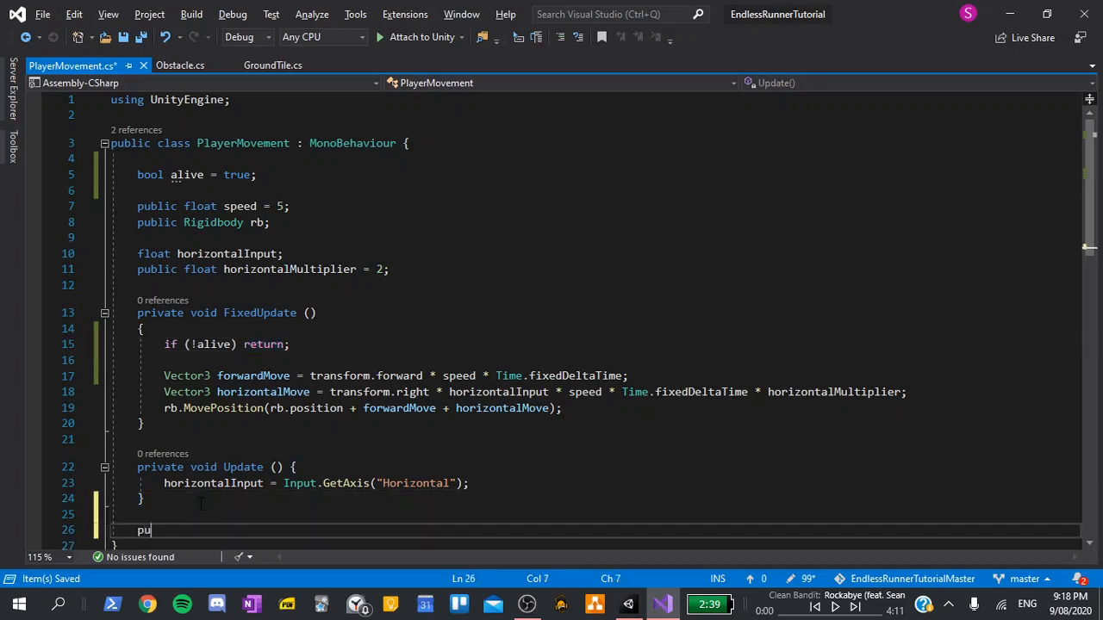
Write a public Die() method setting alive = false, with a '// Restart the game' comment
{"action": "type", "text": "blic"}
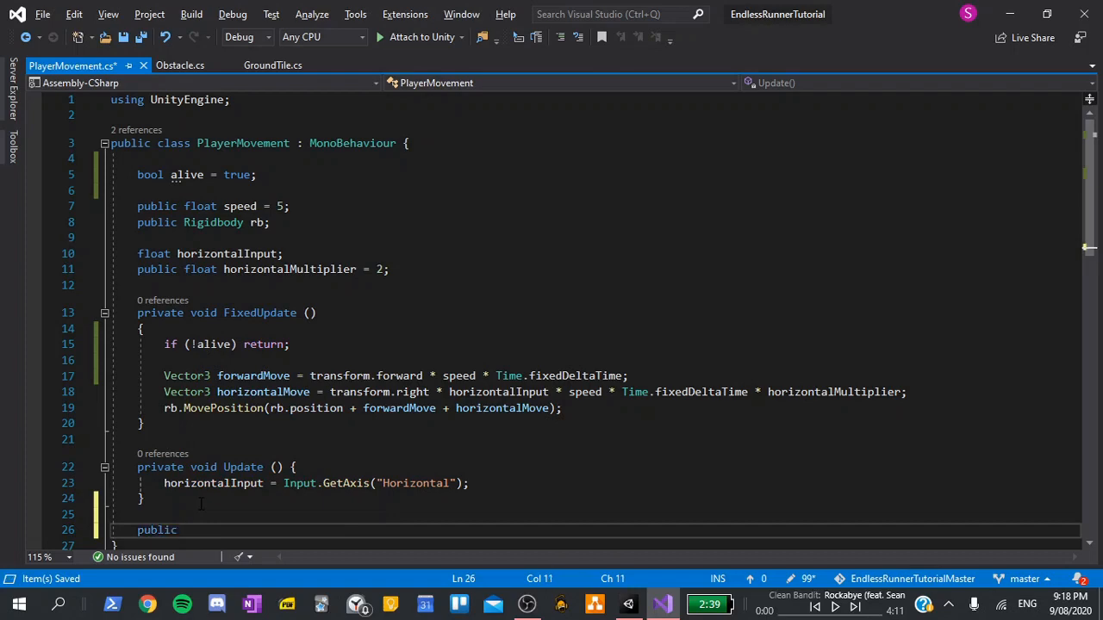
{"action": "type", "text": "void Die ()"}
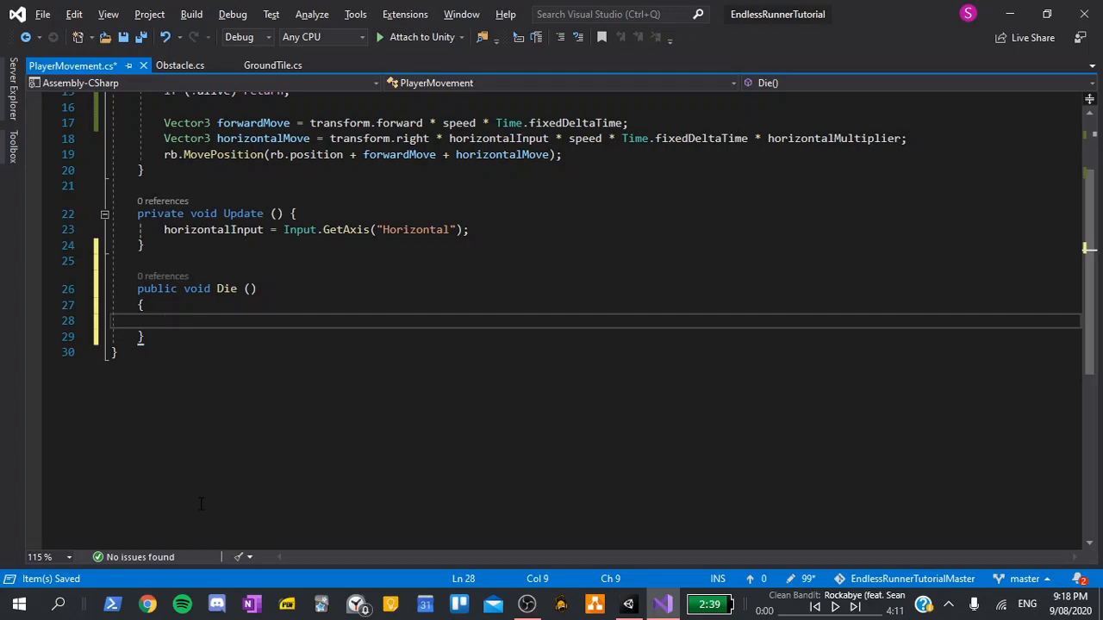
{"action": "type", "text": "alive"}
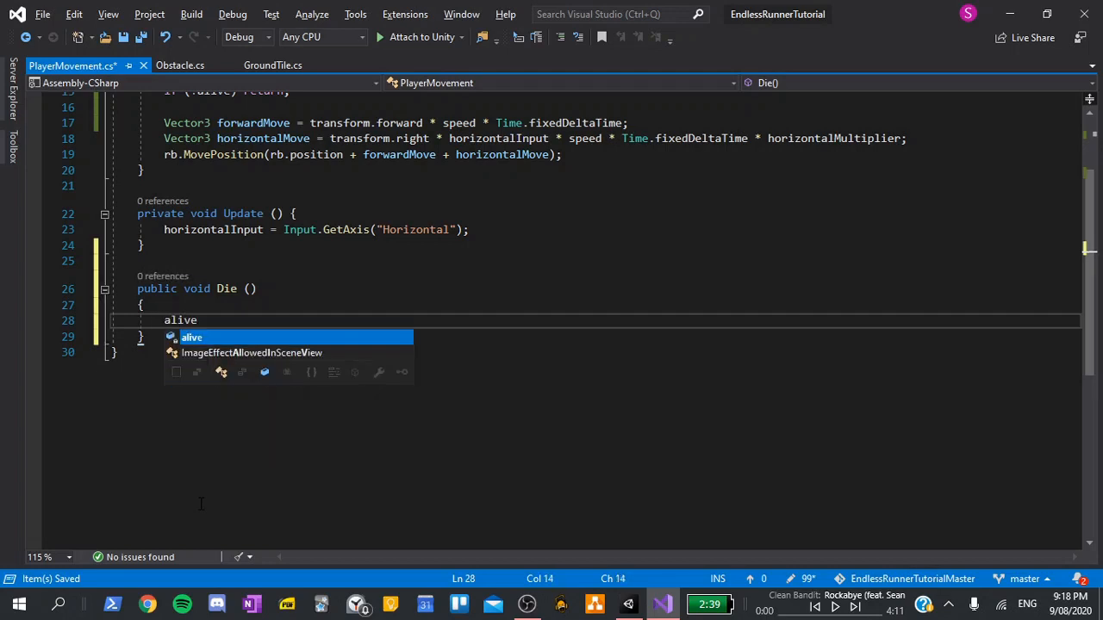
{"action": "type", "text": "= fa"}
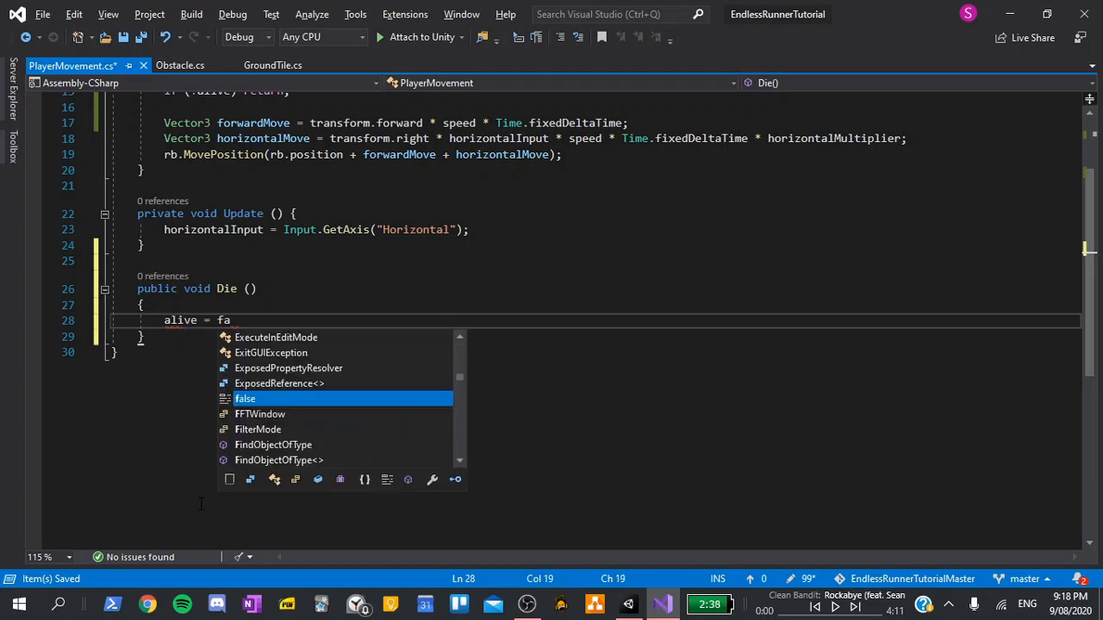
{"action": "key", "text": "Tab"}
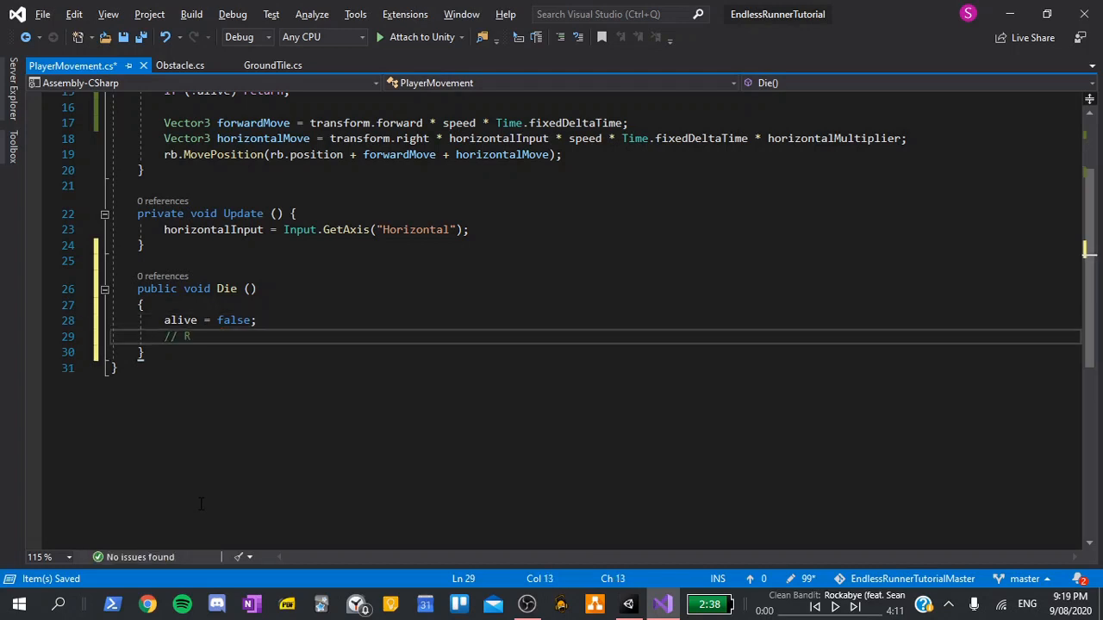
{"action": "type", "text": "estart the game"}
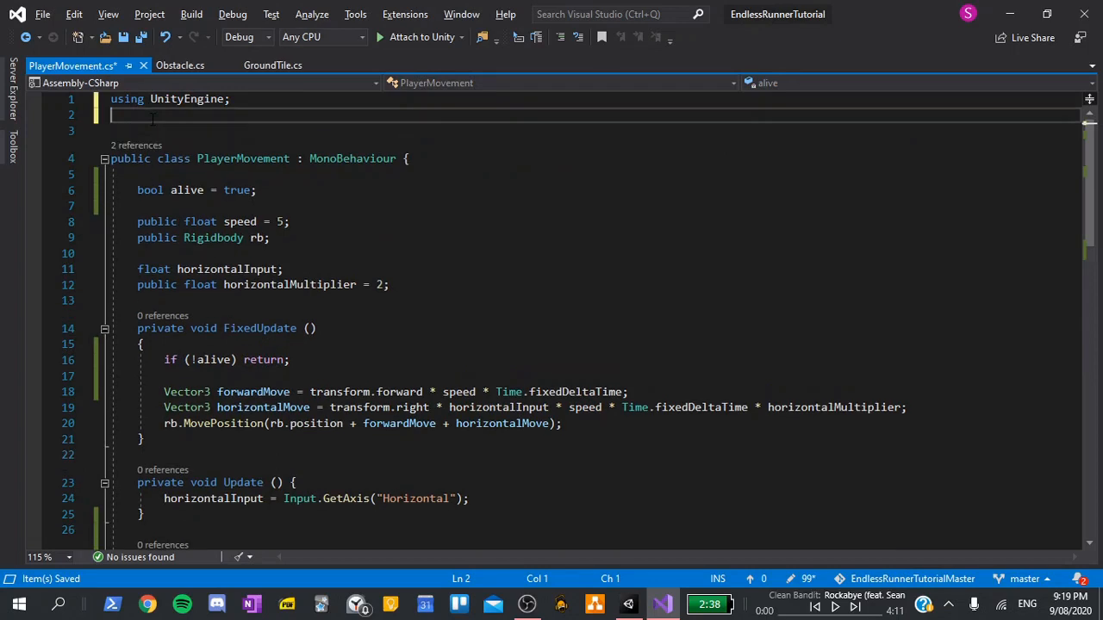
Import UnityEngine.SceneManagement and add SceneManager.LoadScene(SceneManager.GetActiveScene().name) under the restart comment
{"action": "type", "text": "using Unit"}
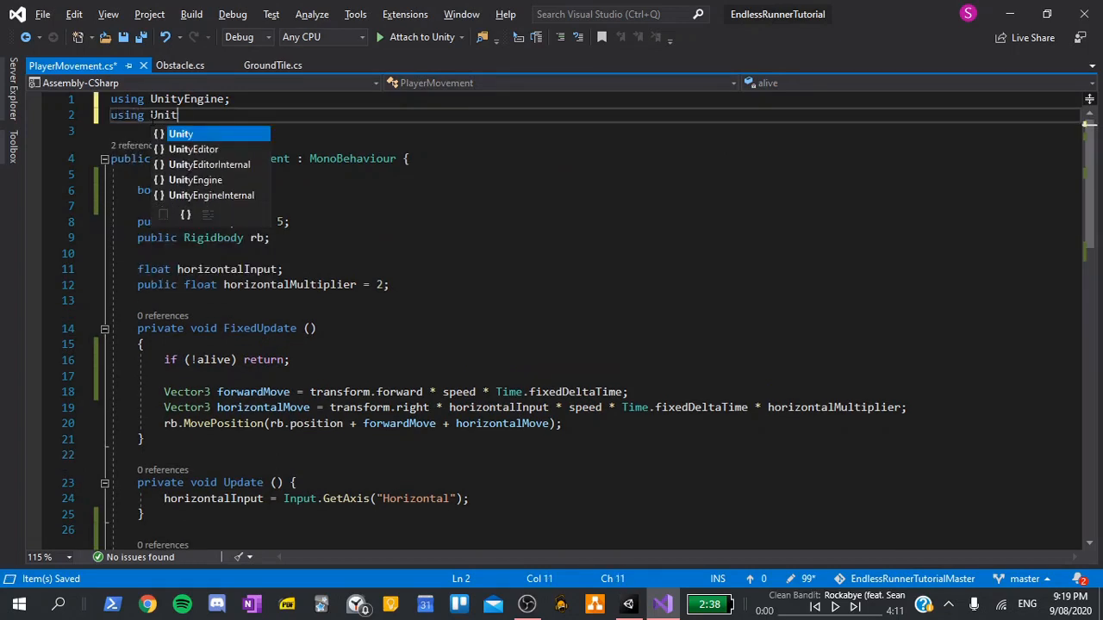
{"action": "type", "text": "yEngine.Sc"}
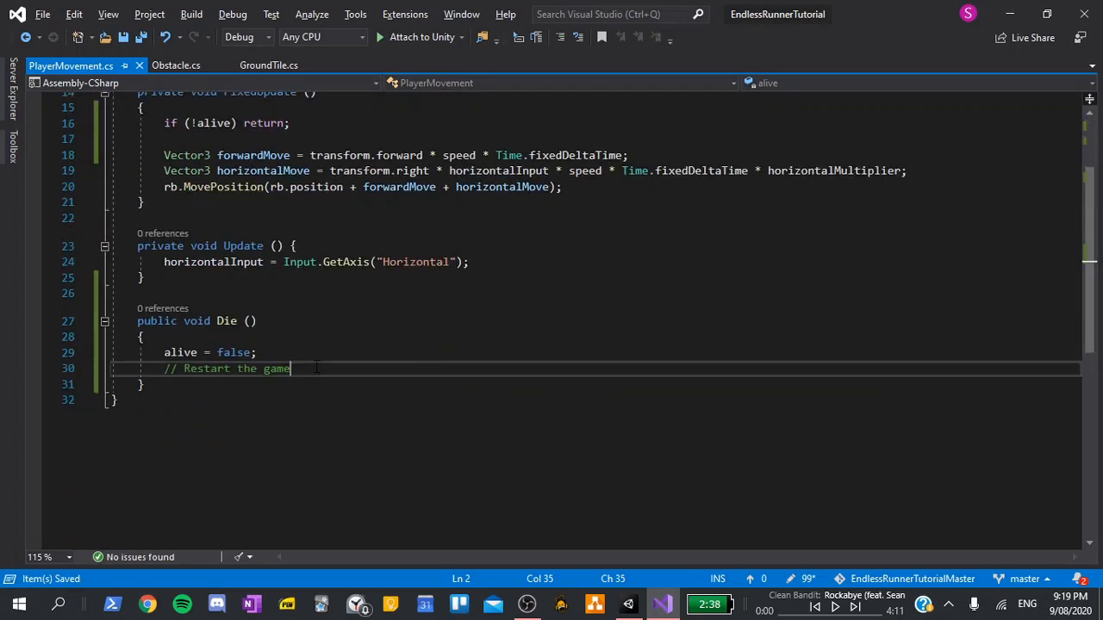
{"action": "key", "text": "Enter"}
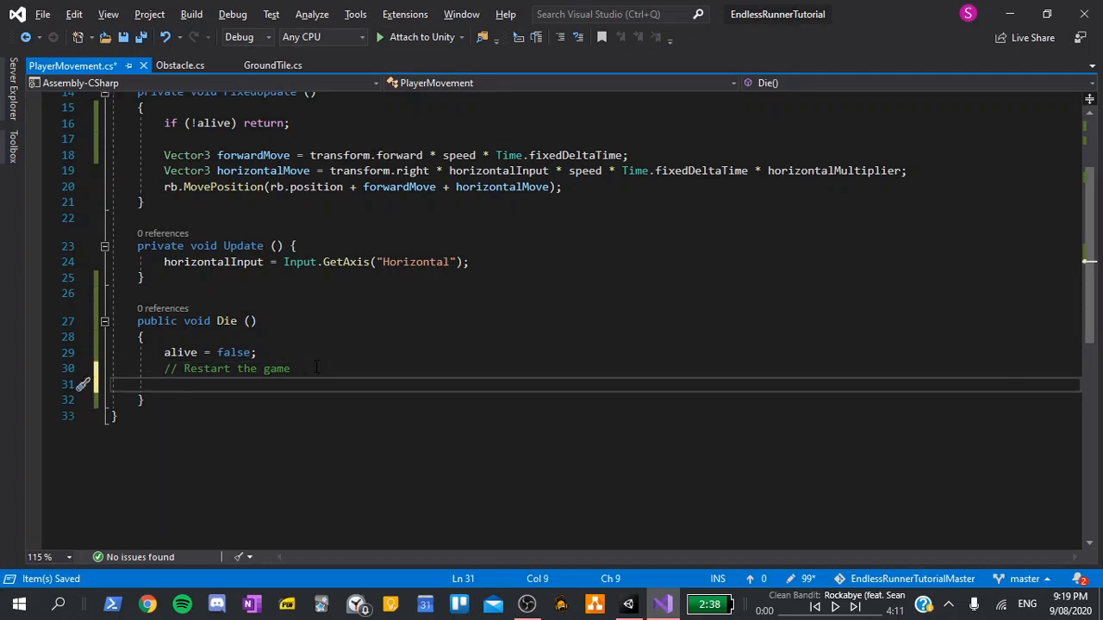
{"action": "type", "text": "Scenem"}
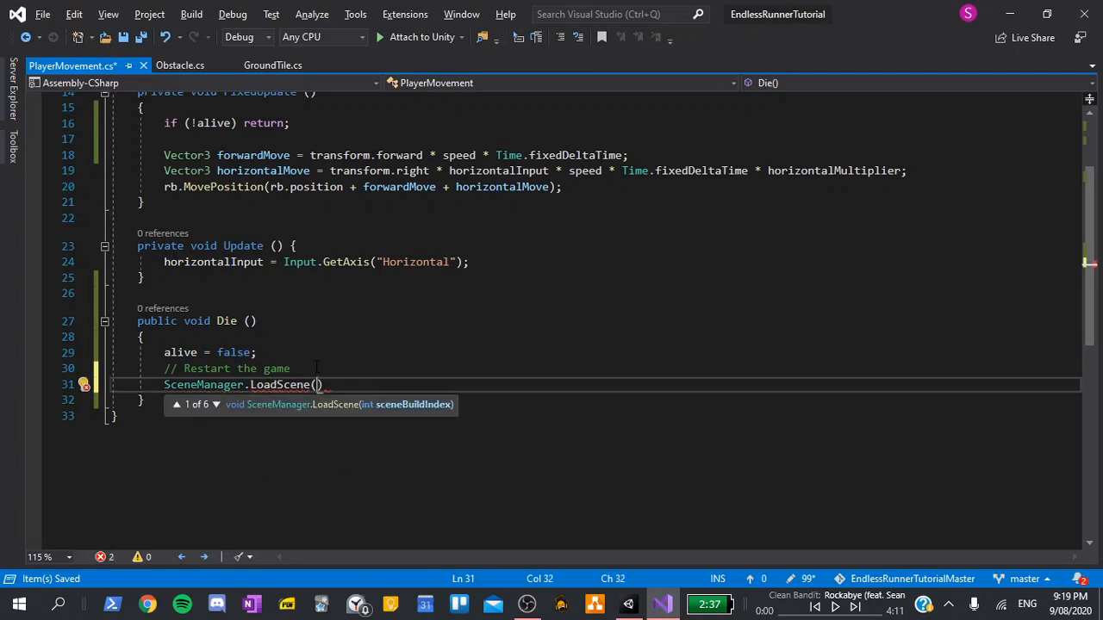
{"action": "type", "text": "SceneManager."}
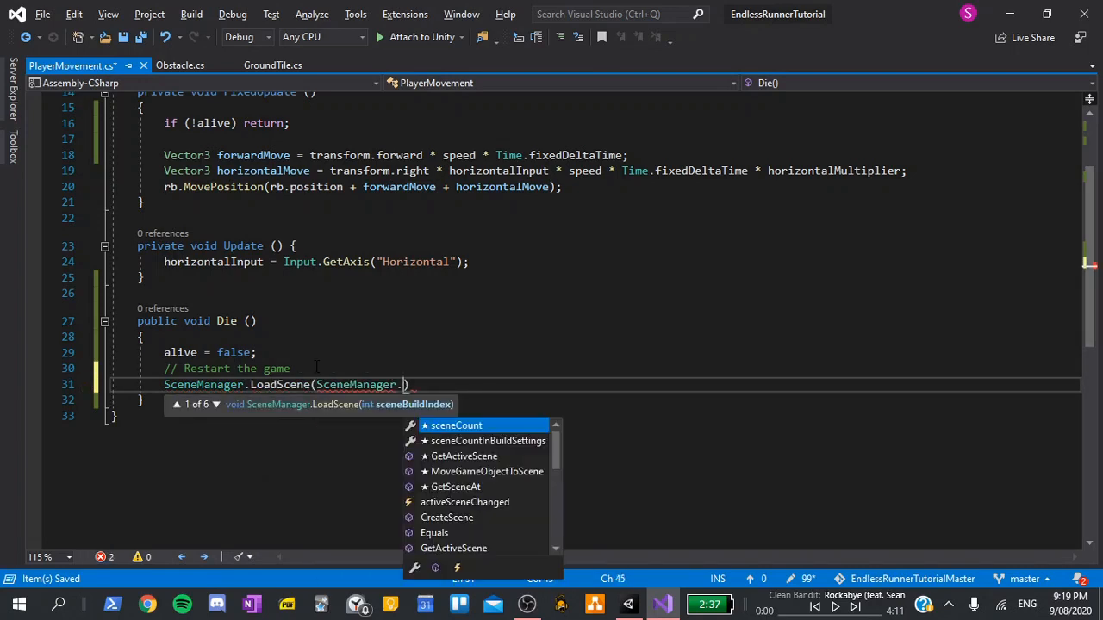
{"action": "type", "text": "GetActiveScene("}
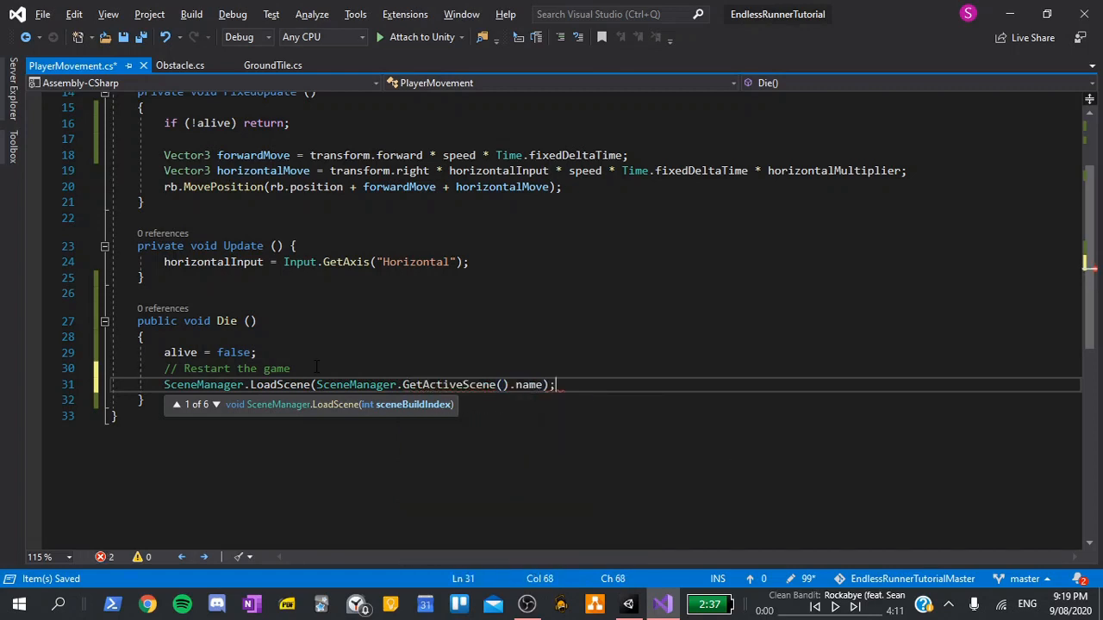
{"action": "key", "text": "Escape"}
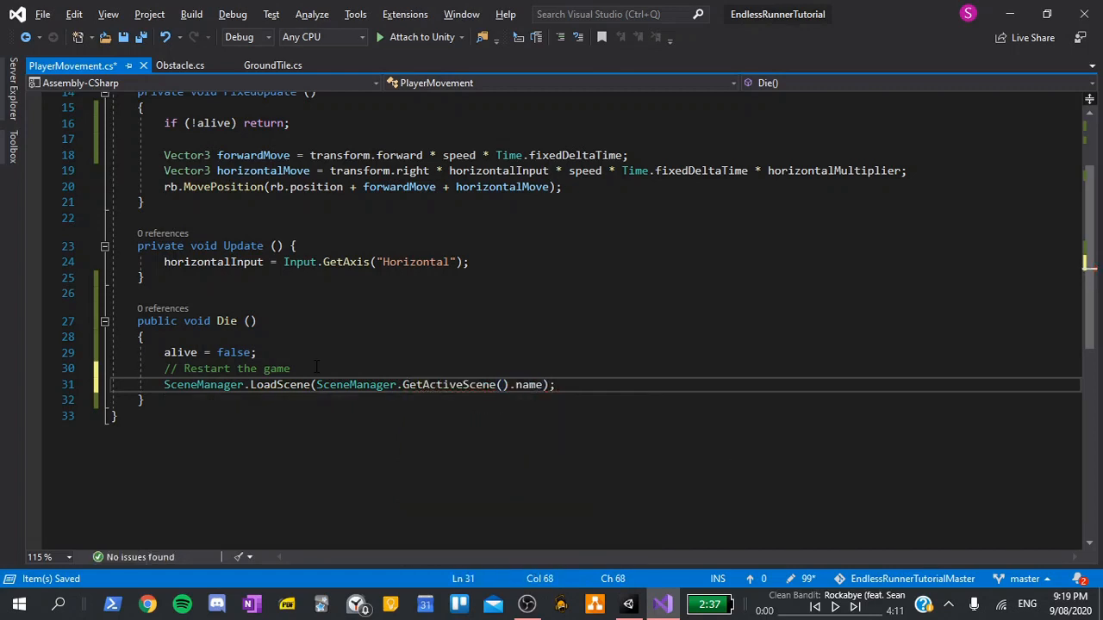
{"action": "double_click", "coordinate": [278, 385]}
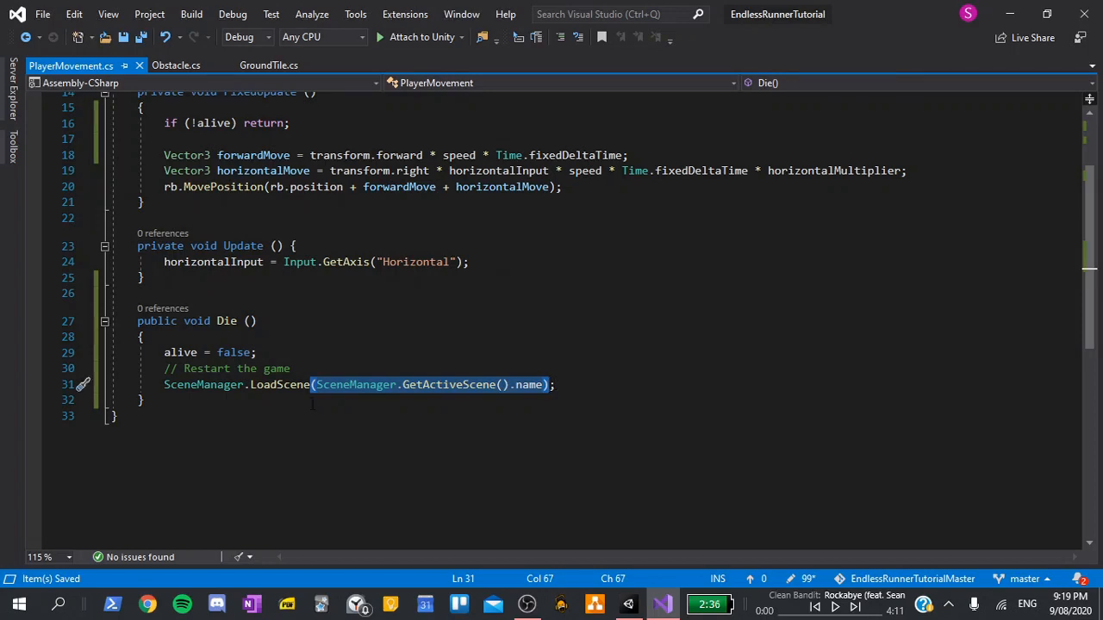
In Obstacle.cs, call playerMovement.Die() when the colliding gameObject's name is "Player"
{"action": "left_click", "coordinate": [175, 64]}
{"action": "type", "text": "// Kill the player"}
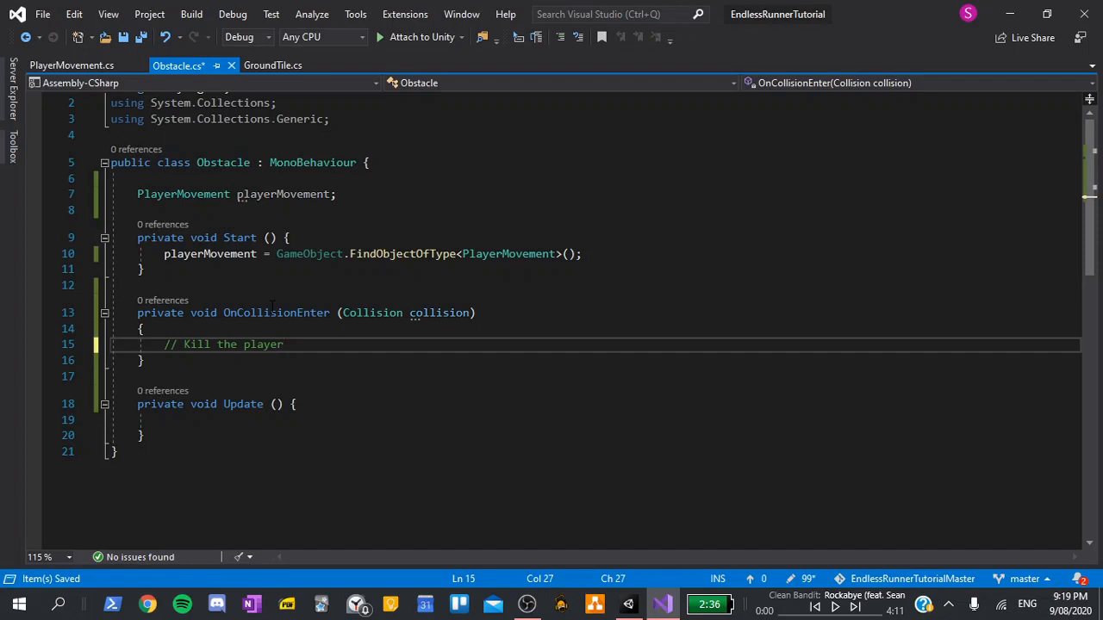
{"action": "key", "text": "Enter"}
{"action": "type", "text": "if (collision."}
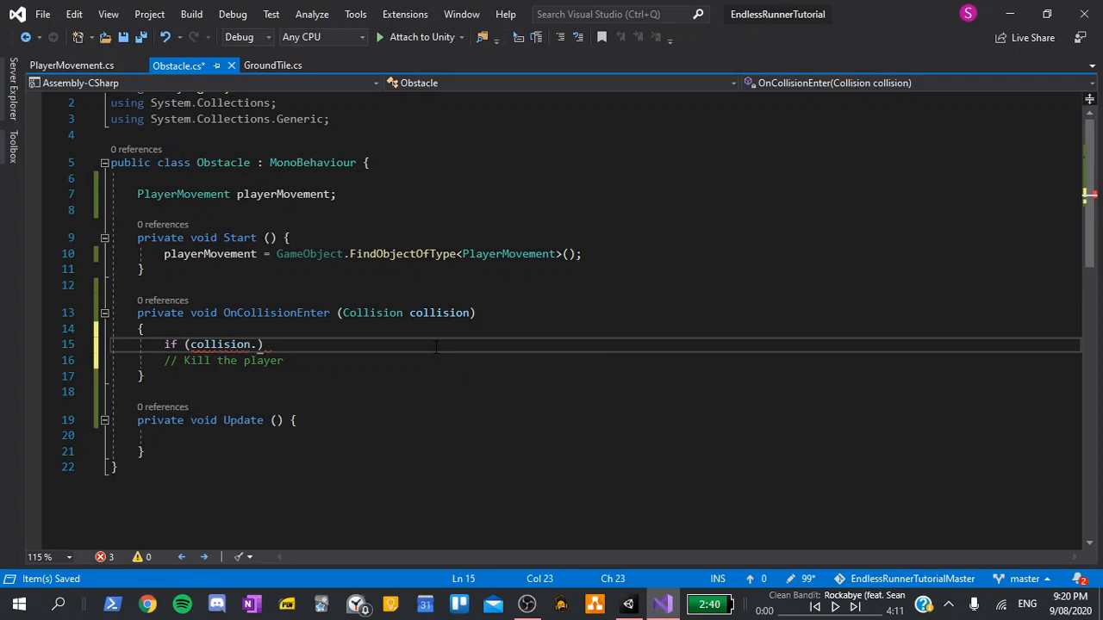
{"action": "type", "text": "gameObject.name == \"Player"}
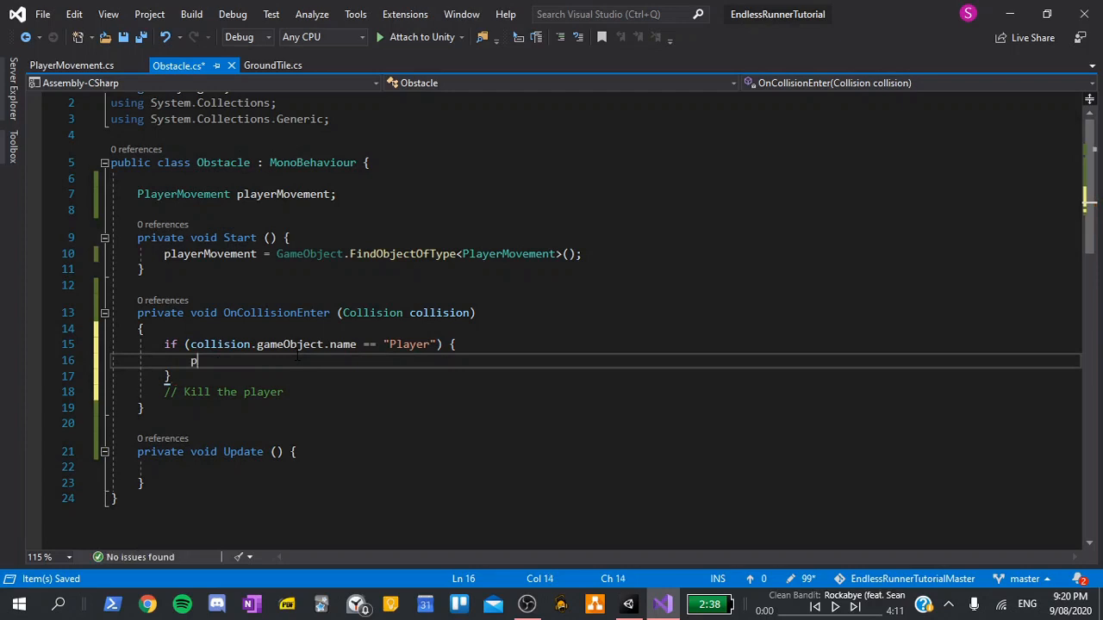
{"action": "type", "text": "layerMovement.D"}
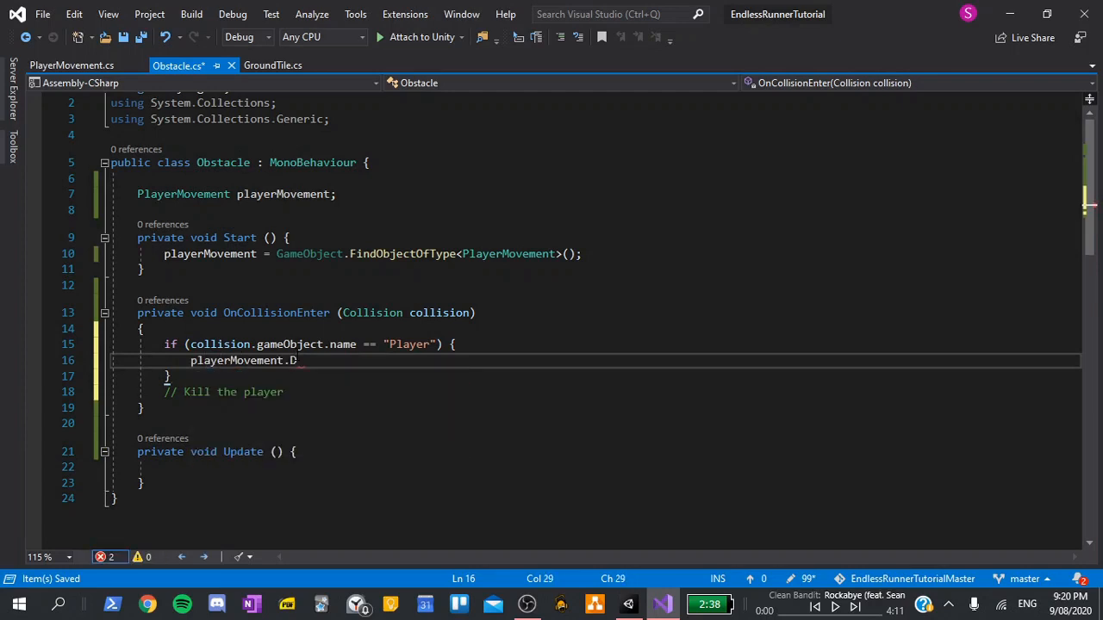
{"action": "type", "text": "ie();"}
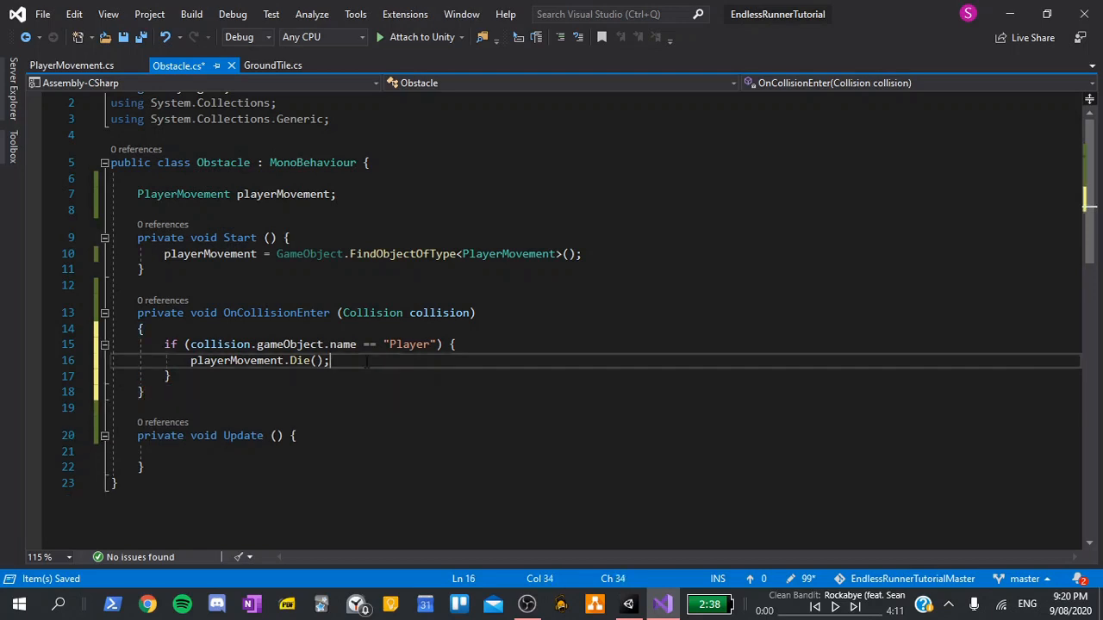
{"action": "type", "text": "// Kill the player"}
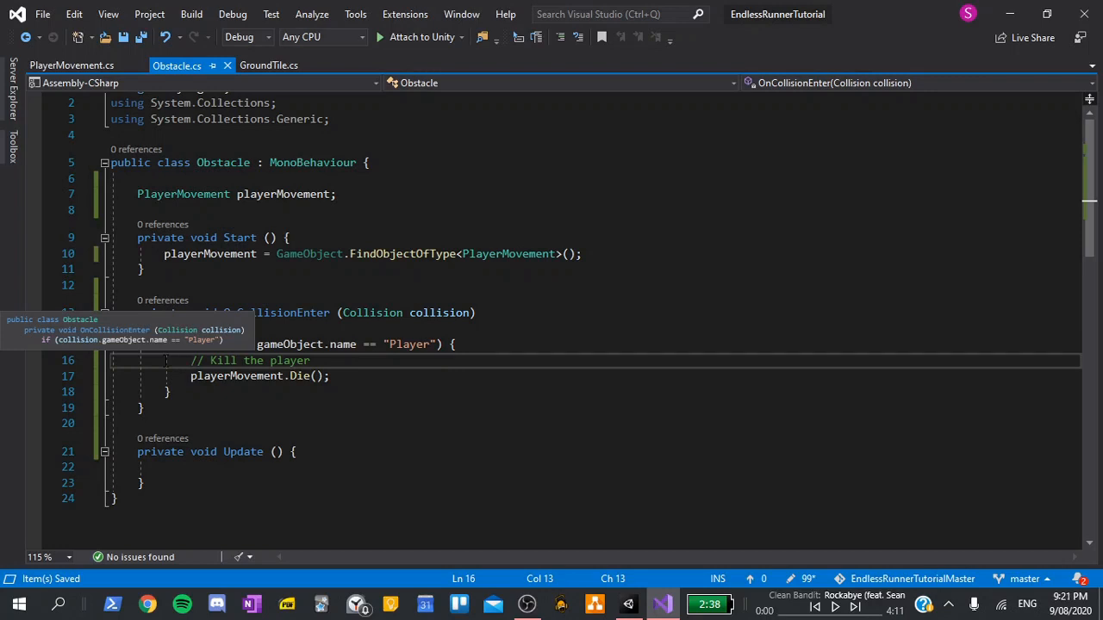
{"action": "left_click", "coordinate": [69, 64]}
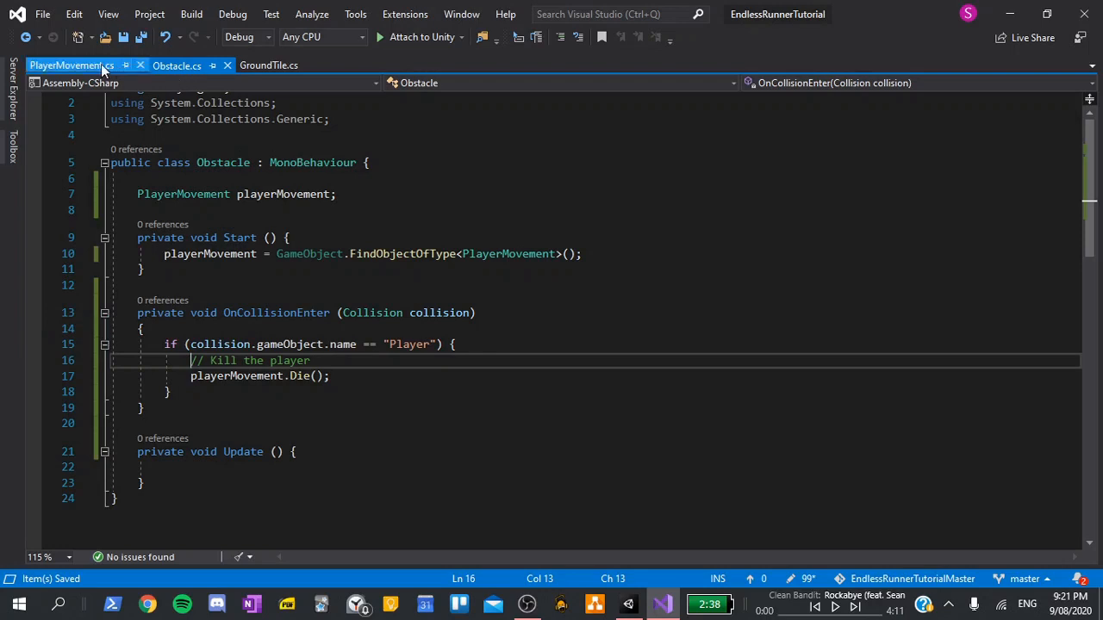
In PlayerMovement's Update(), call Die() when transform.position.y drops below -5
{"action": "left_click", "coordinate": [69, 66]}
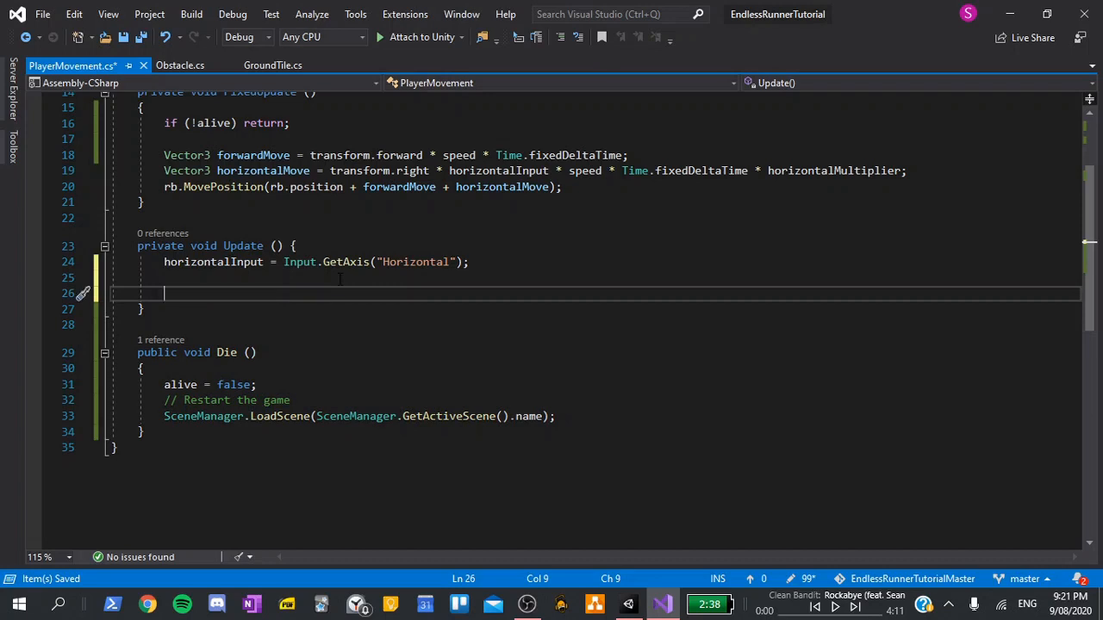
{"action": "type", "text": "if (true) {"}
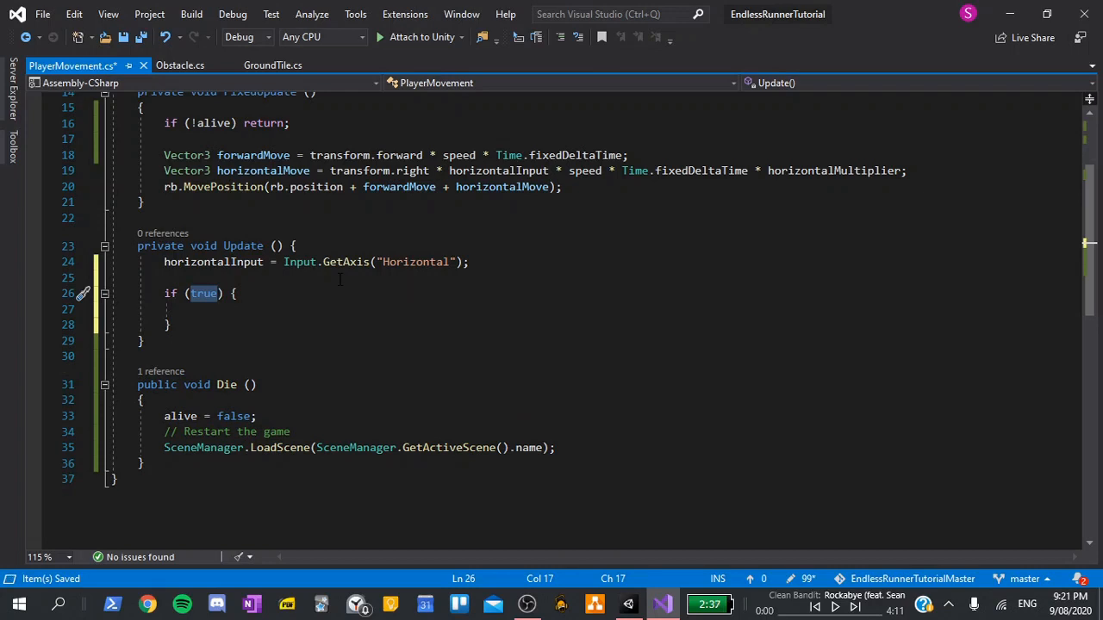
{"action": "type", "text": "transform"}
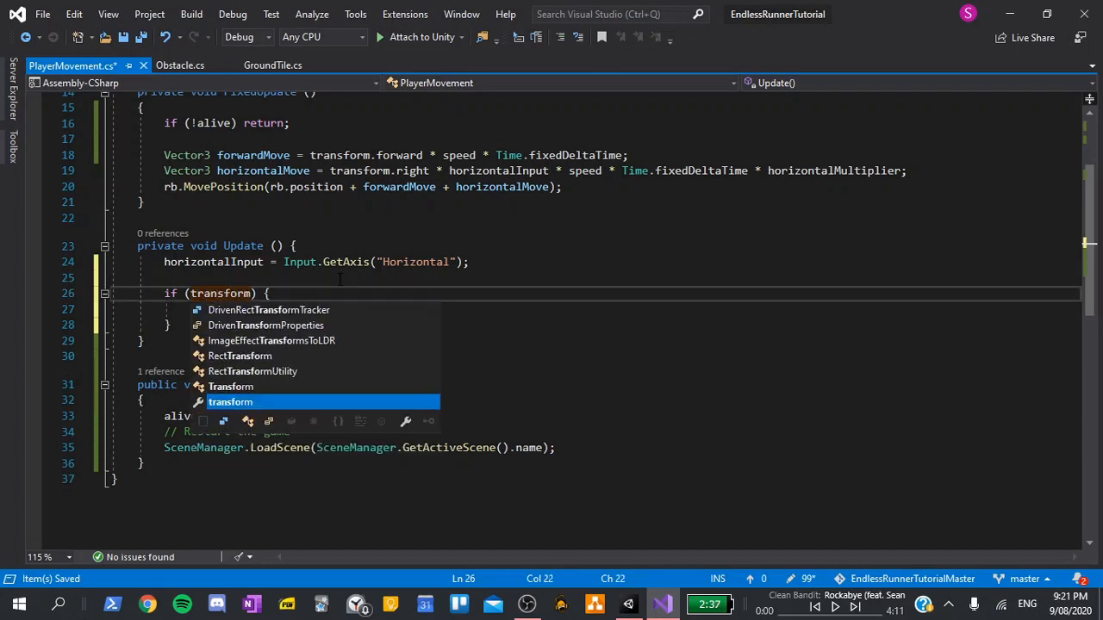
{"action": "type", "text": ".position."}
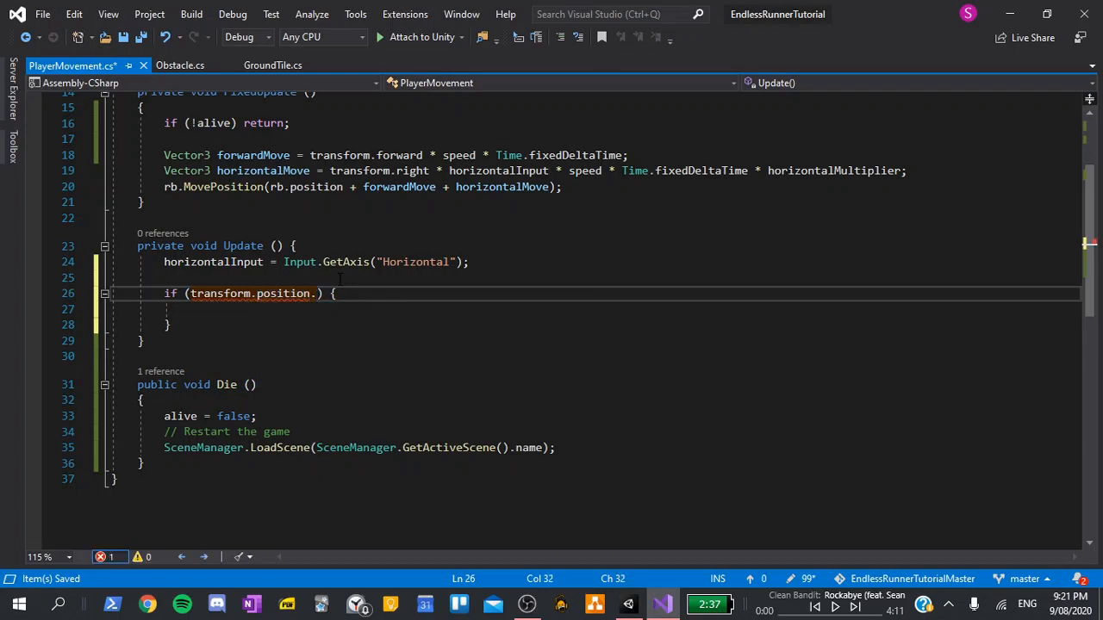
{"action": "type", "text": "y"}
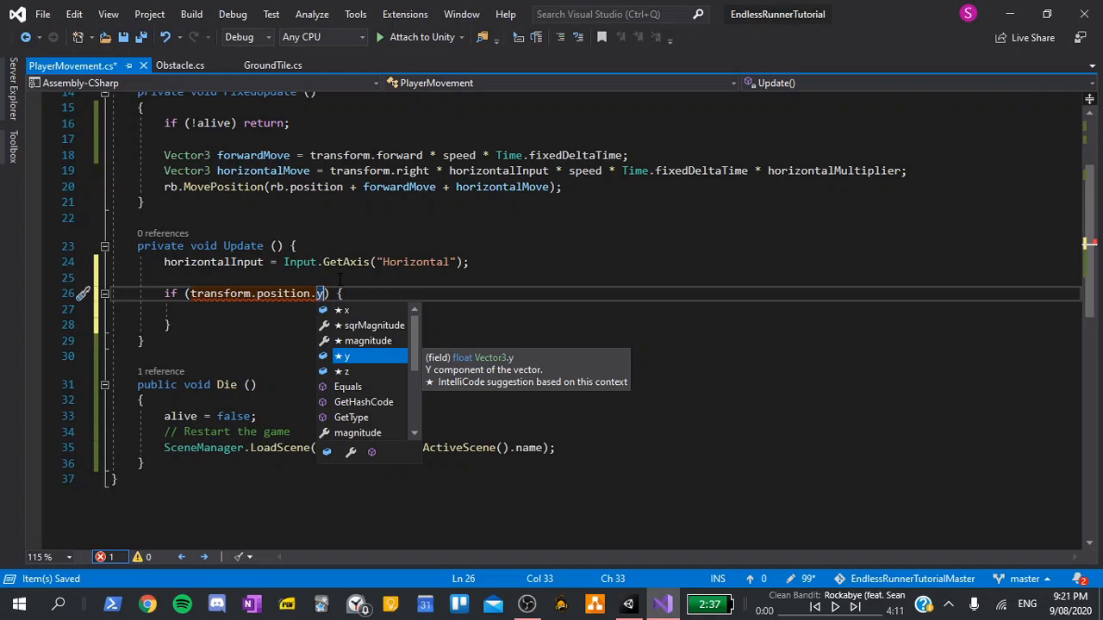
{"action": "type", "text": "< -5"}
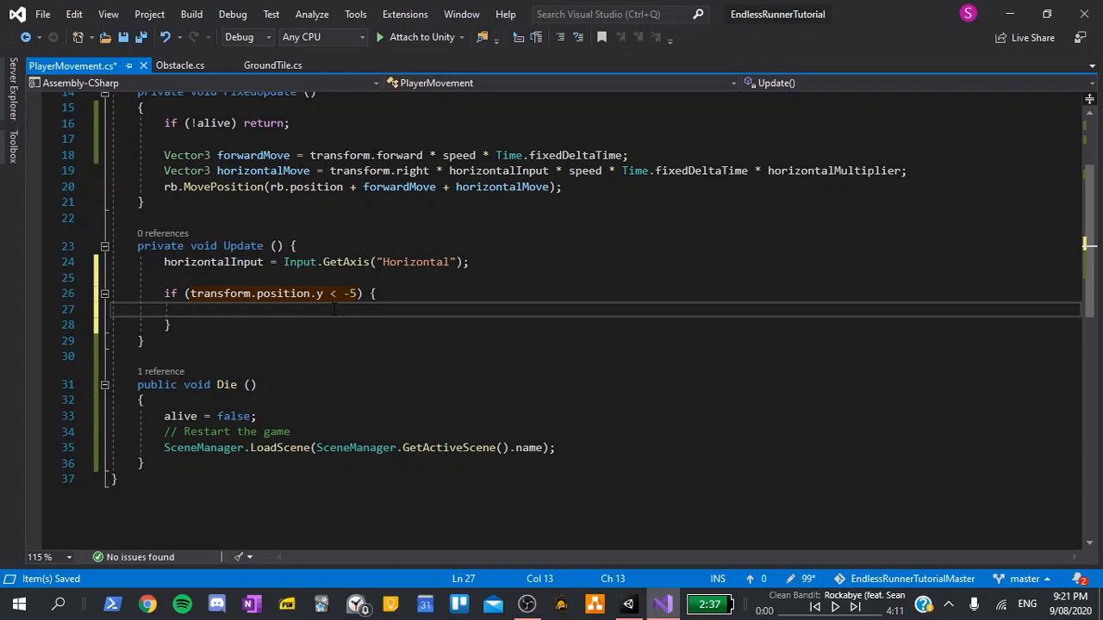
{"action": "type", "text": "D"}
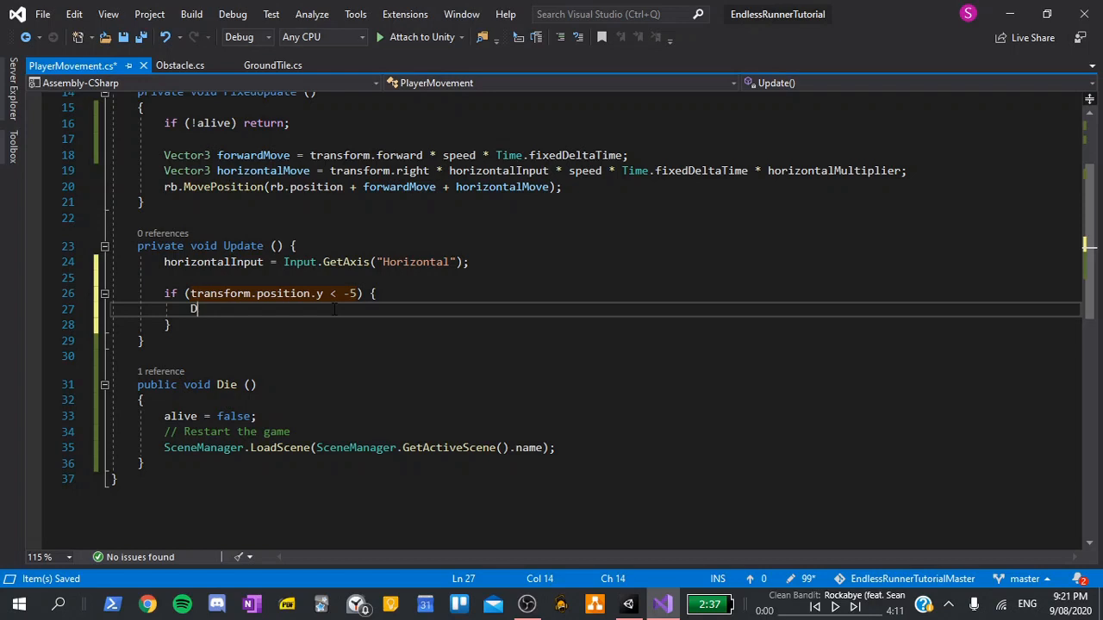
{"action": "type", "text": "ie();"}
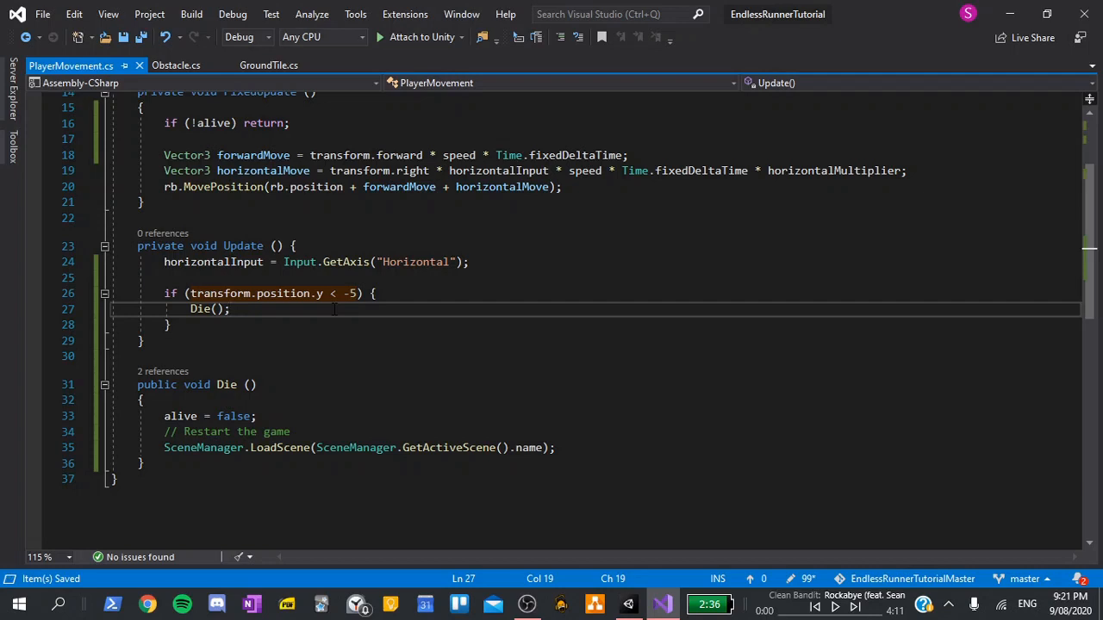
{"action": "mouse_move", "coordinate": [336, 317]}
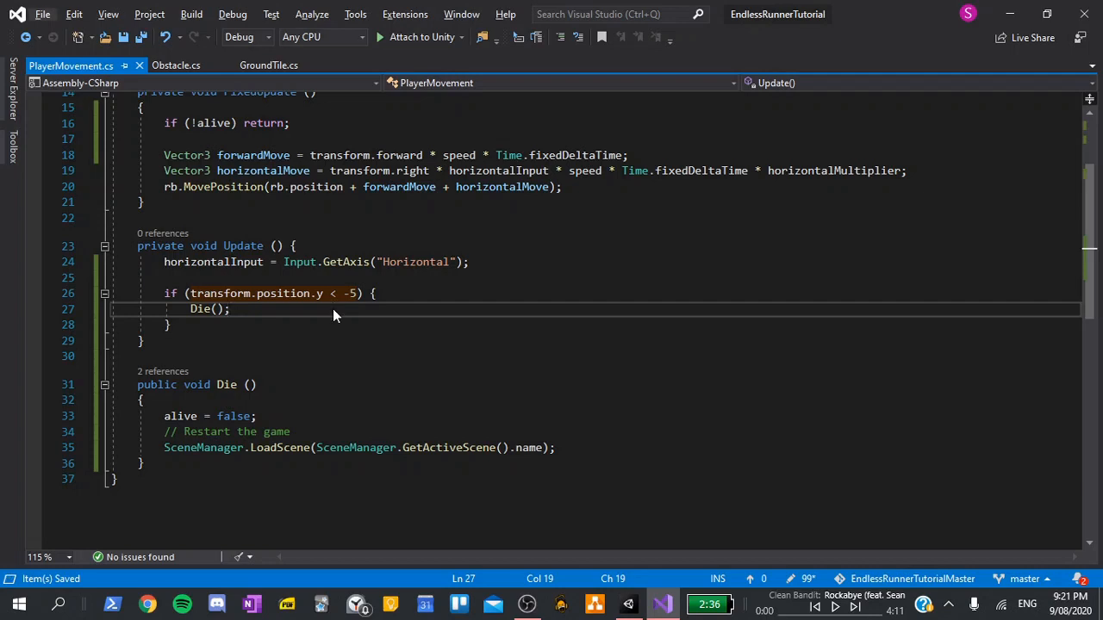
Add the Obstacle script as a component on the Obstacle prefab
{"action": "left_click", "coordinate": [626, 604]}
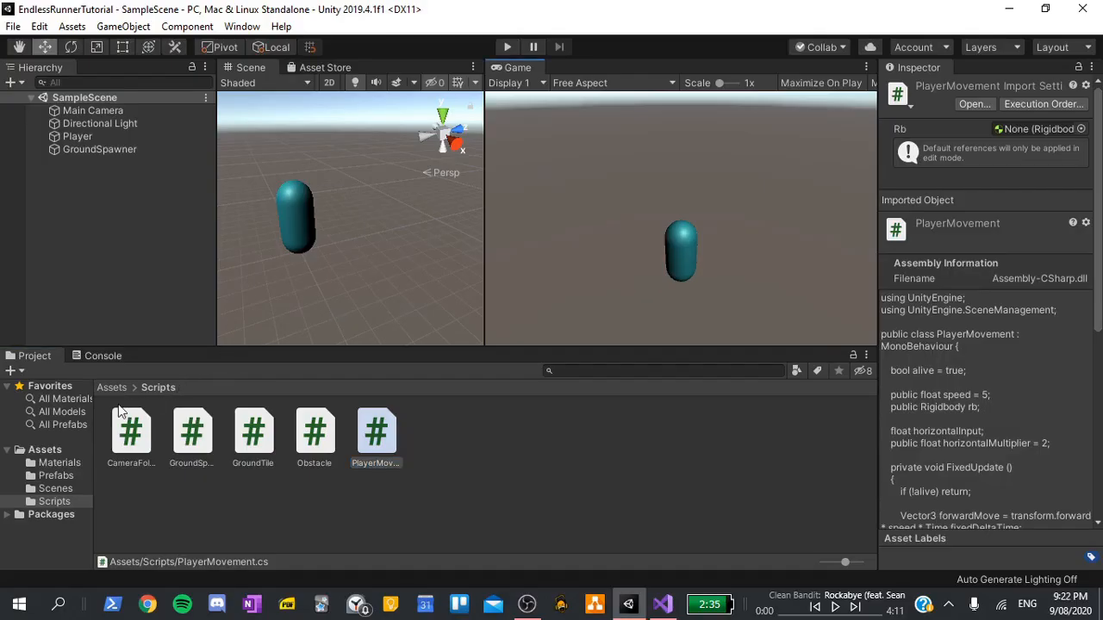
{"action": "left_click", "coordinate": [56, 475]}
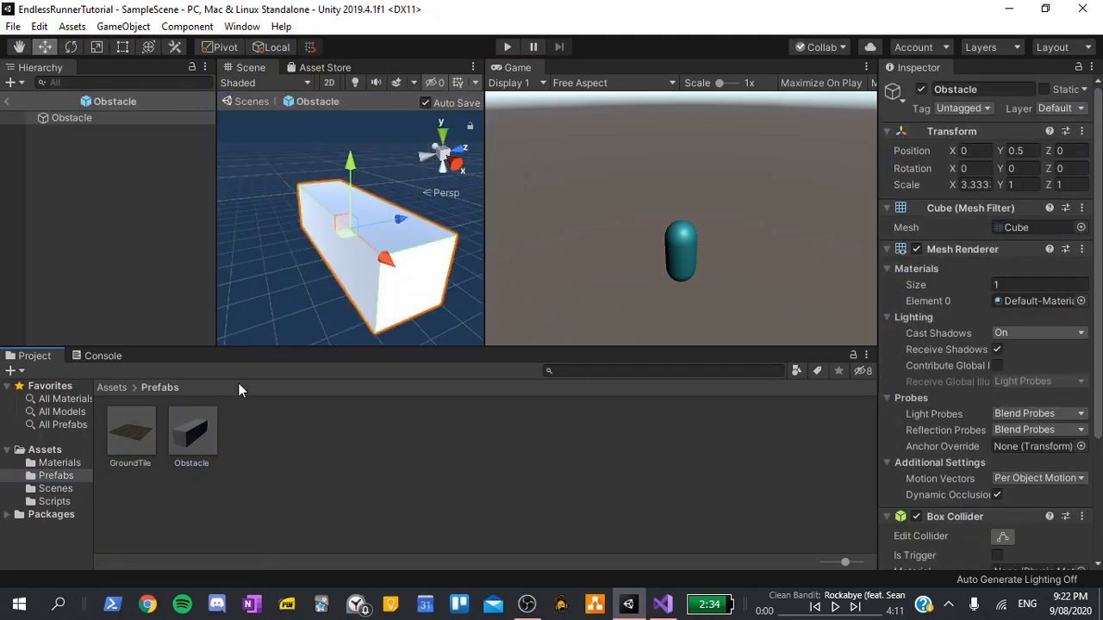
{"action": "left_click", "coordinate": [52, 501]}
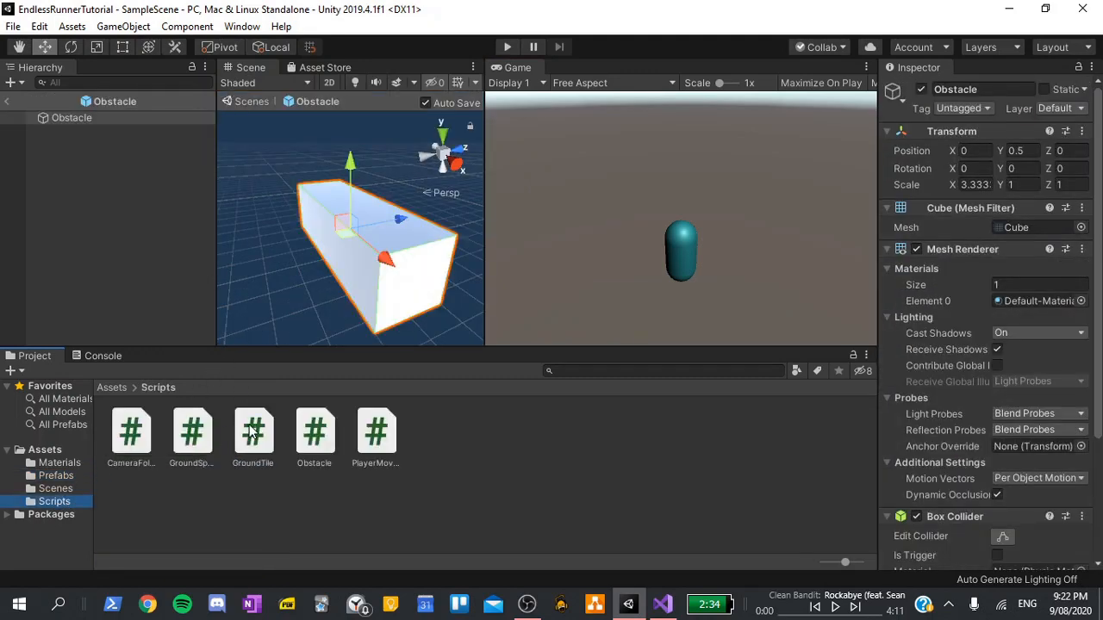
{"action": "scroll", "scroll_direction": "down", "scroll_amount": 3}
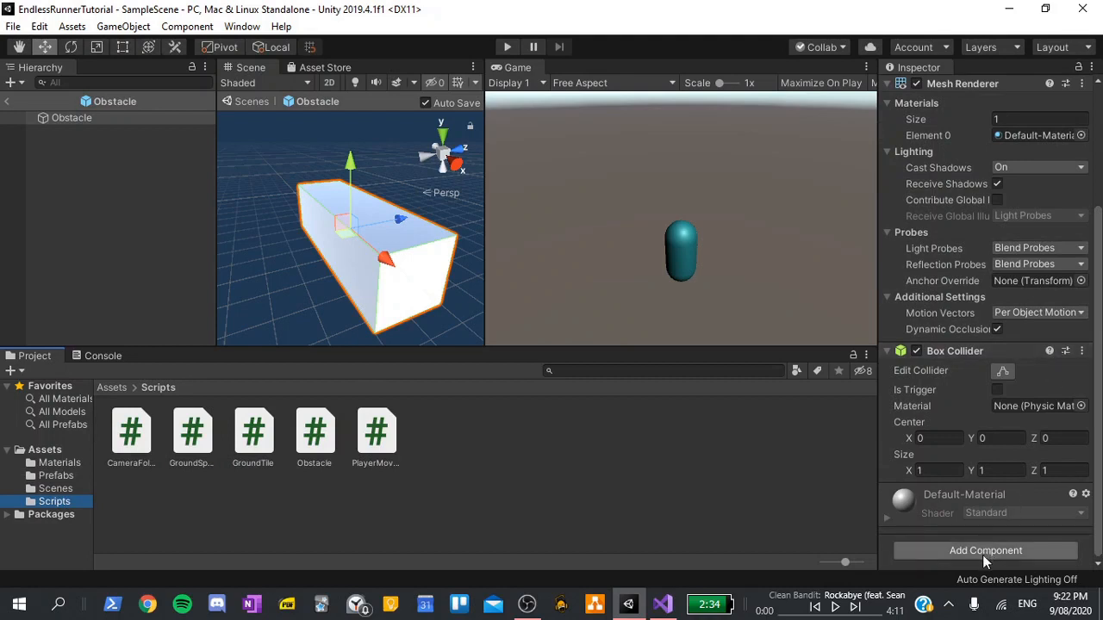
{"action": "left_click", "coordinate": [985, 550]}
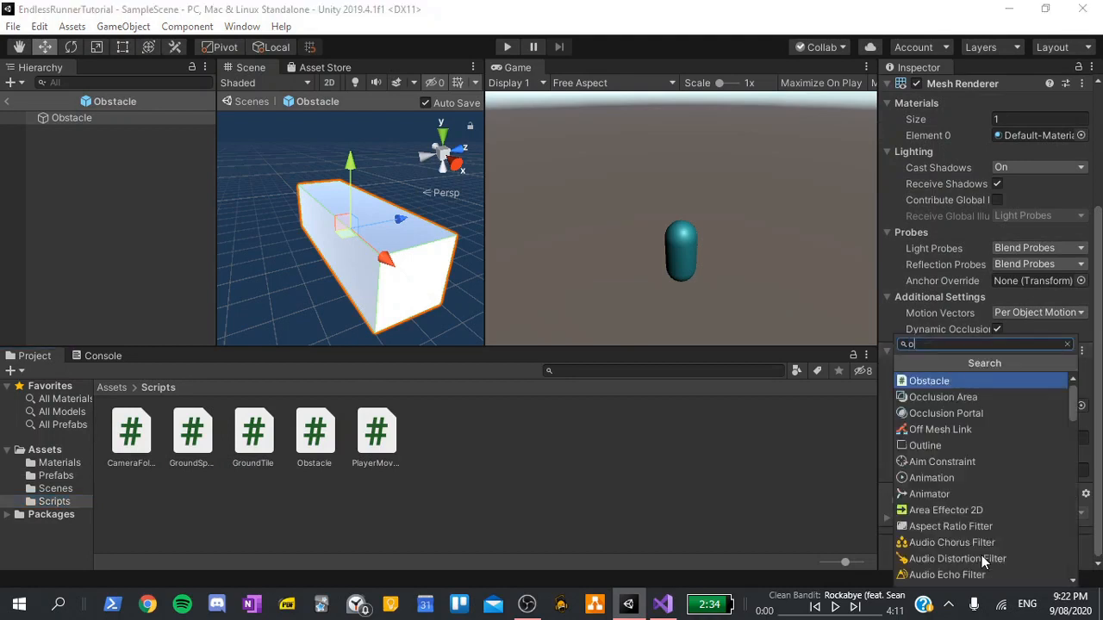
{"action": "left_click", "coordinate": [928, 380]}
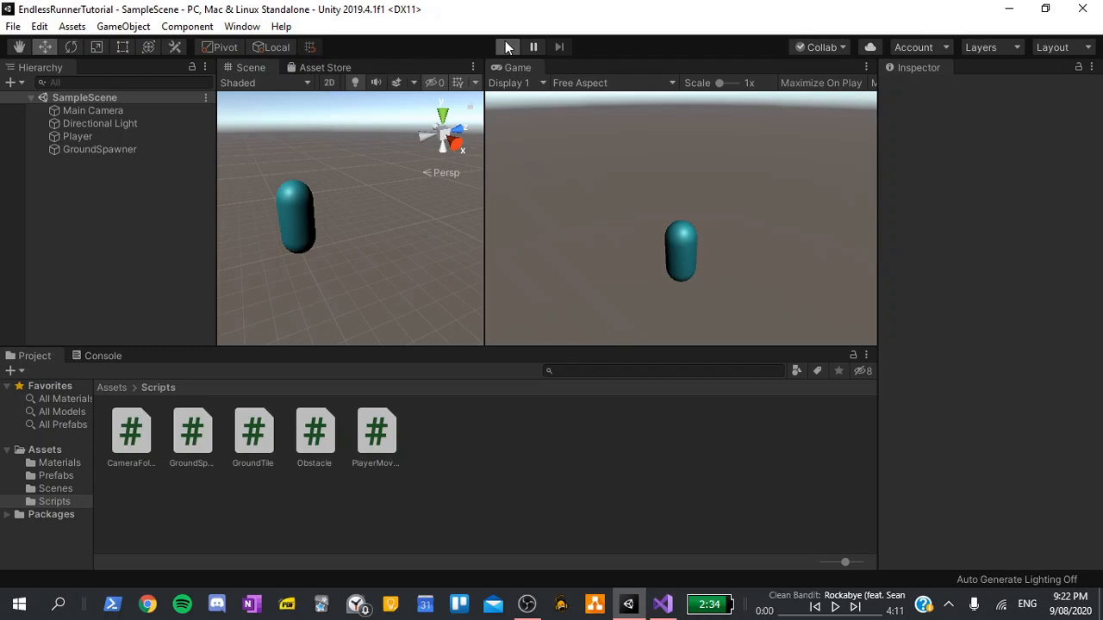
Play the runner, steer the capsule into an obstacle, then stop Play mode
{"action": "left_click", "coordinate": [508, 46]}
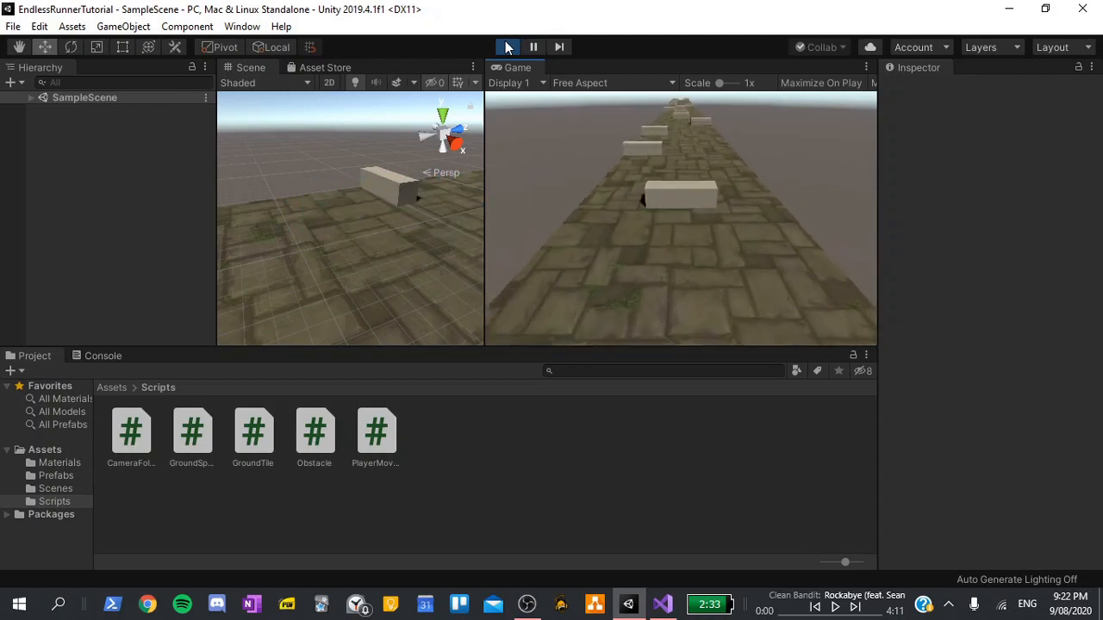
{"action": "left_click", "coordinate": [508, 46]}
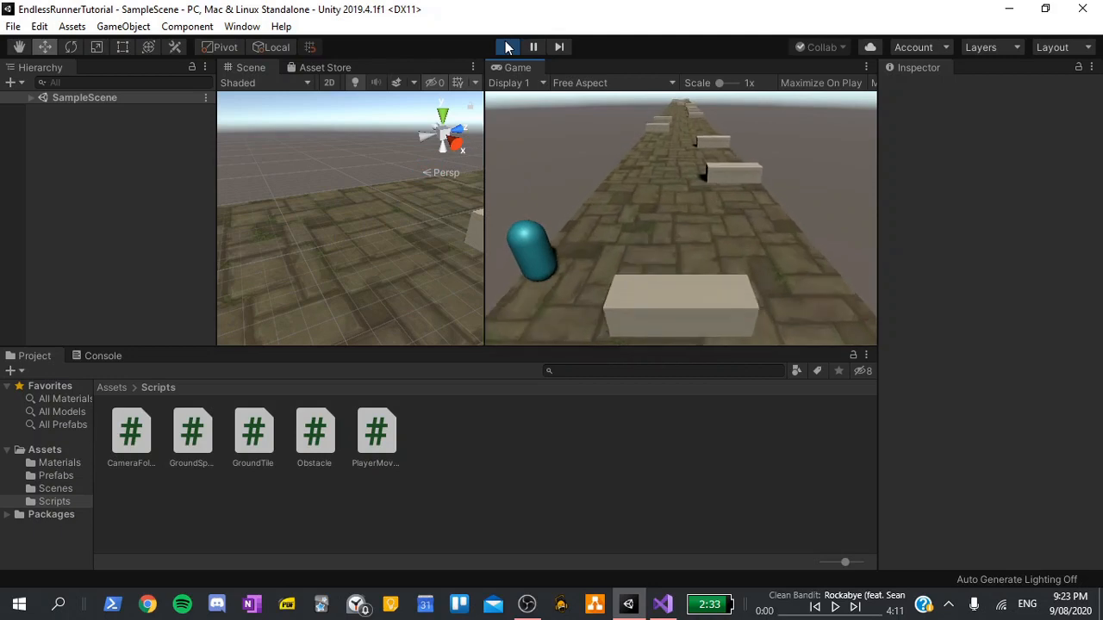
{"action": "left_click", "coordinate": [506, 46]}
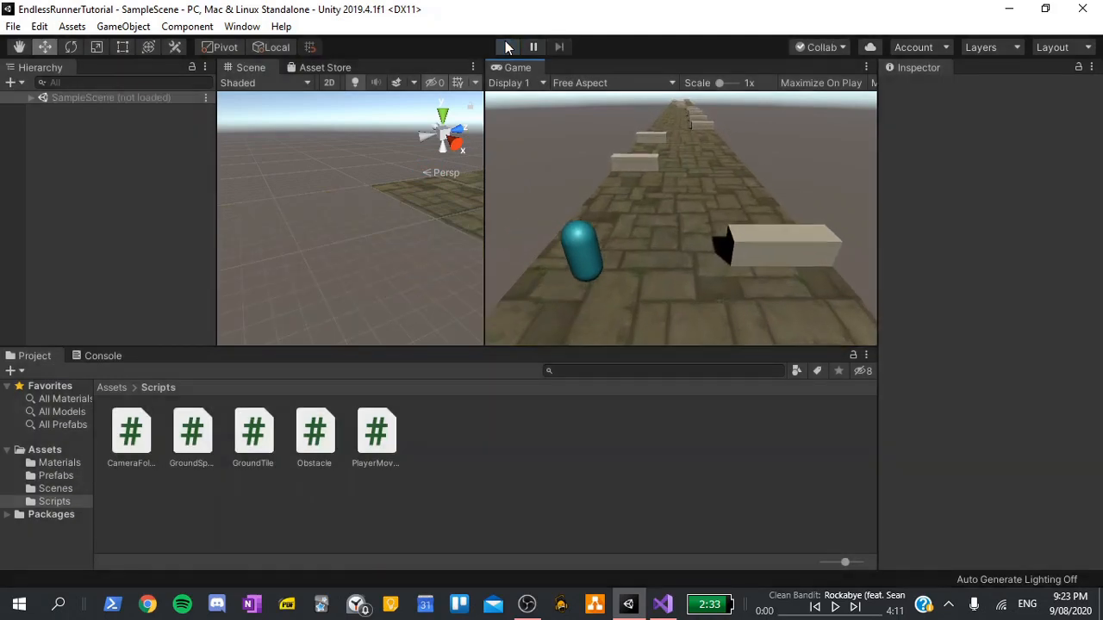
{"action": "left_click", "coordinate": [507, 47]}
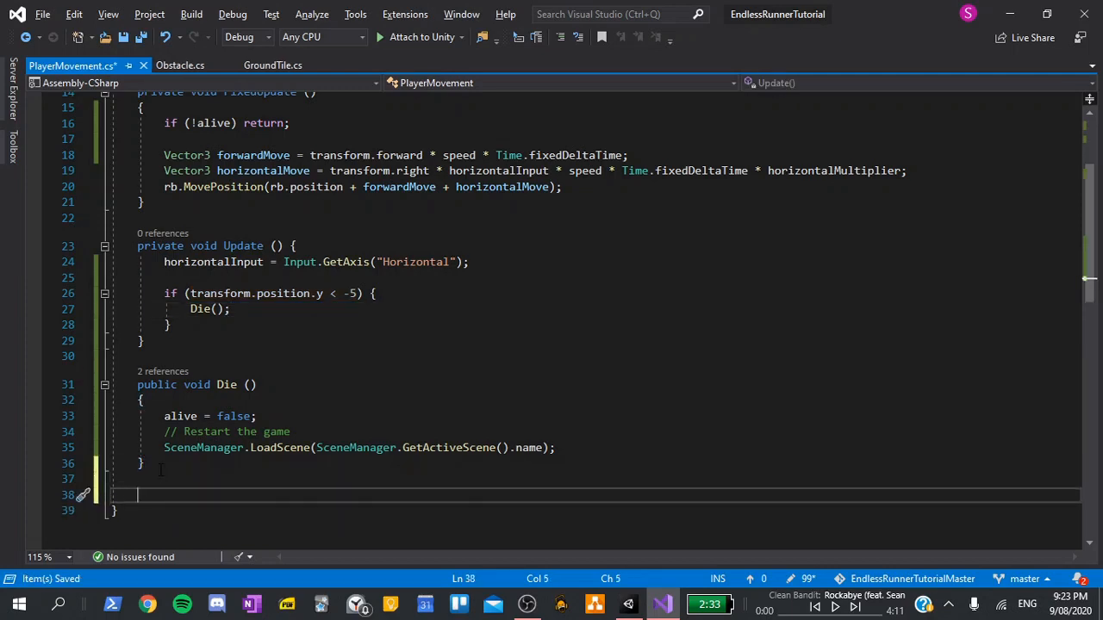
Create a Restart() method holding the SceneManager.LoadScene line moved out of Die
{"action": "type", "text": "v"}
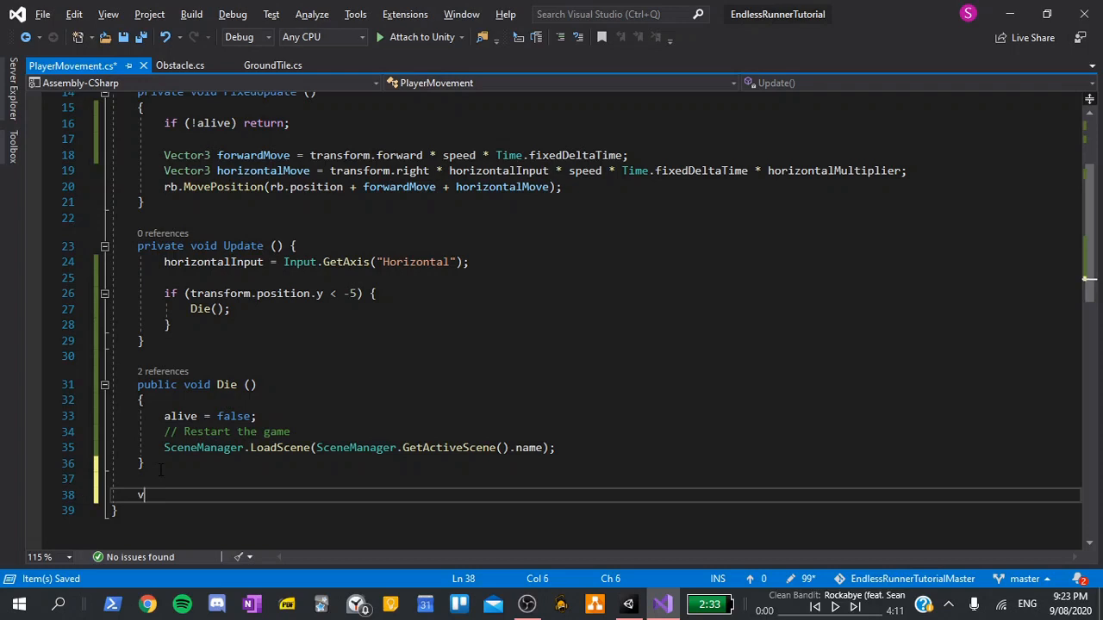
{"action": "type", "text": "oid Restart ("}
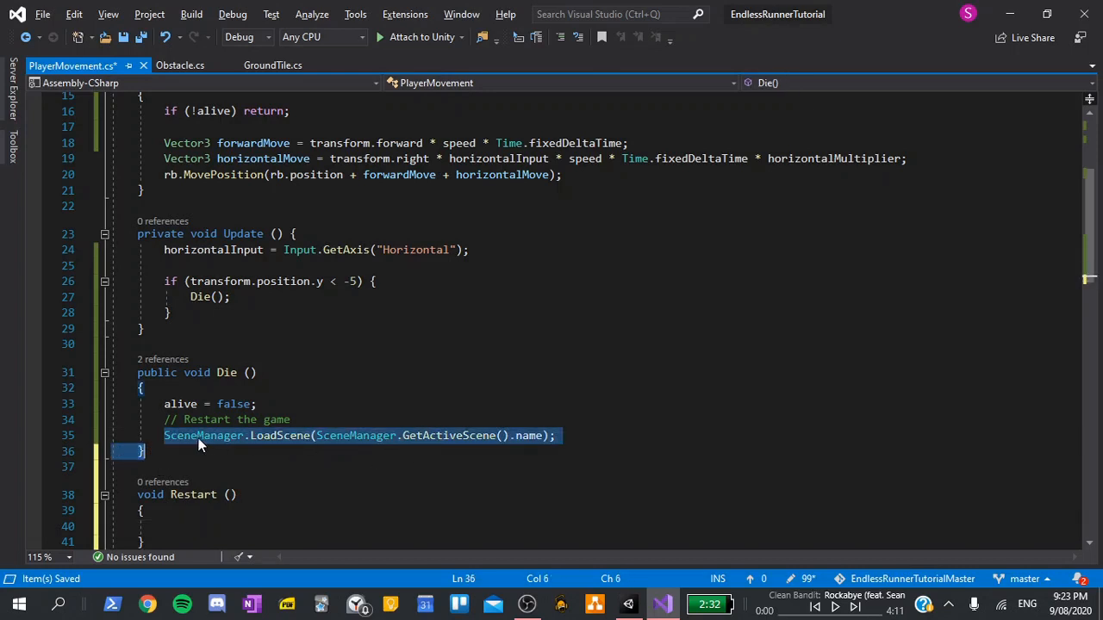
{"action": "key", "text": "Delete"}
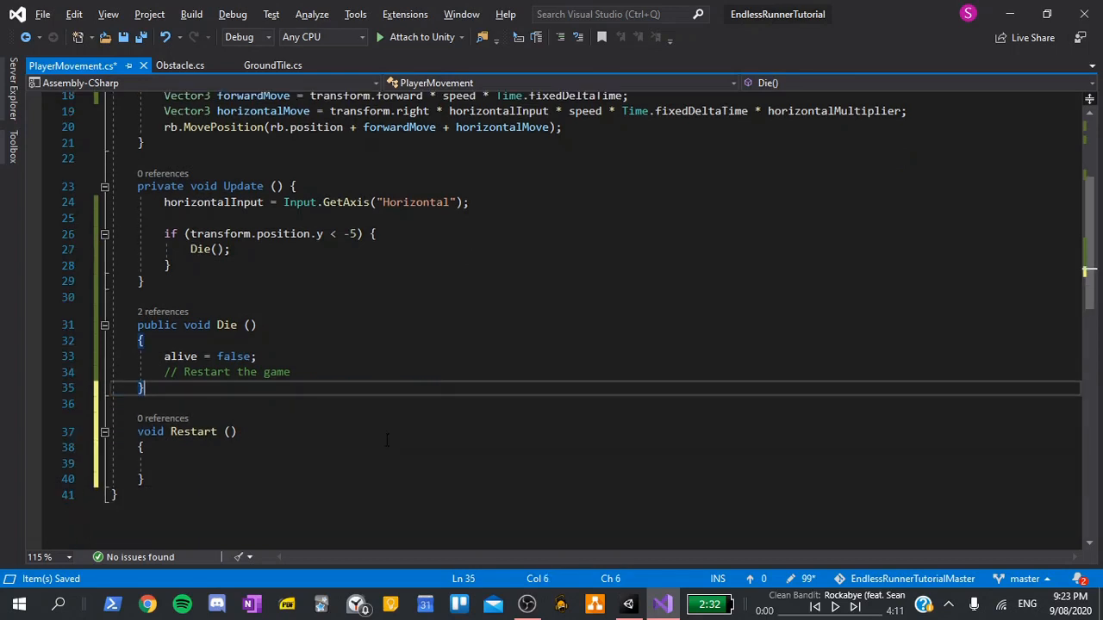
{"action": "type", "text": "SceneManager.LoadScene(SceneManager.GetActiveScene().name);"}
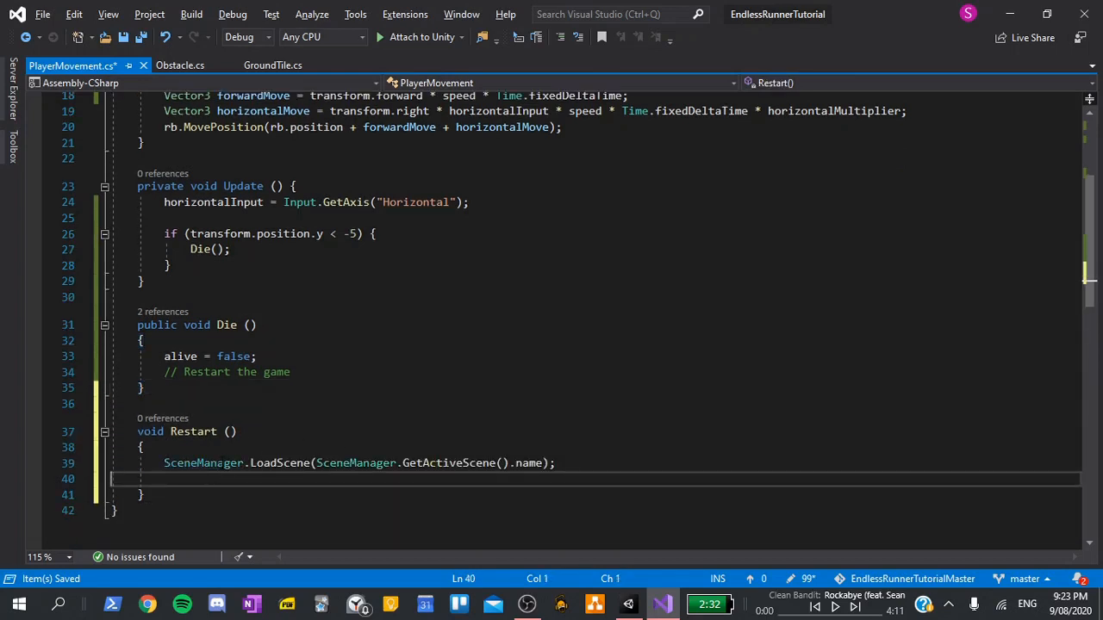
{"action": "key", "text": "Backspace"}
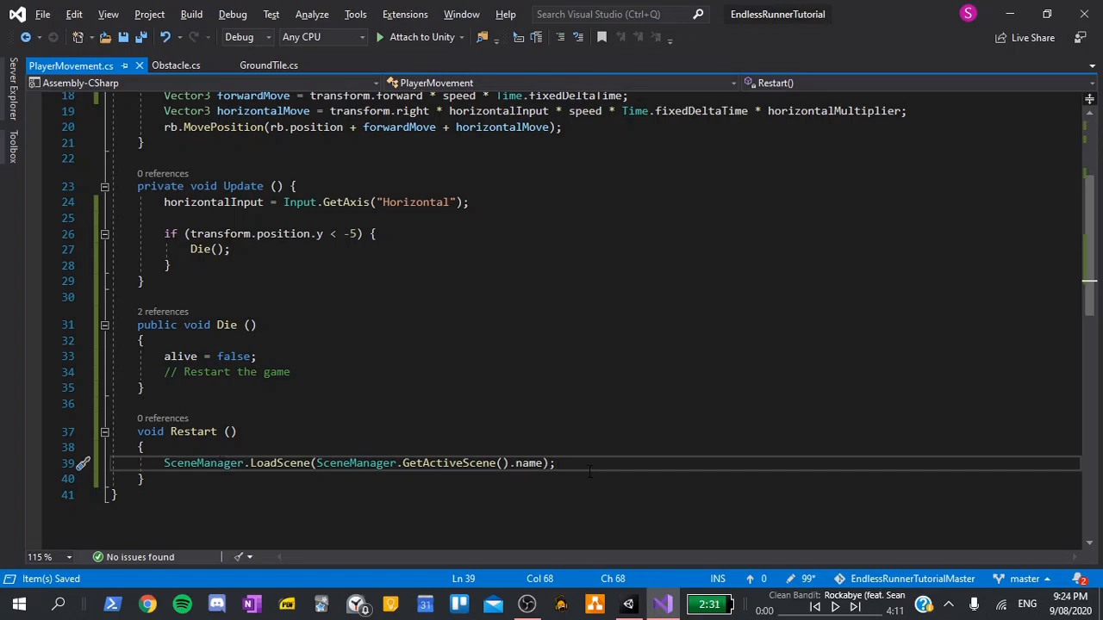
Add an Invoke("Restart", delay) call under the restart comment in Die
{"action": "left_click", "coordinate": [300, 371]}
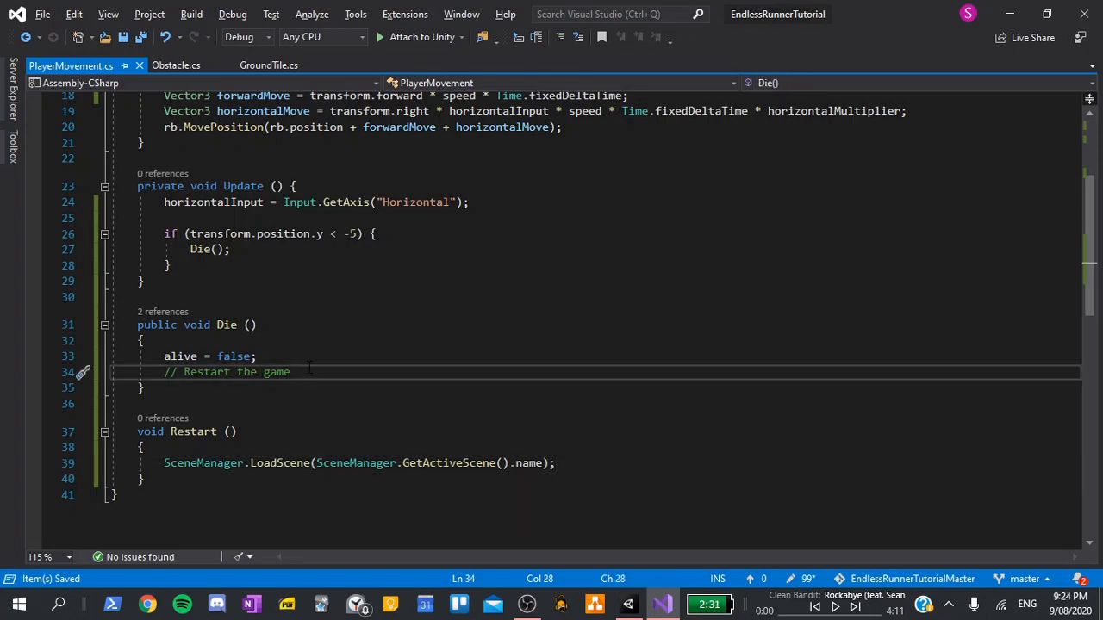
{"action": "key", "text": "Enter"}
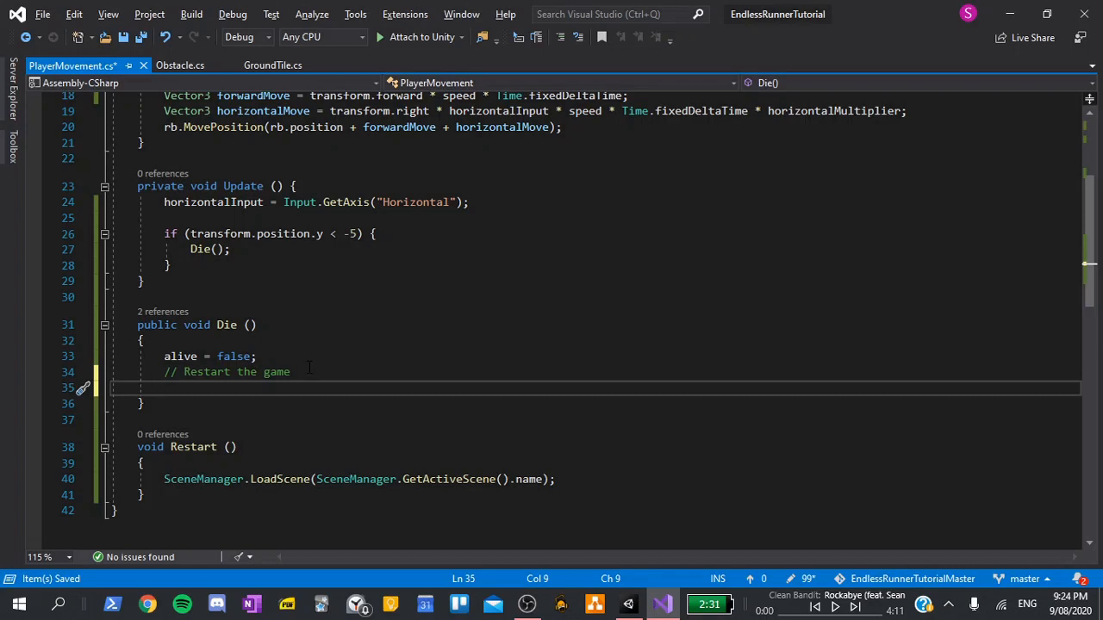
{"action": "type", "text": "Invoke(\"Restart"}
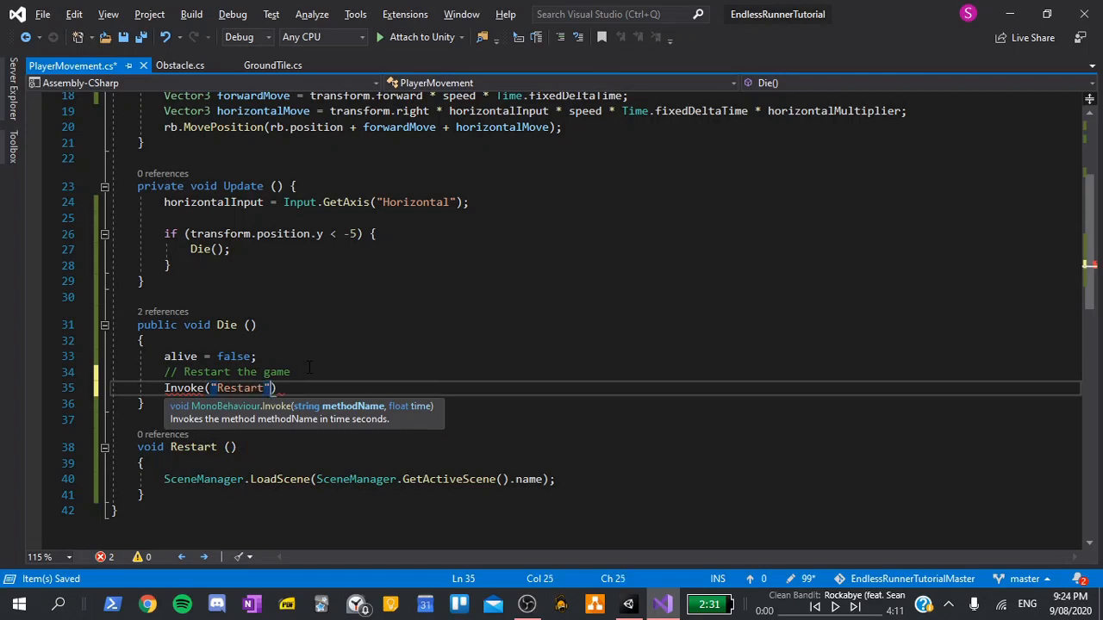
{"action": "type", "text": ","}
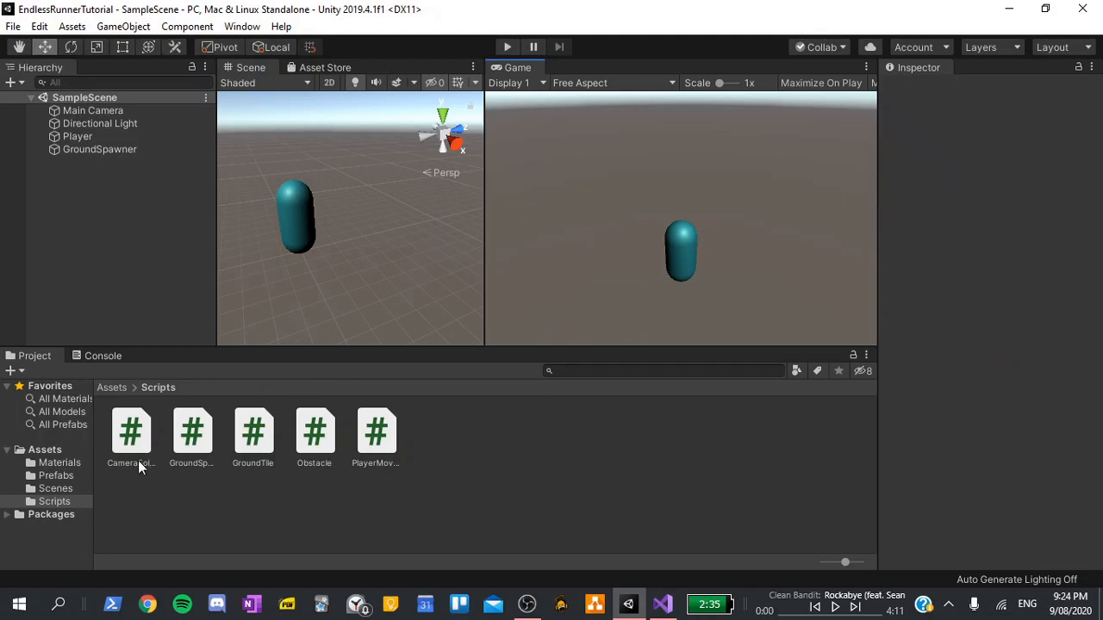
Create a red material named Obstacle_Mat in the Materials folder
{"action": "left_click", "coordinate": [59, 462]}
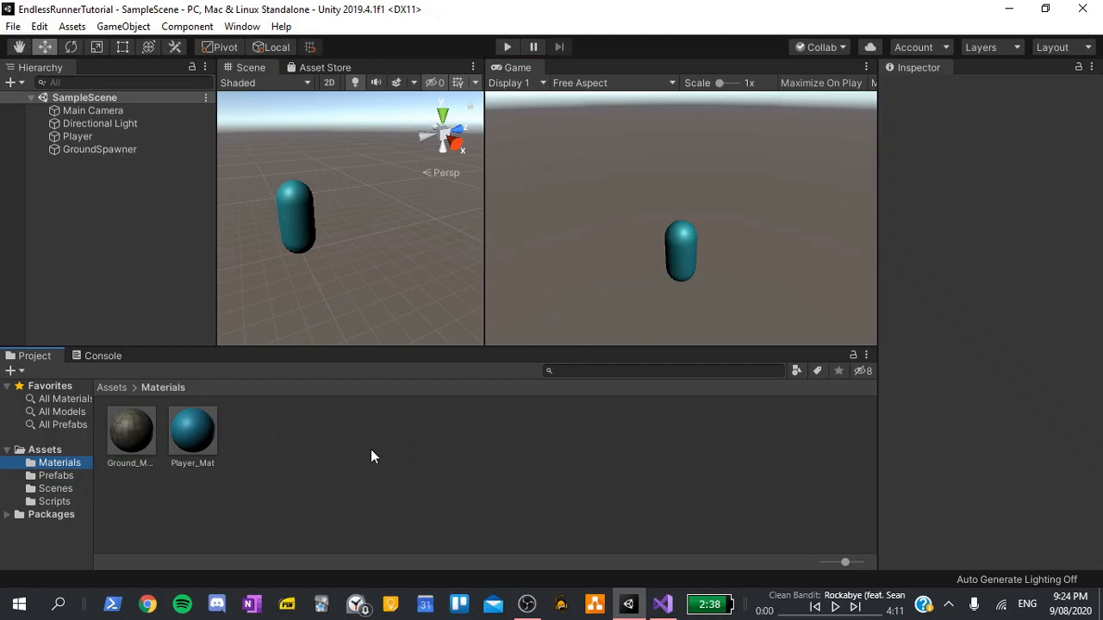
{"action": "right_click", "coordinate": [375, 456]}
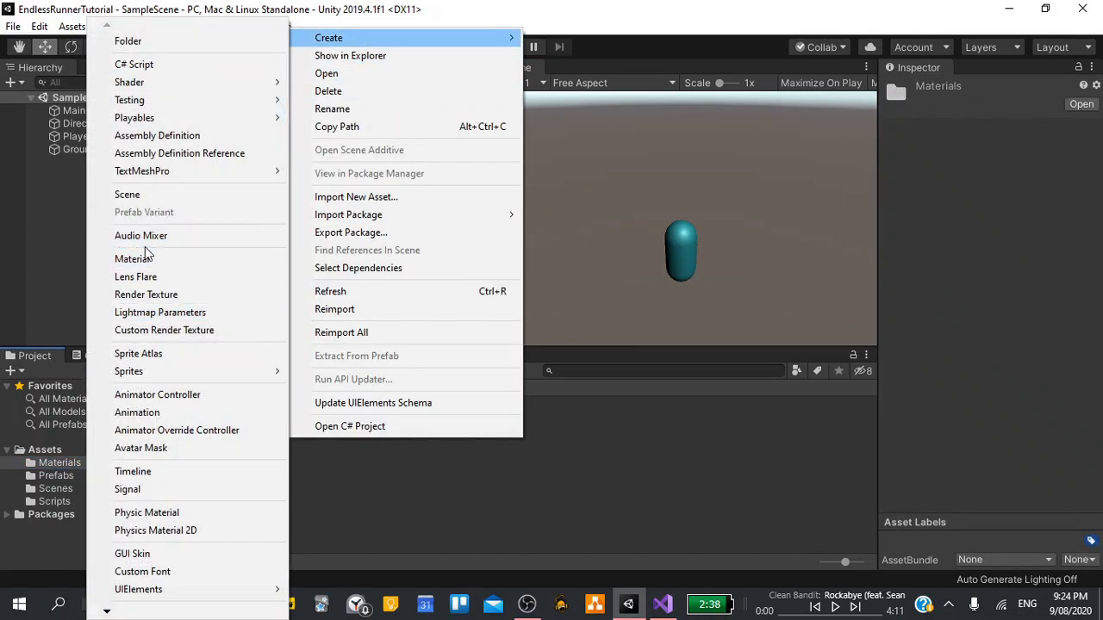
{"action": "left_click", "coordinate": [134, 258]}
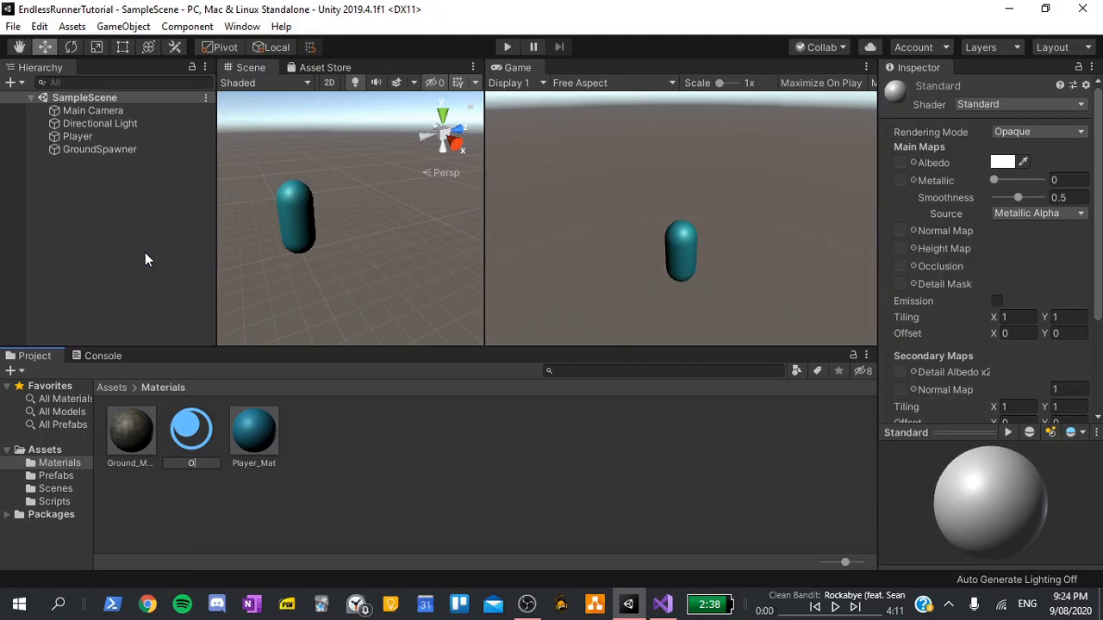
{"action": "type", "text": "Obstacle_Mat"}
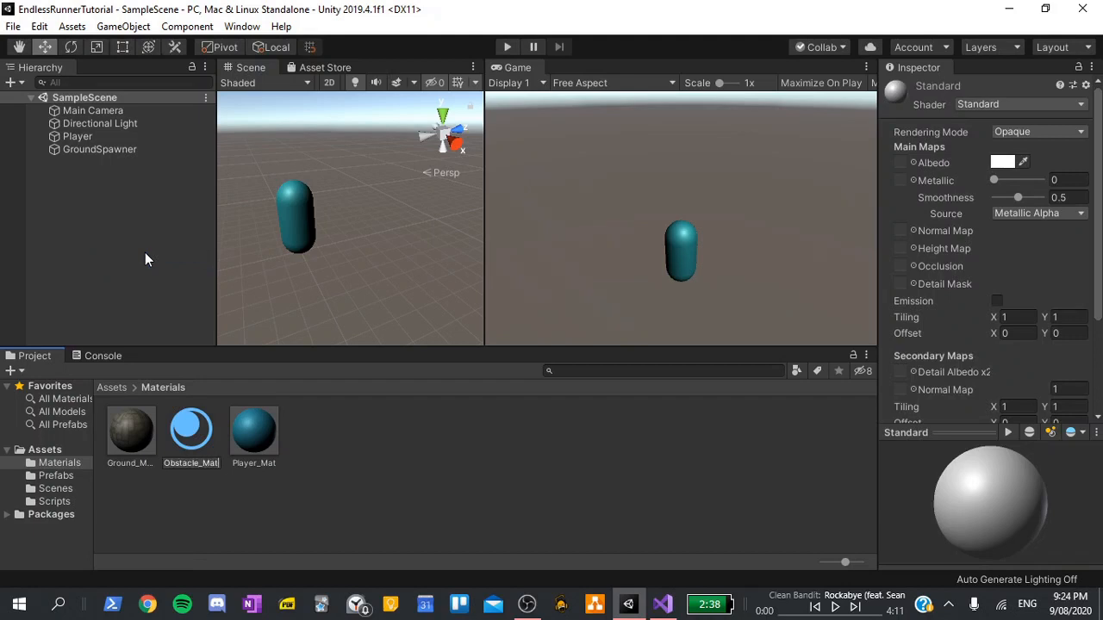
{"action": "left_click", "coordinate": [192, 429]}
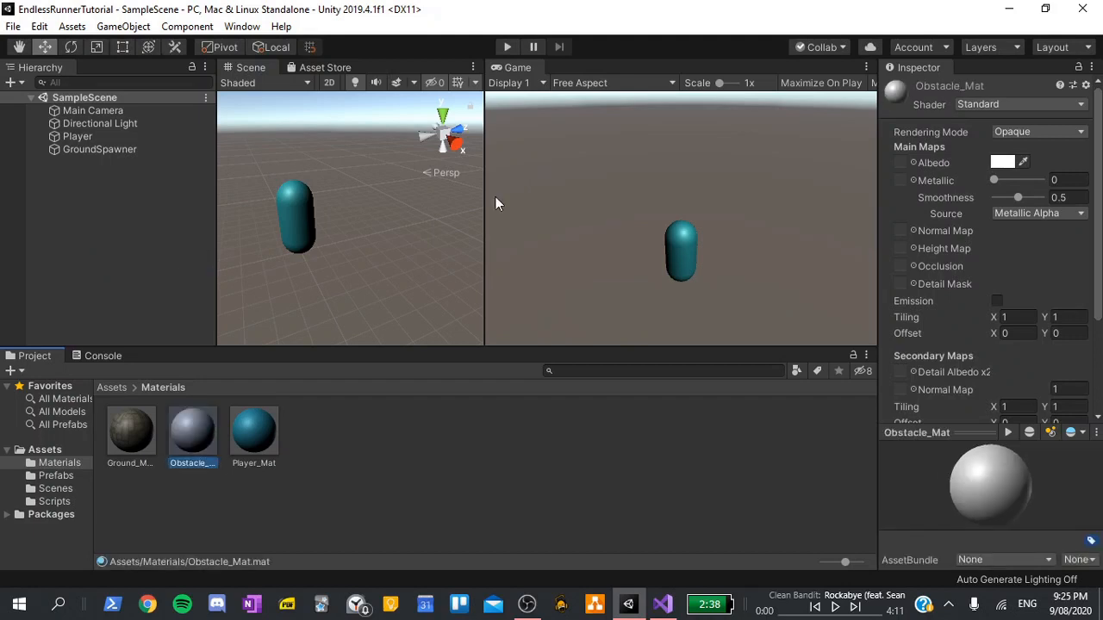
{"action": "left_click", "coordinate": [1003, 162]}
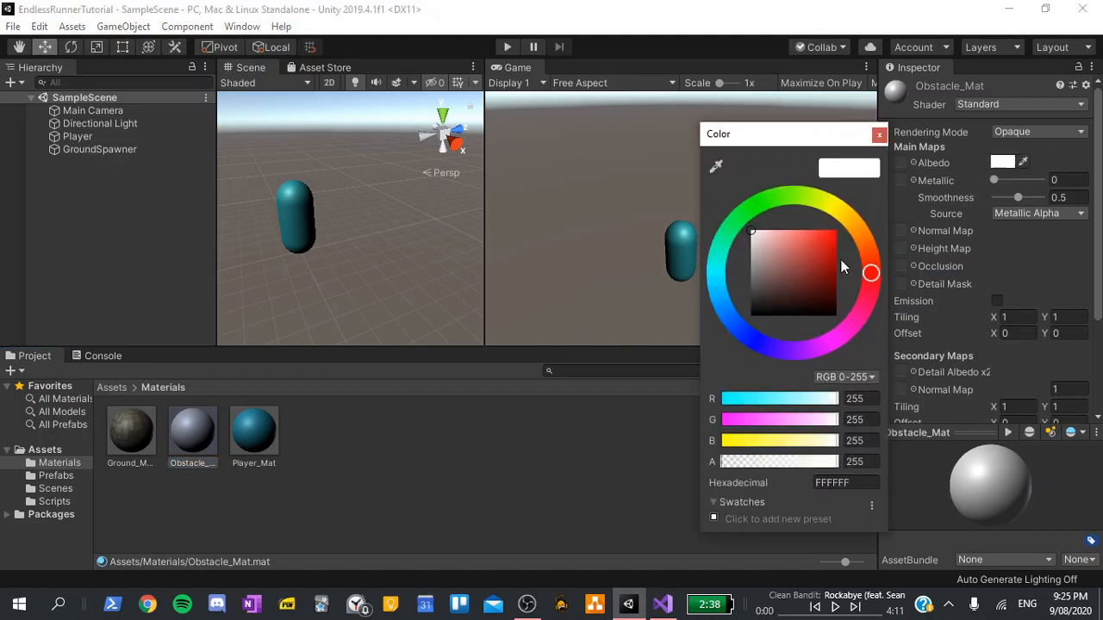
{"action": "left_click", "coordinate": [879, 134]}
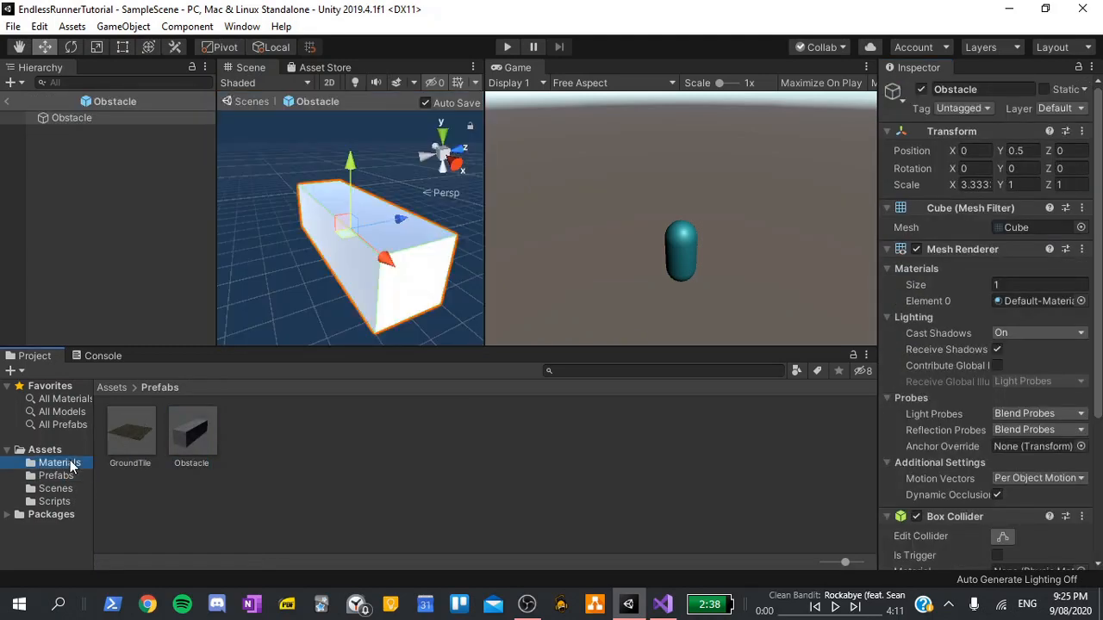
Drag Obstacle_Mat onto the Obstacle prefab, then start Play mode
{"action": "left_click", "coordinate": [57, 462]}
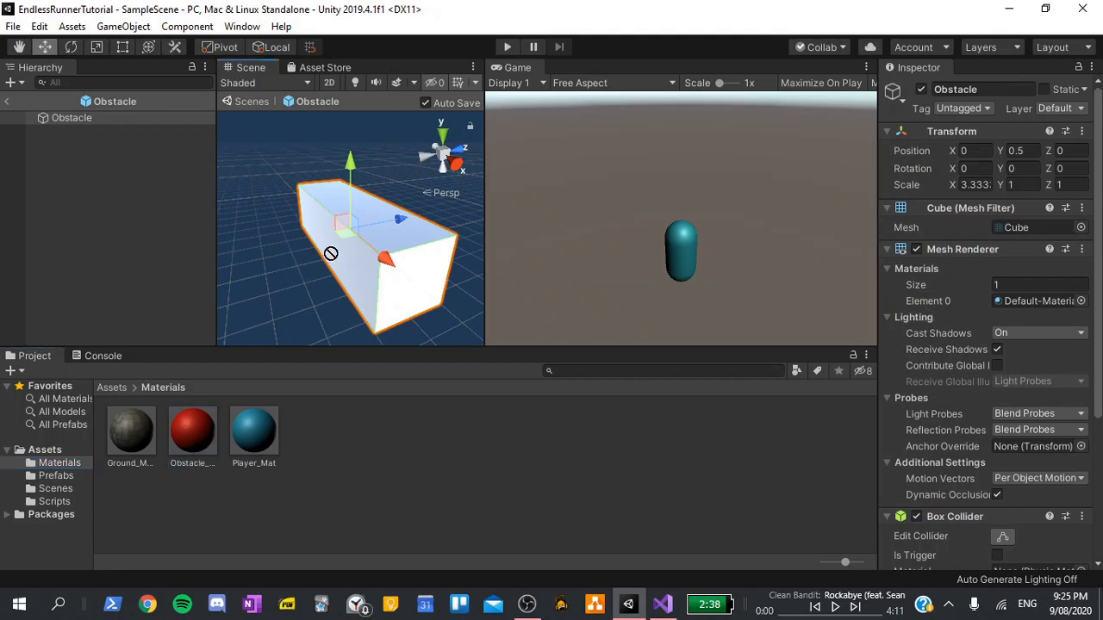
{"action": "left_click_drag", "start_coordinate": [193, 428], "coordinate": [345, 250]}
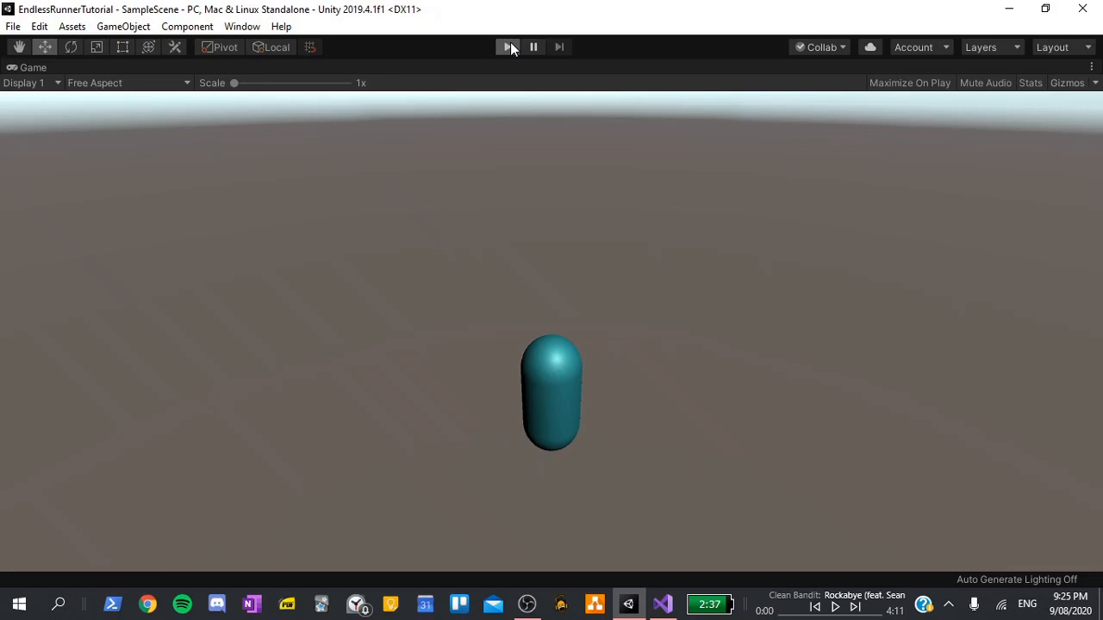
{"action": "left_click", "coordinate": [502, 47]}
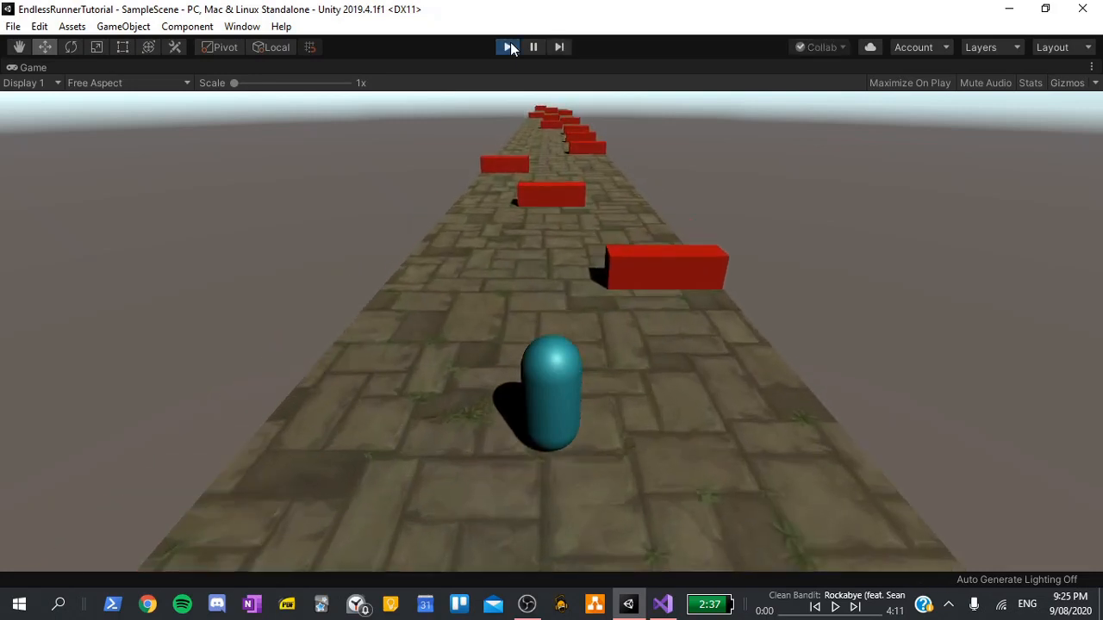